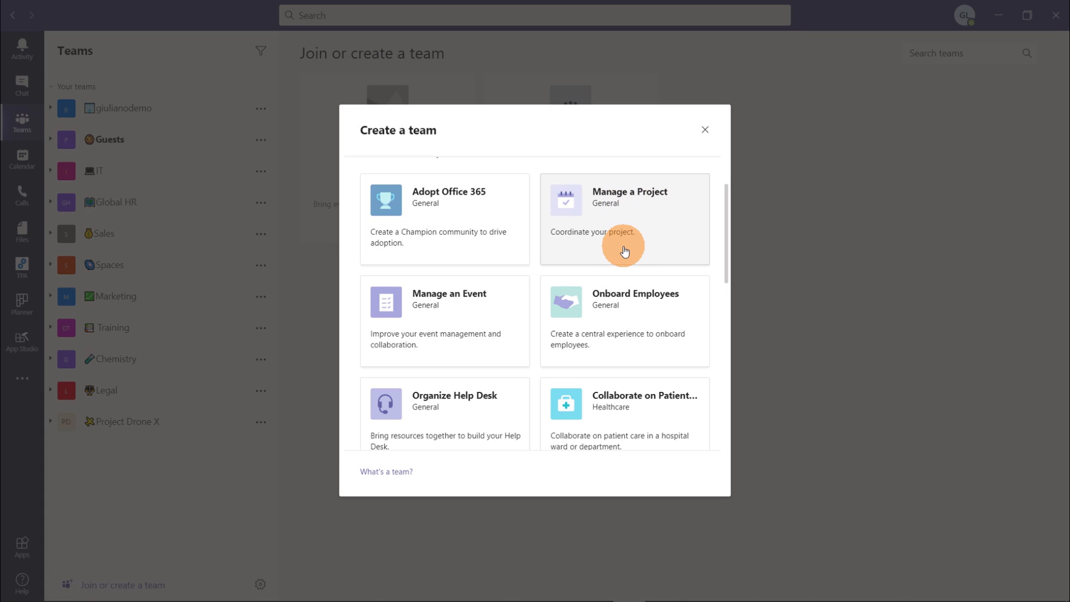
mouse_move(562, 319)
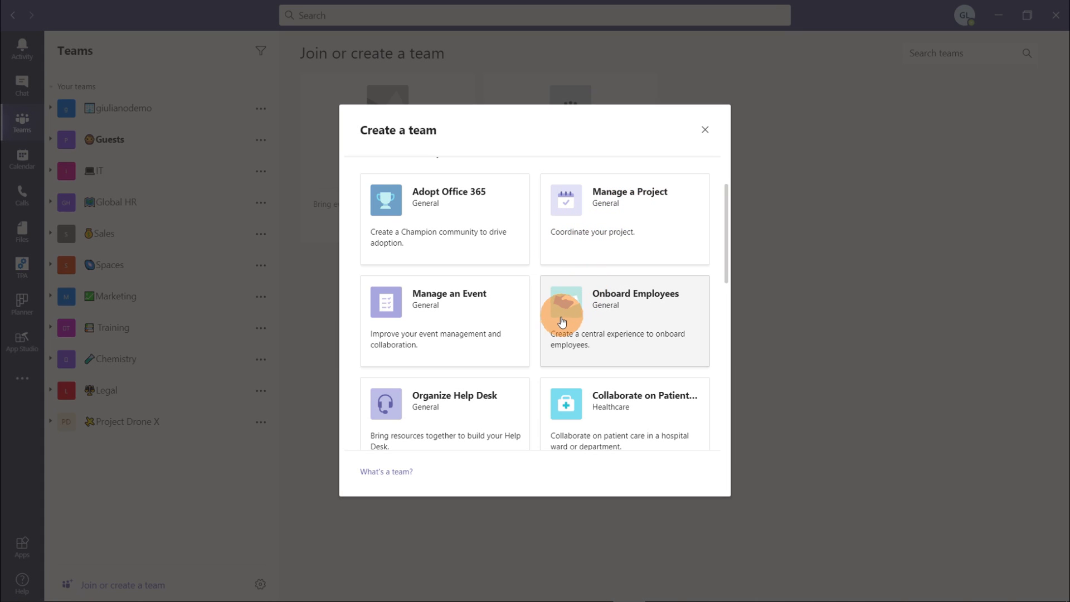
mouse_move(636, 325)
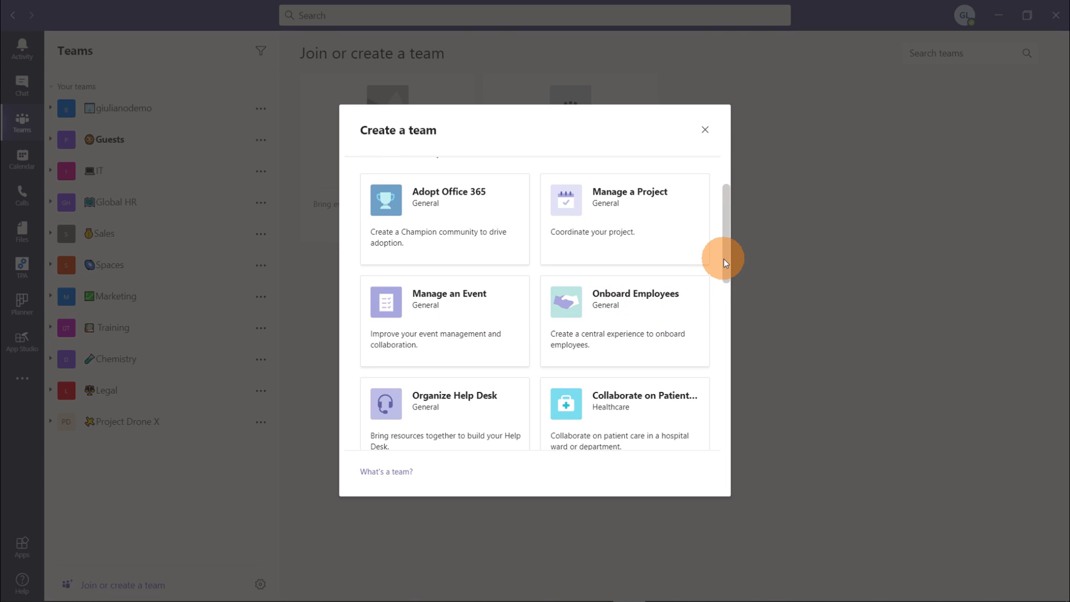
Browse down through the template cards in the Create a team dialog.
scroll("down", 3)
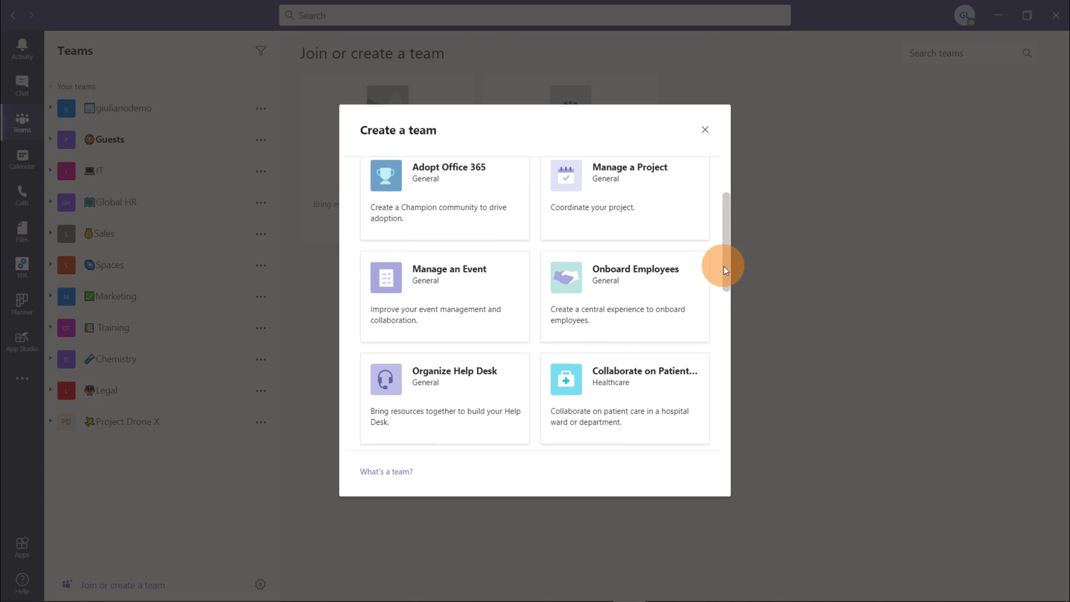
scroll("down", 3)
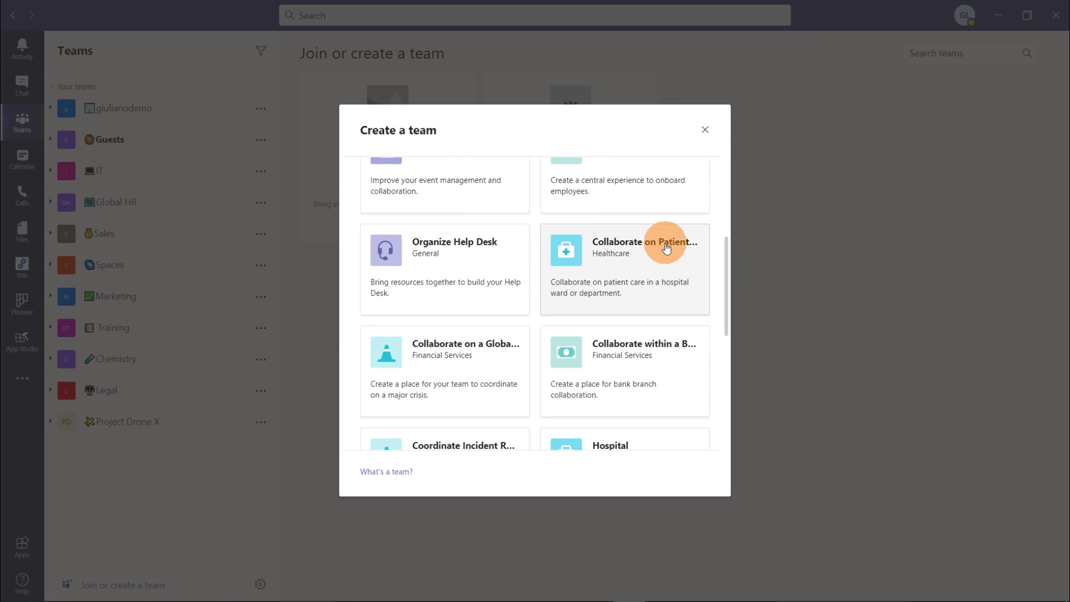
mouse_move(660, 348)
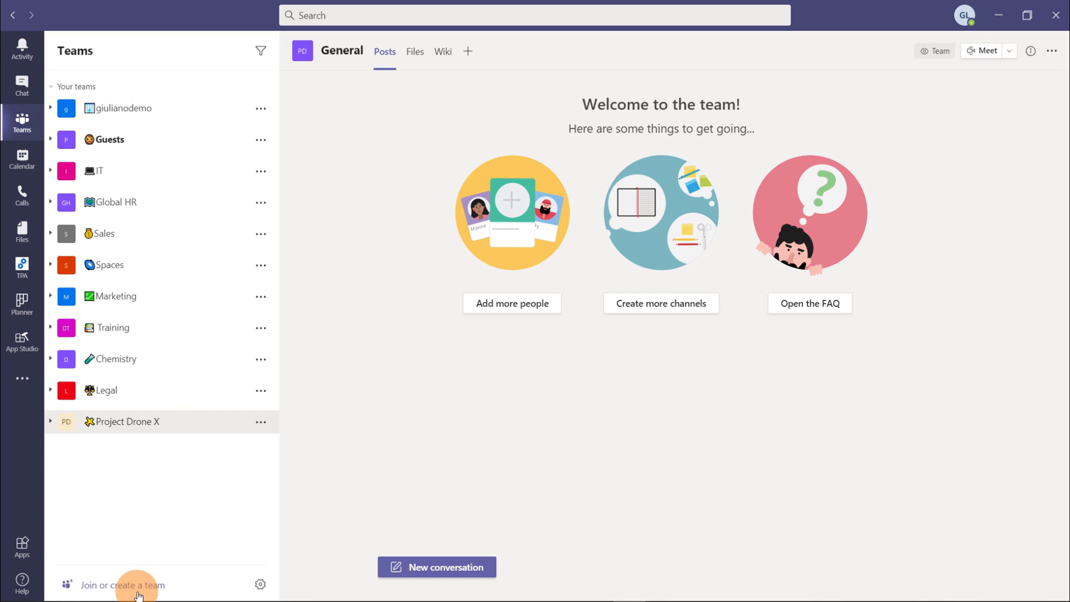
Go to Join or create a team and start creating a new team.
left_click(119, 585)
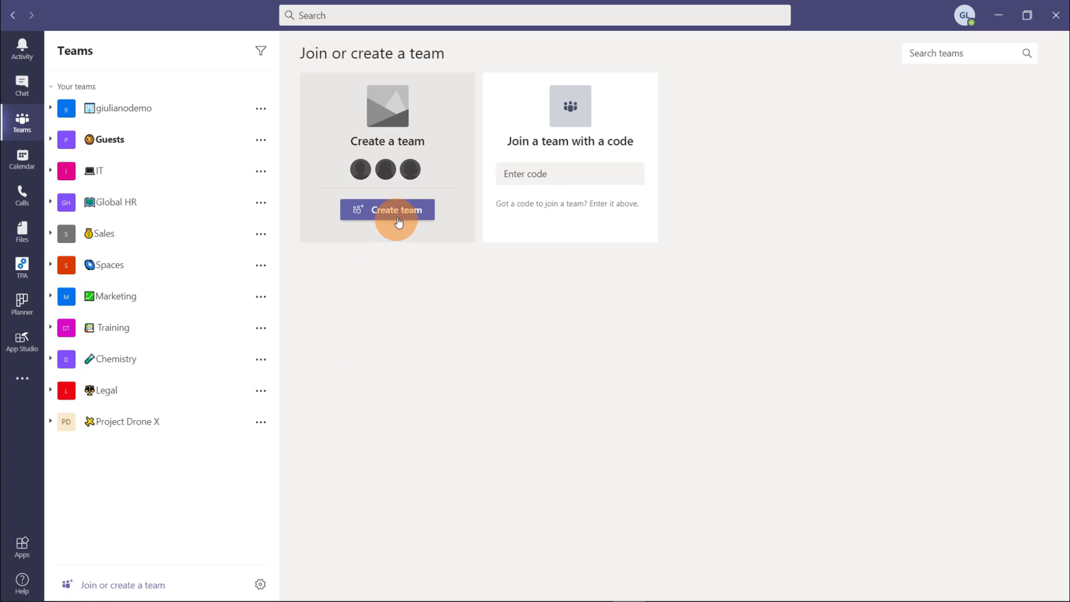
left_click(397, 210)
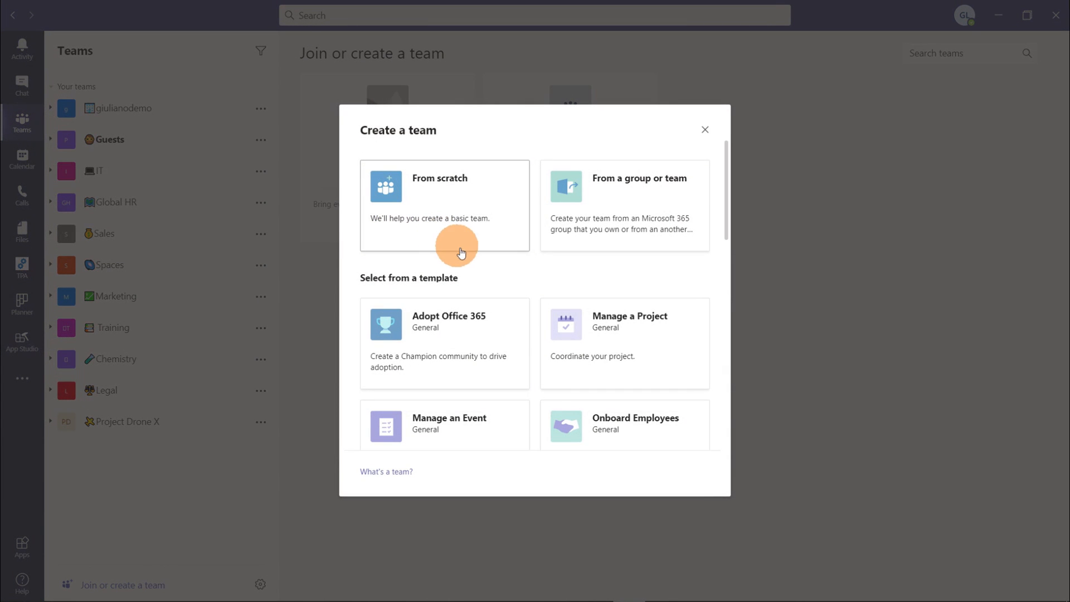
mouse_move(507, 127)
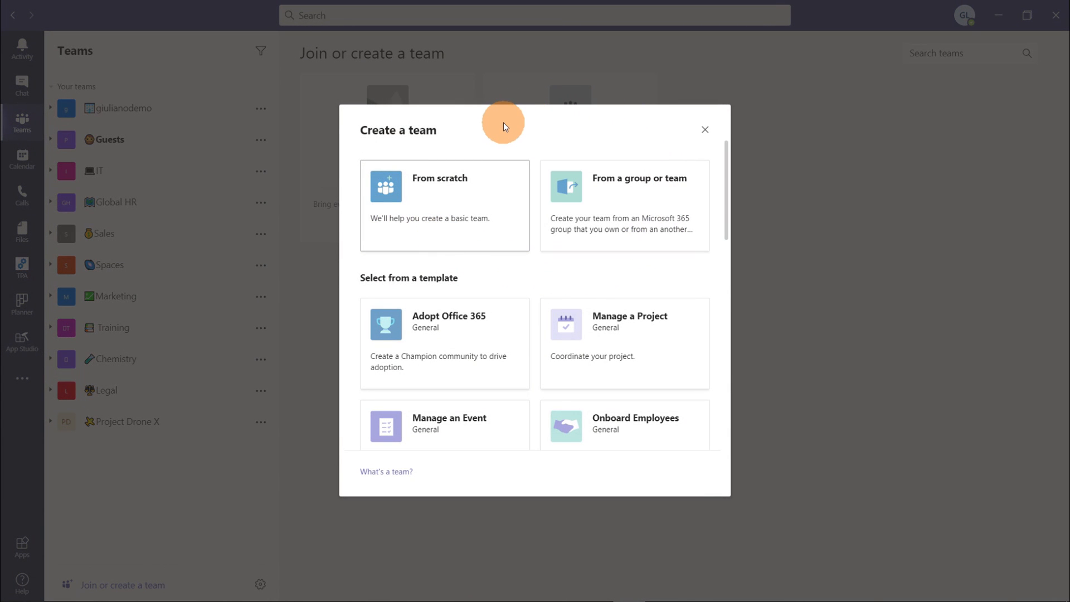
mouse_move(629, 292)
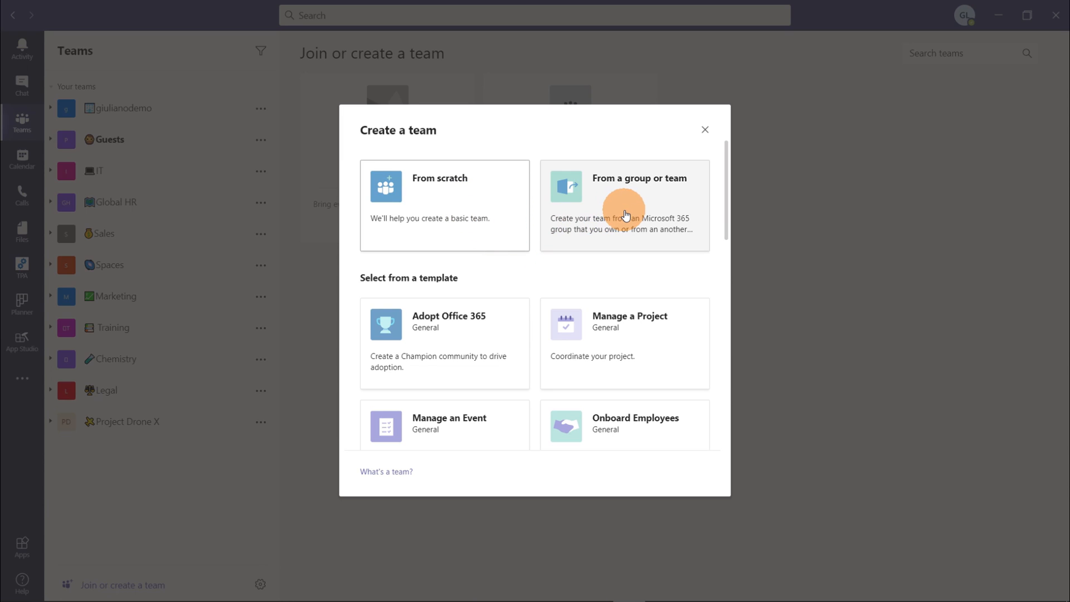
mouse_move(653, 213)
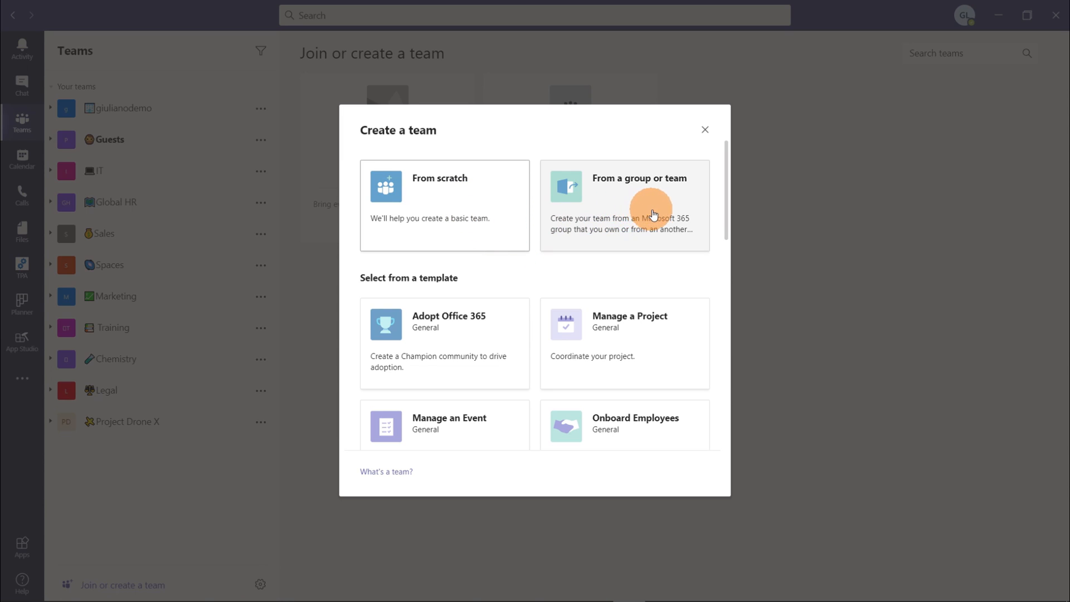
mouse_move(508, 288)
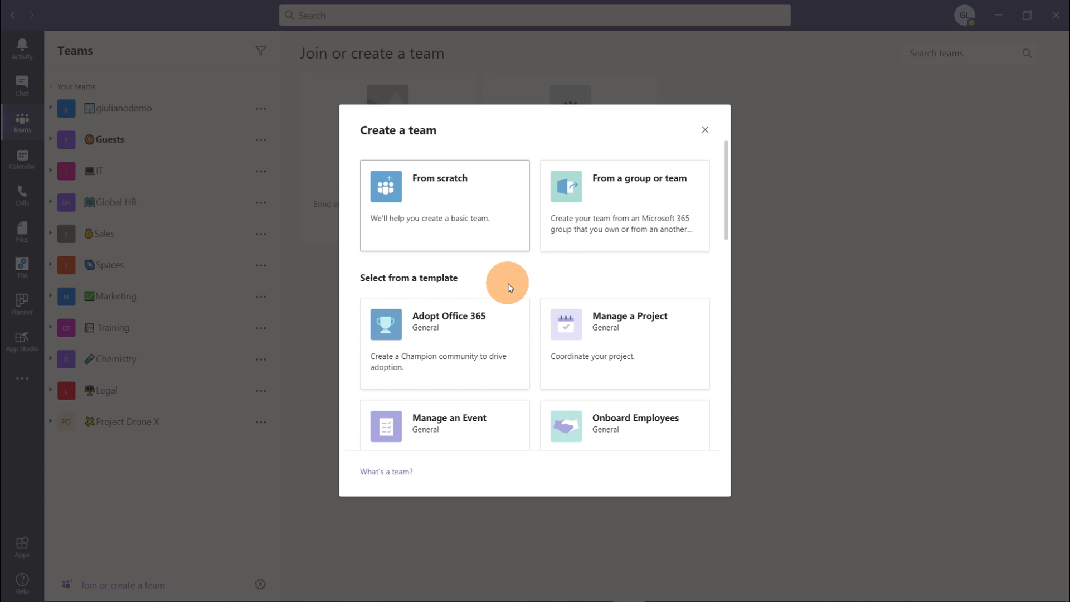
mouse_move(565, 297)
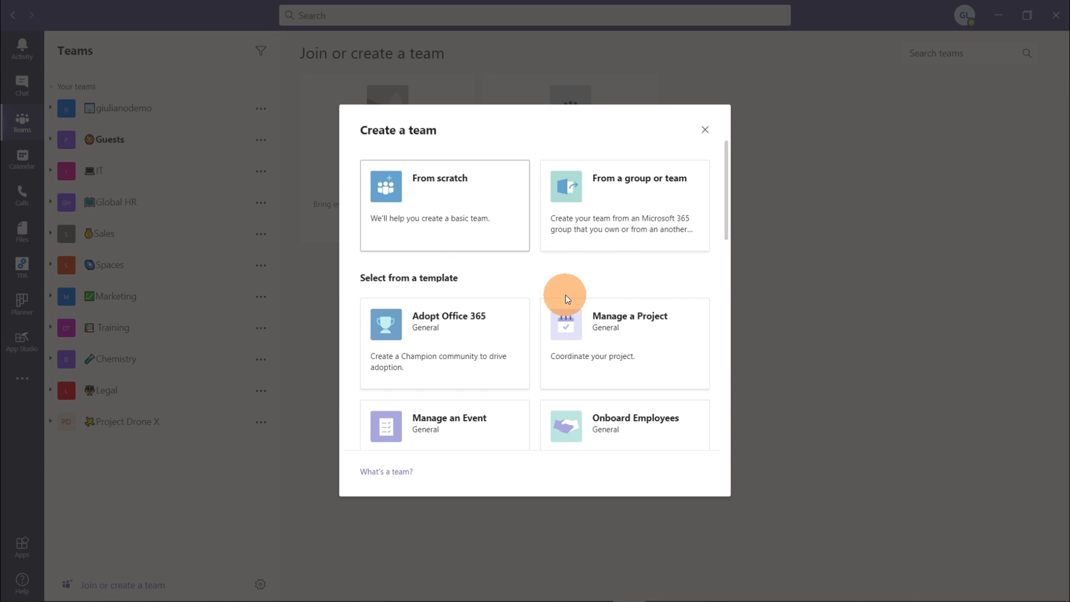
Scroll the template list down through Organize a Store and Retail - Manager Collaboration.
scroll("down", 3)
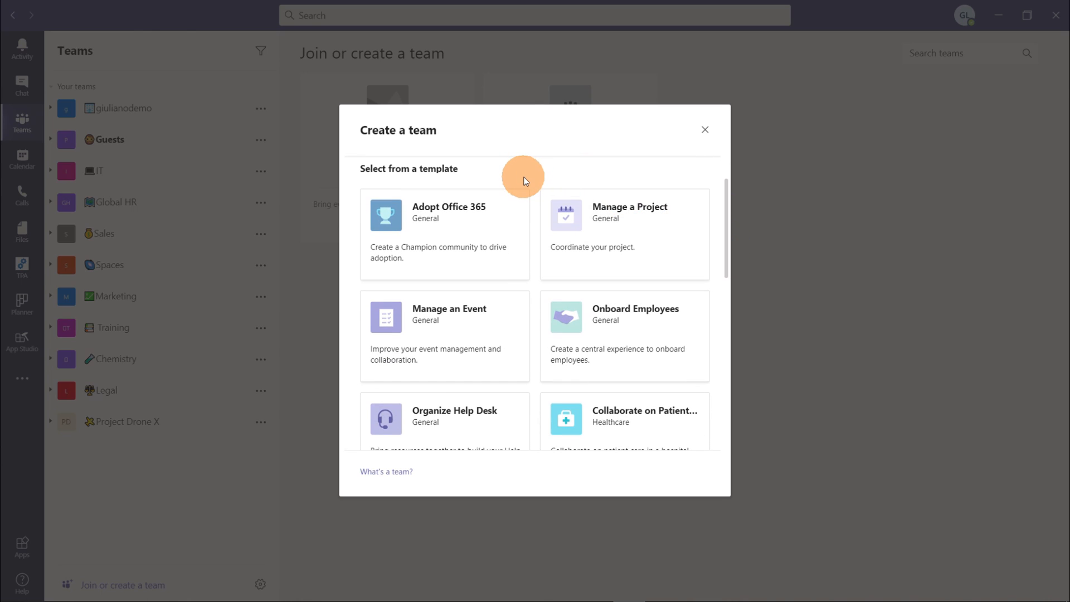
mouse_move(517, 232)
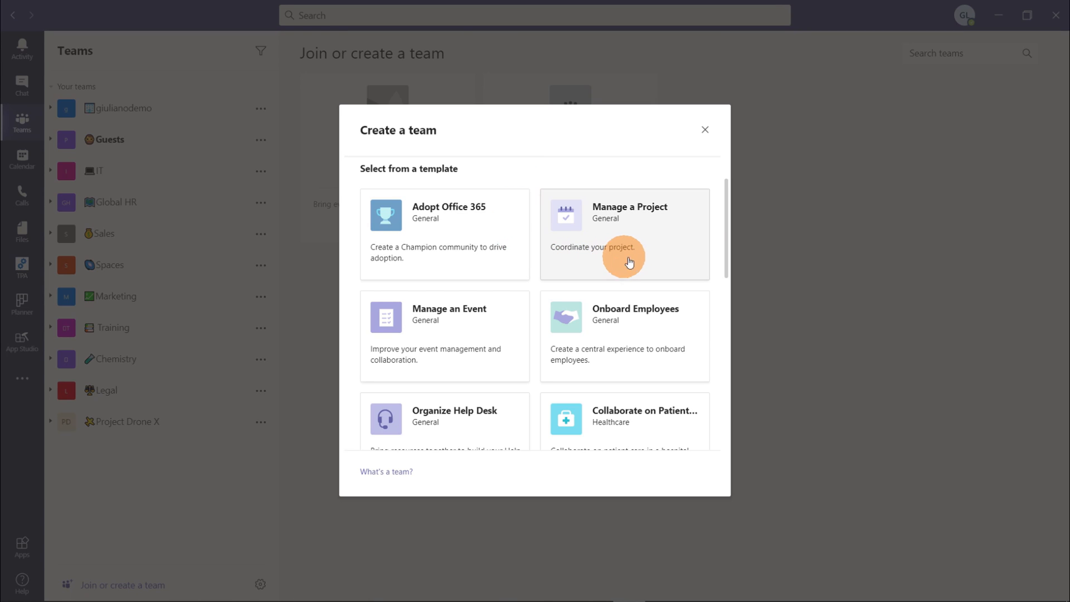
mouse_move(725, 254)
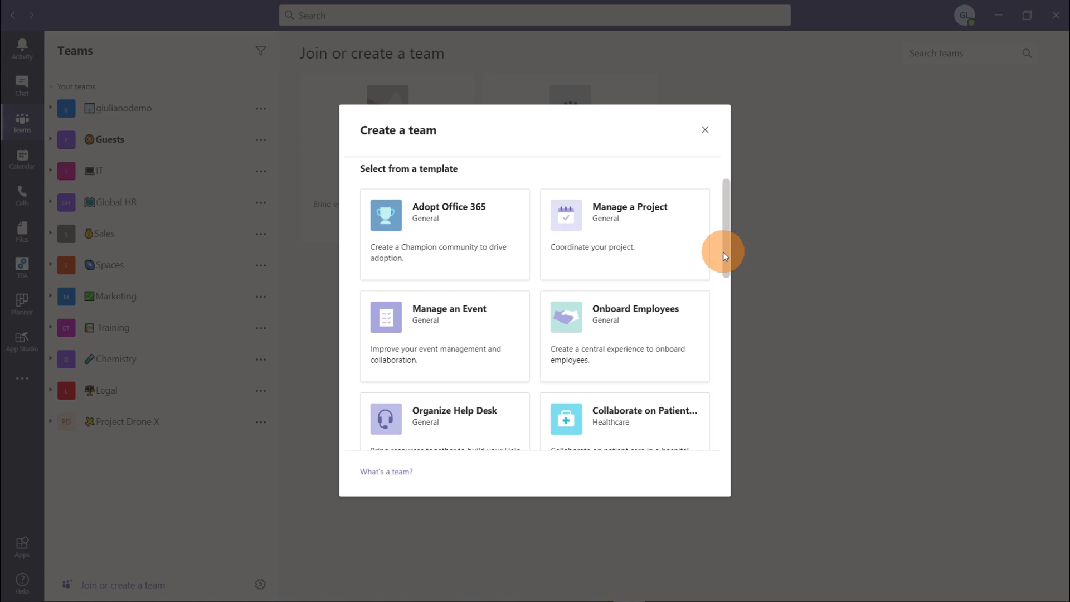
scroll("down", 3)
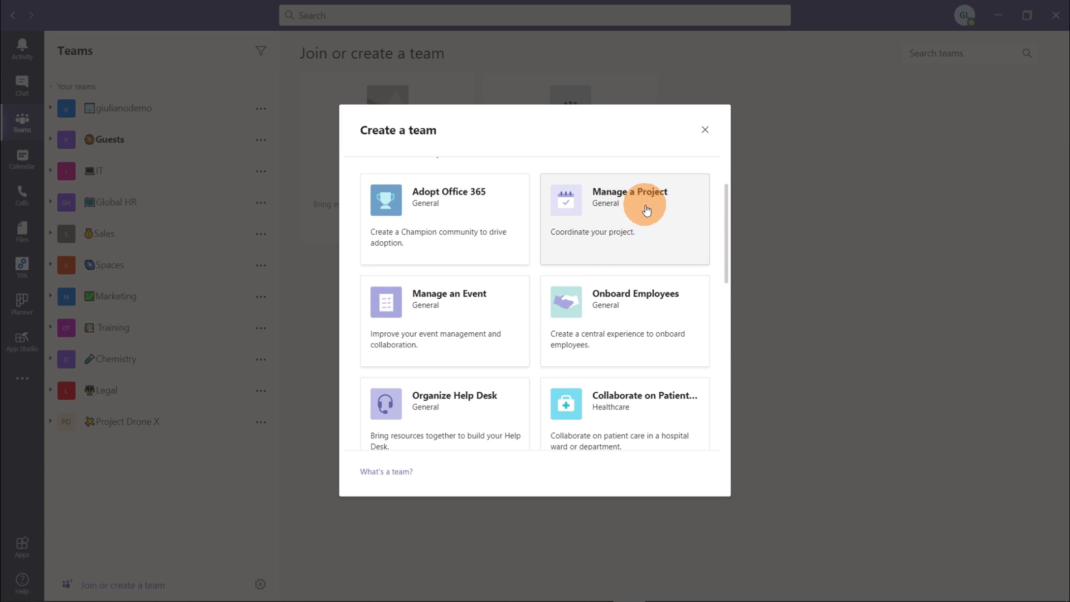
mouse_move(560, 249)
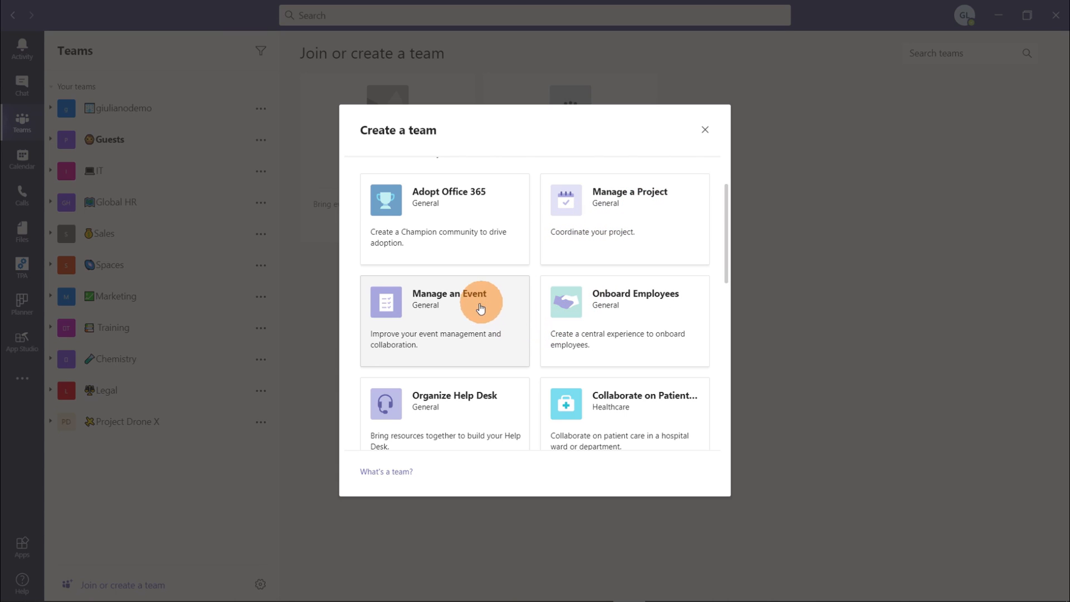
mouse_move(646, 324)
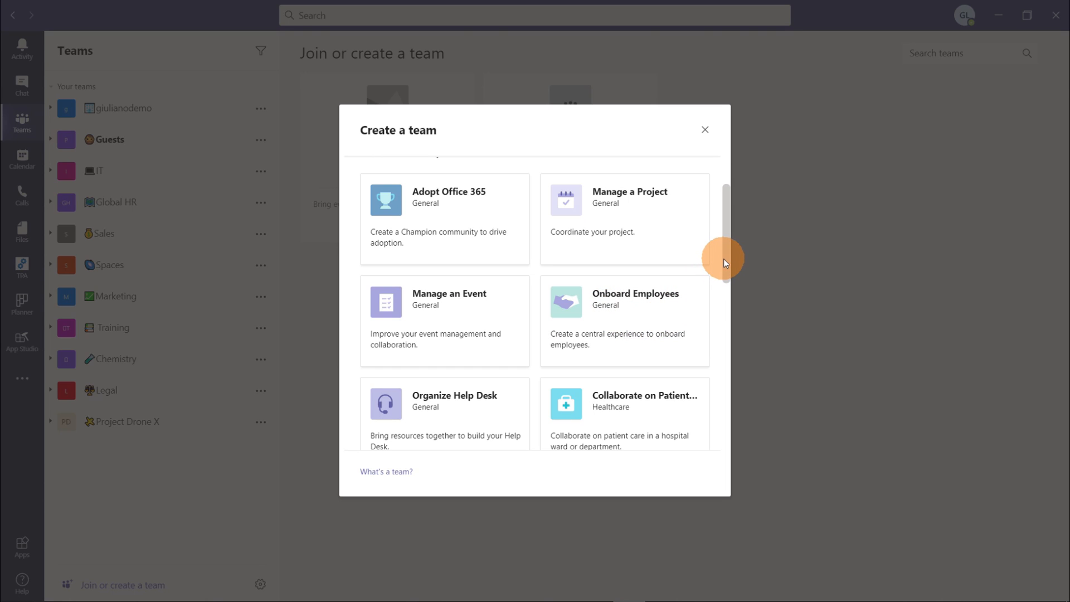
scroll("down", 3)
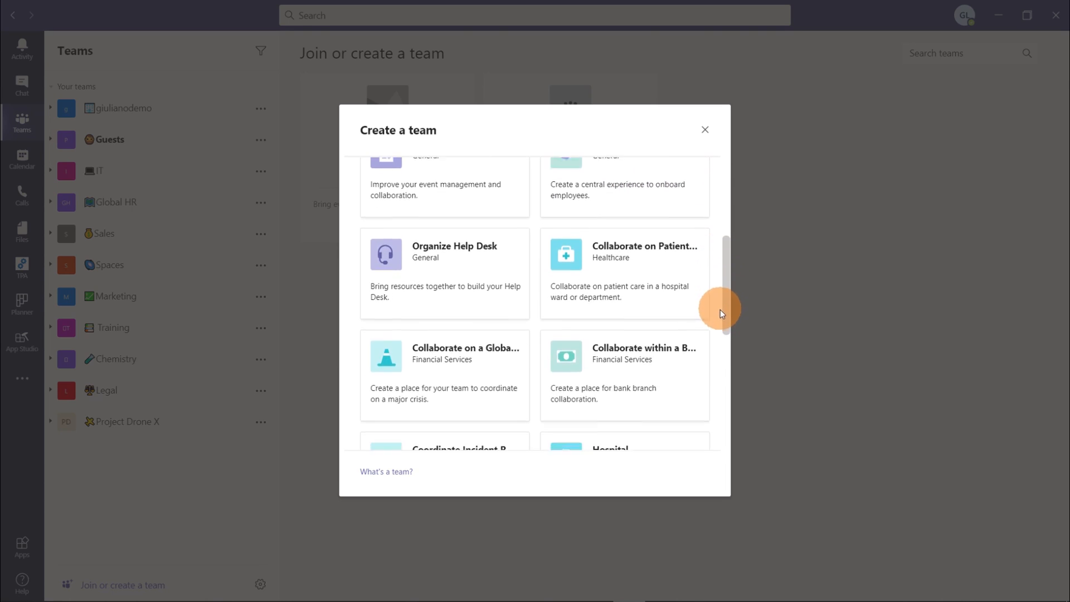
mouse_move(665, 250)
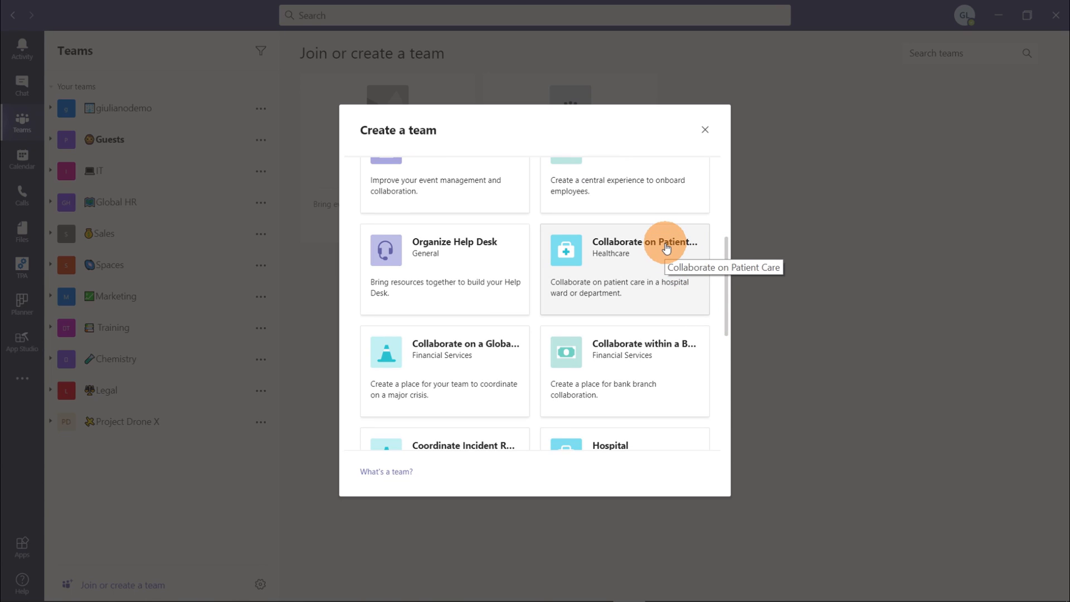
mouse_move(659, 348)
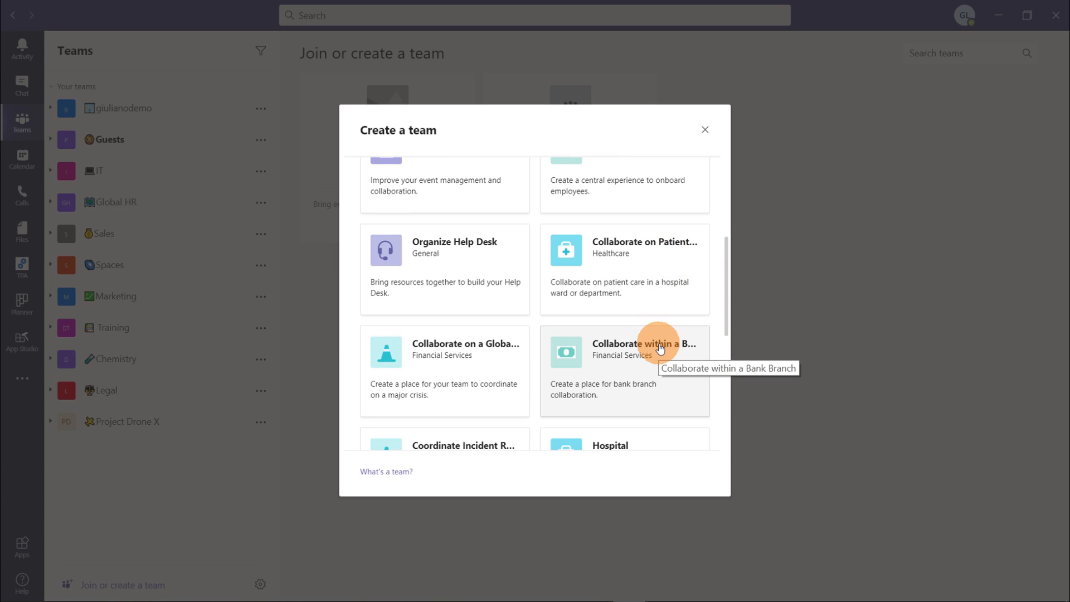
mouse_move(497, 350)
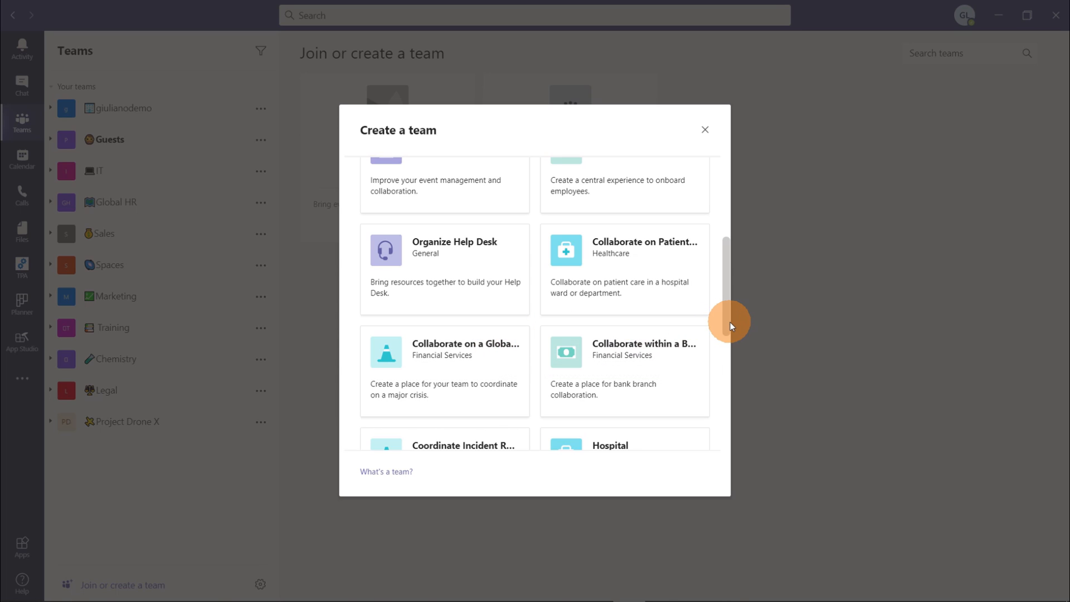
scroll("down", 3)
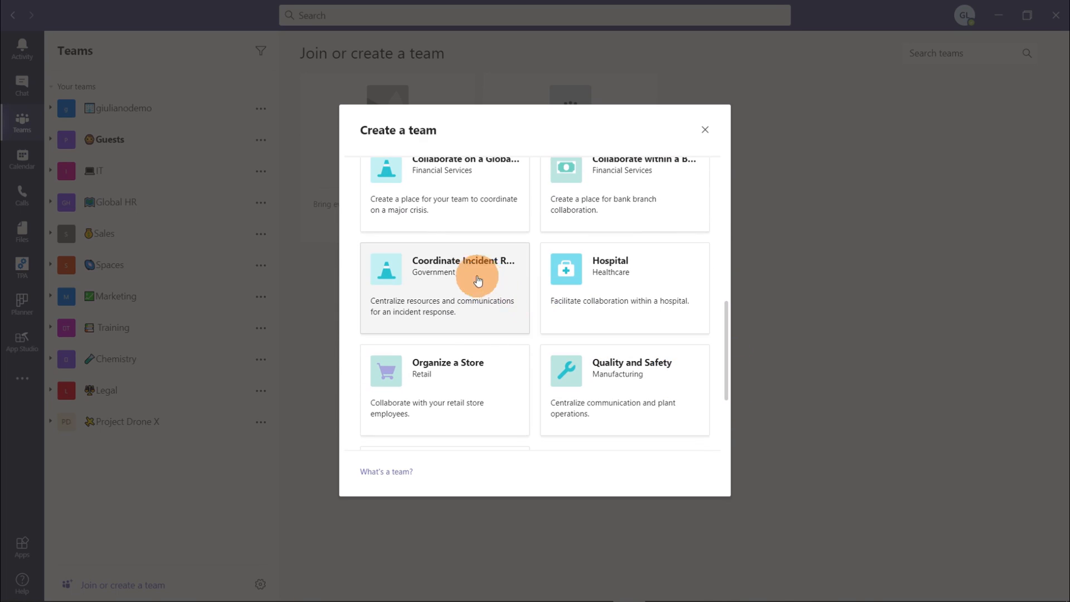
mouse_move(472, 266)
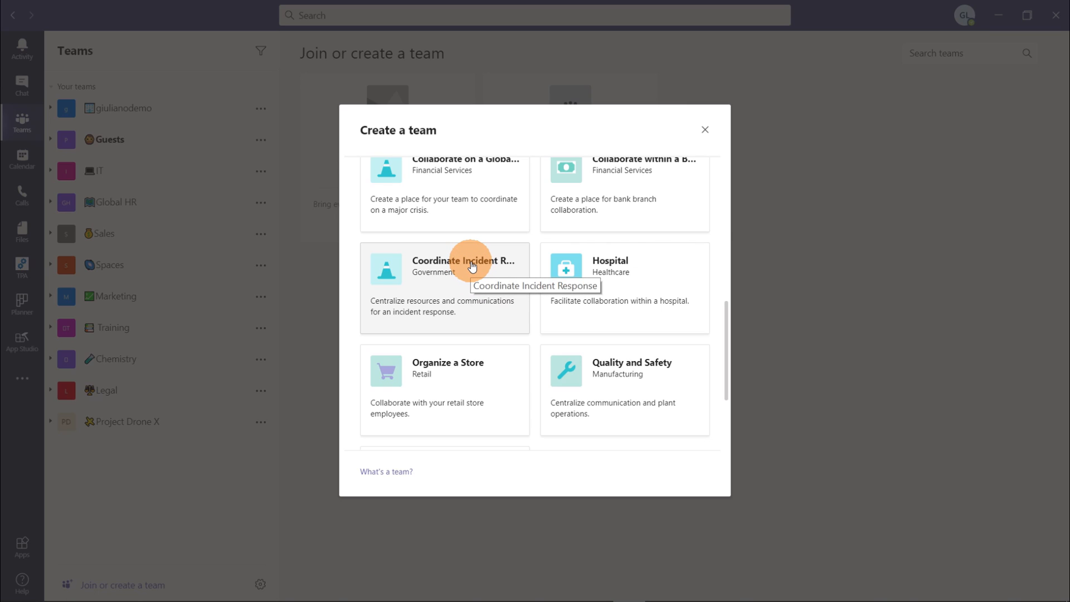
mouse_move(635, 372)
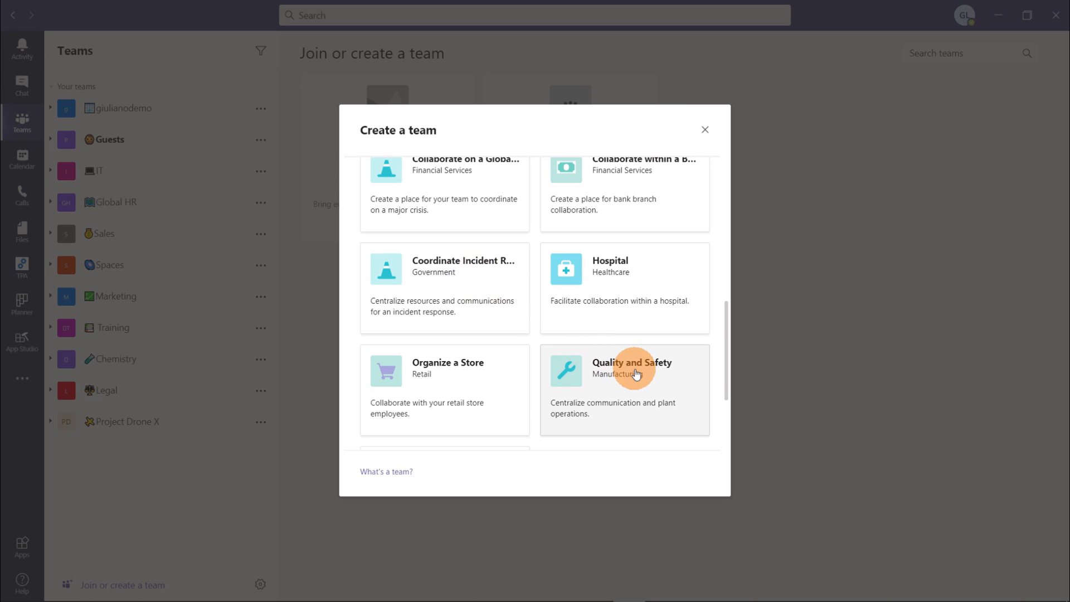
mouse_move(467, 372)
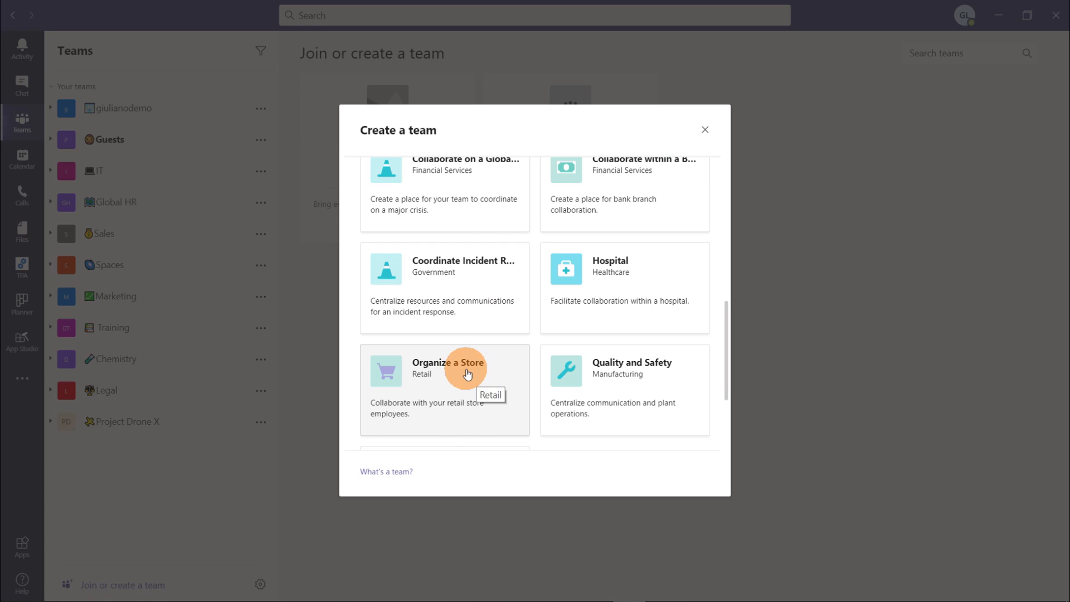
scroll("down", 3)
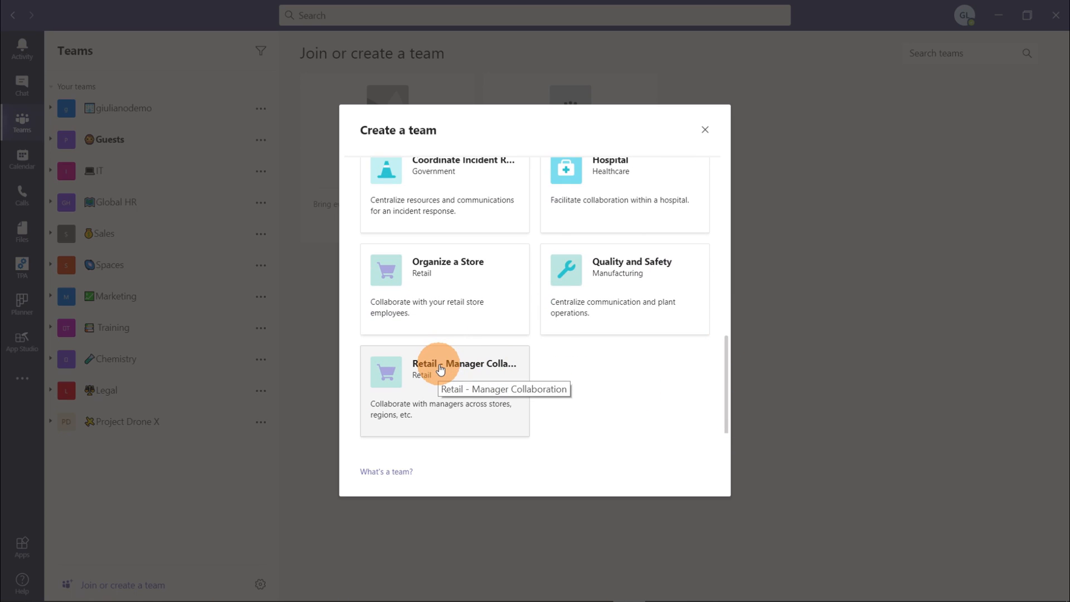
mouse_move(723, 393)
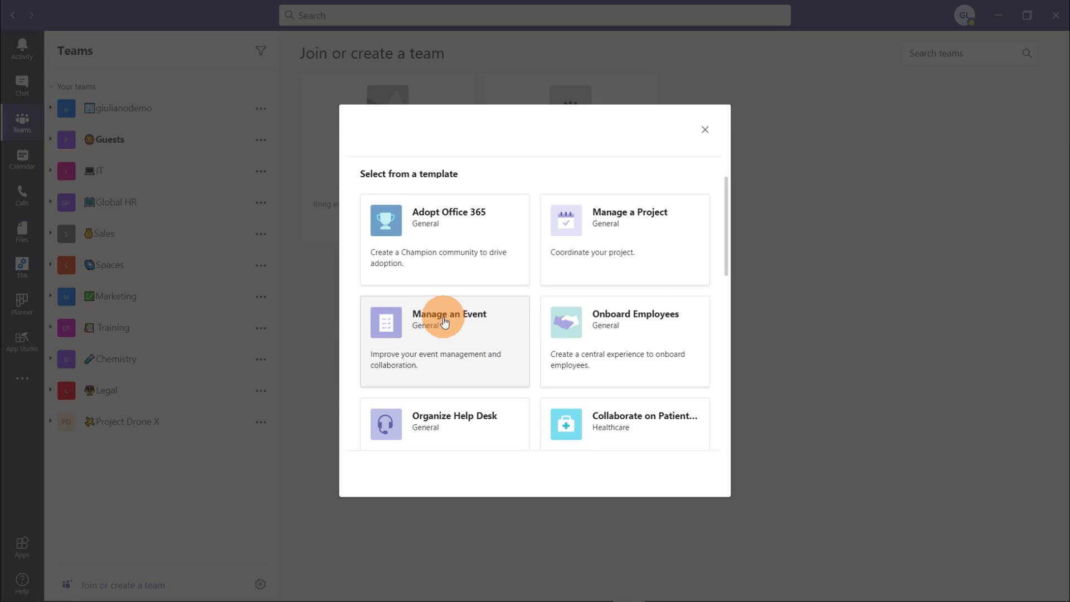
Choose the Manage an Event template to see its channels and apps.
left_click(444, 323)
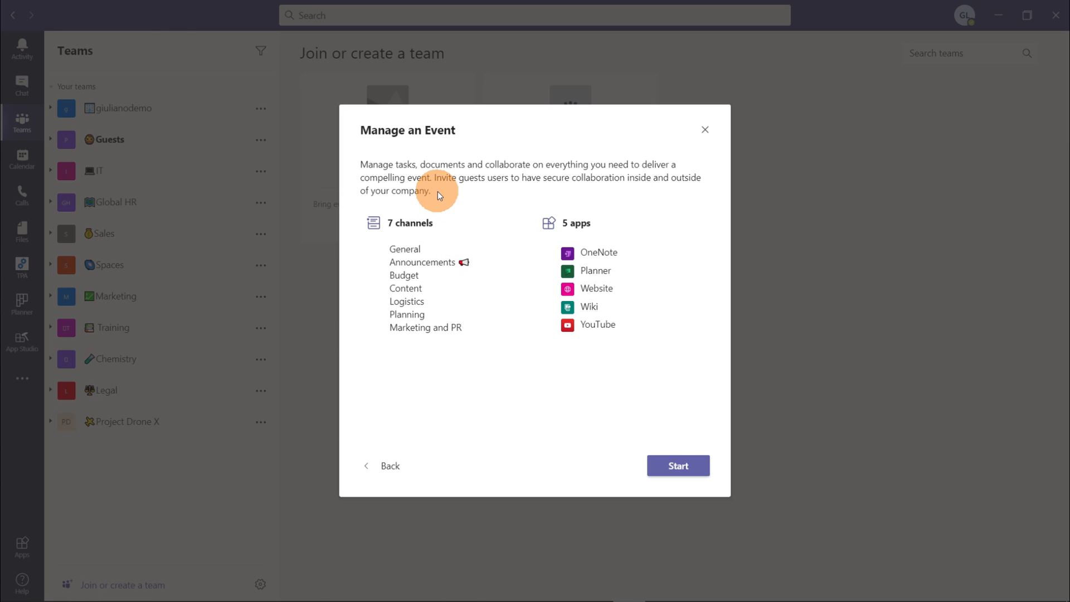
mouse_move(654, 225)
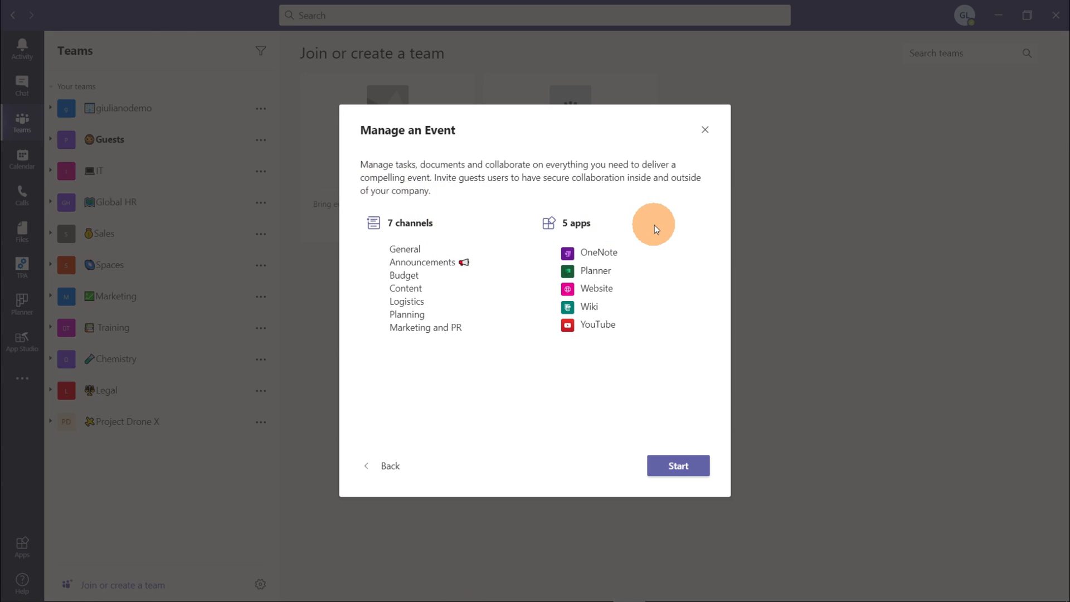
mouse_move(530, 204)
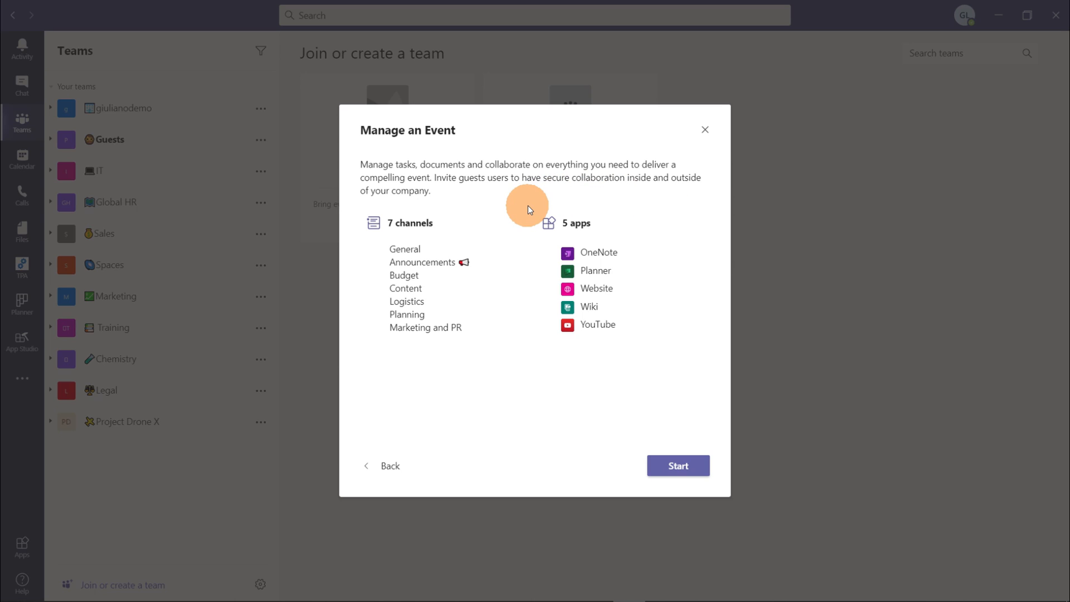
mouse_move(452, 249)
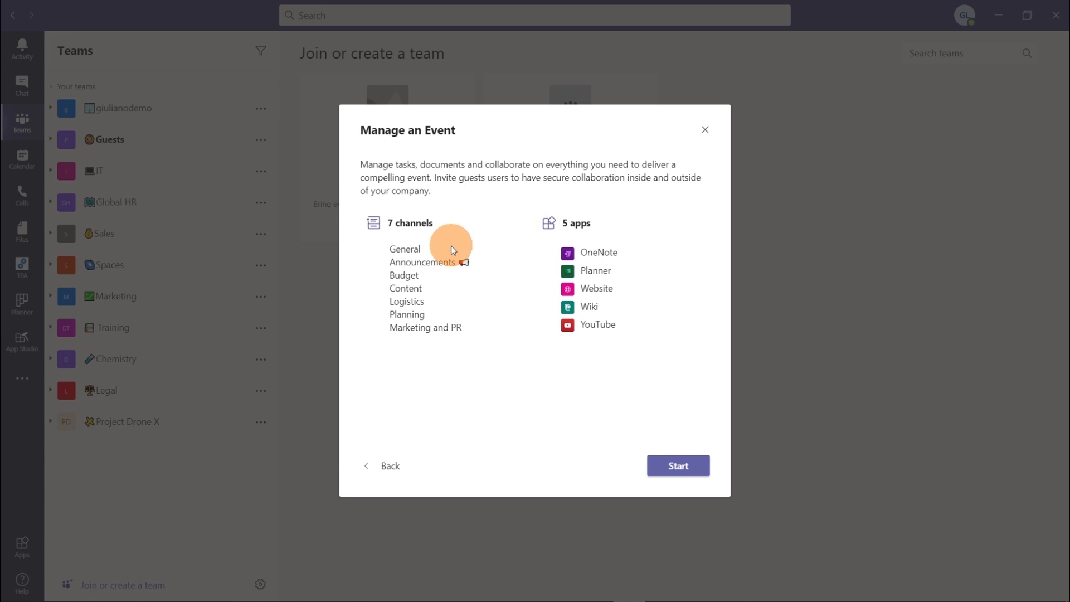
mouse_move(452, 285)
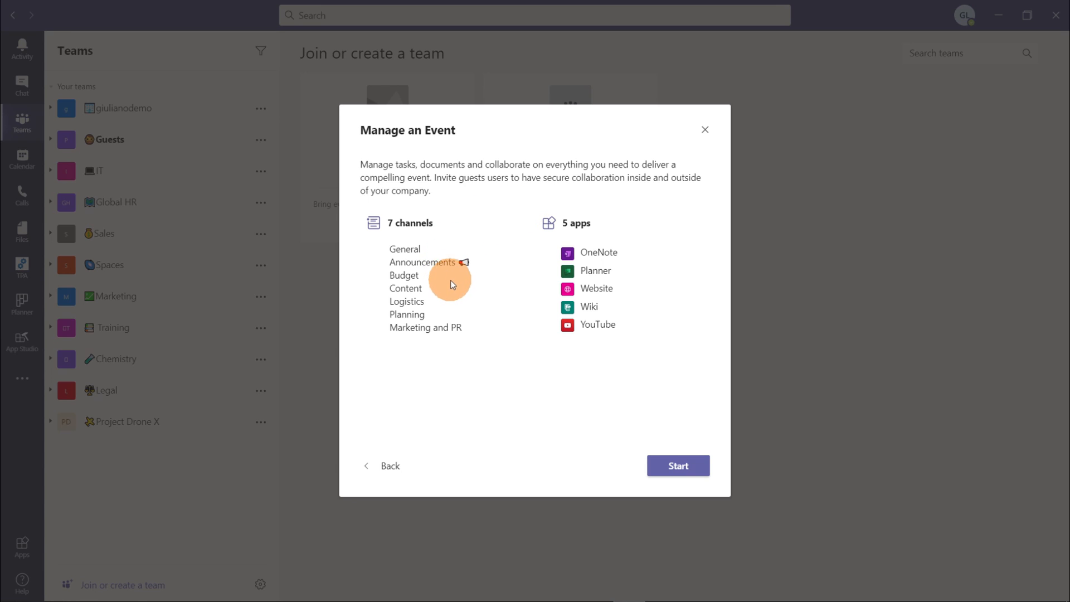
mouse_move(460, 312)
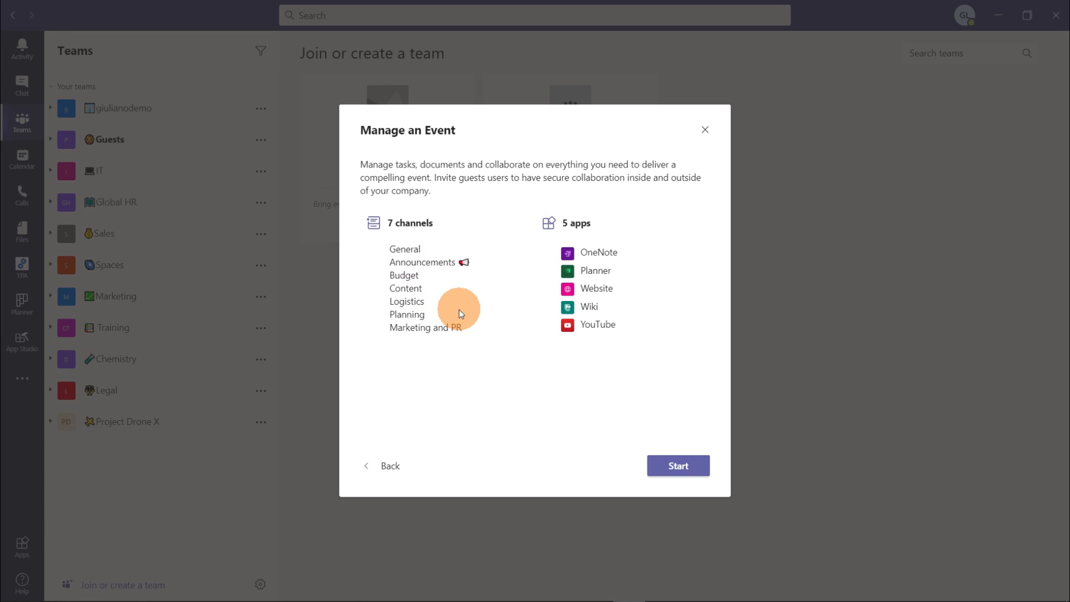
mouse_move(513, 351)
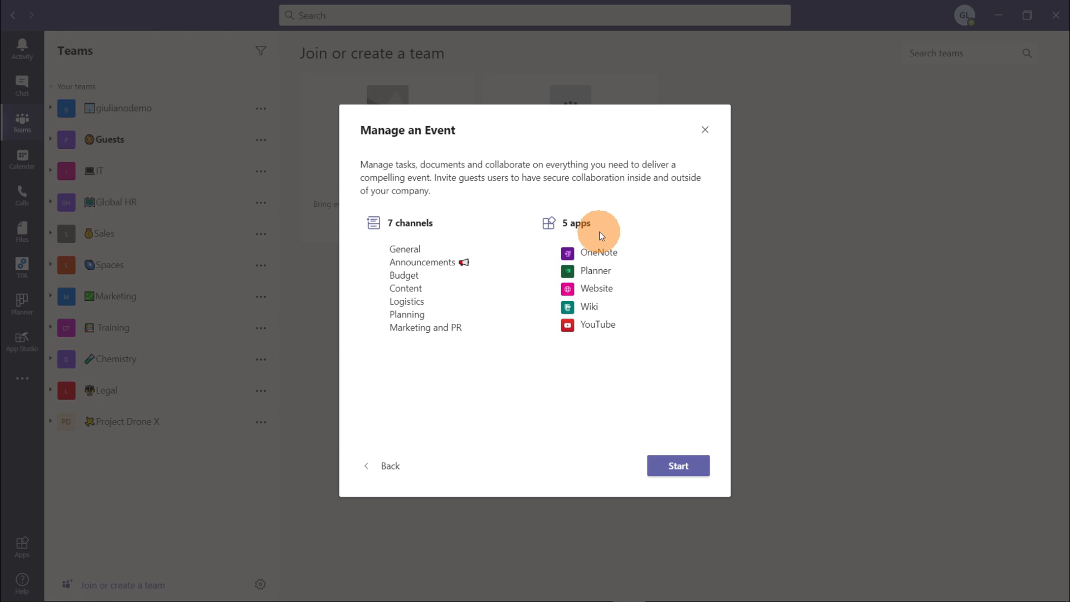
mouse_move(622, 265)
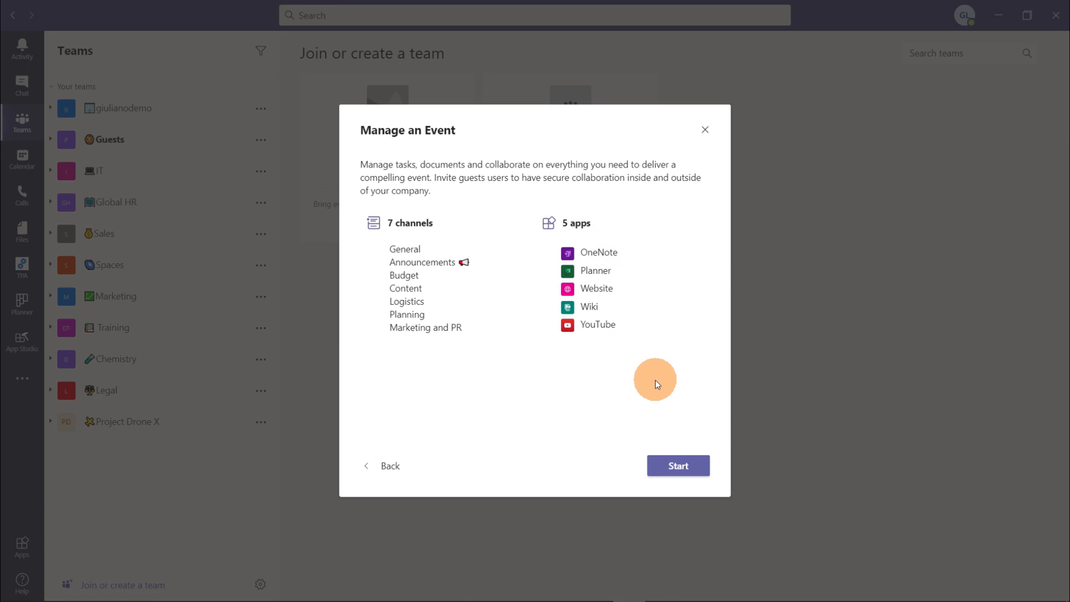
mouse_move(661, 430)
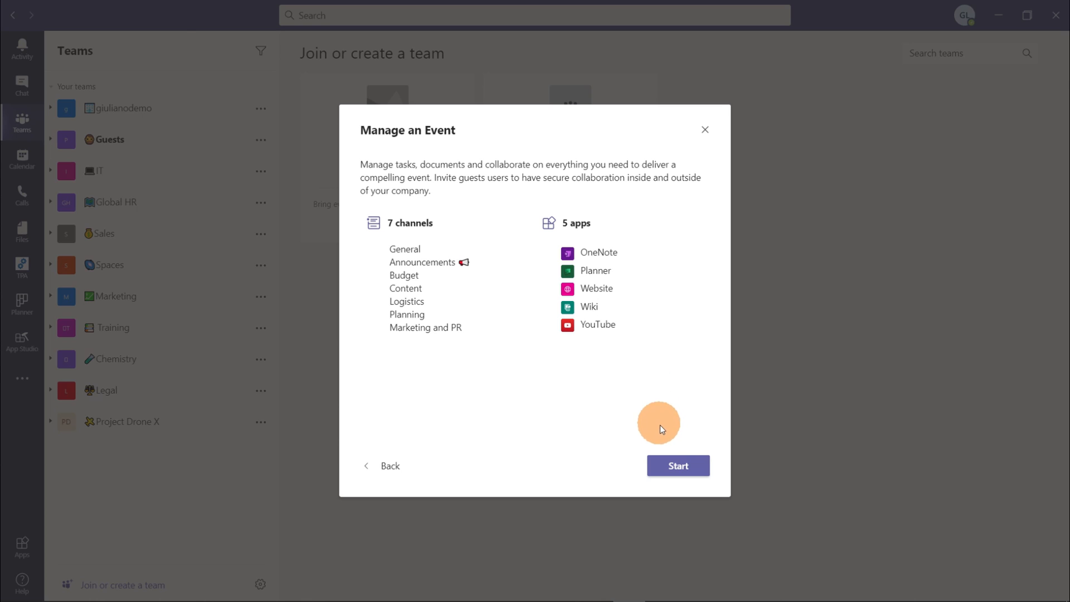
Start a private team from the template and add the small airplane emoji to its name.
left_click(678, 466)
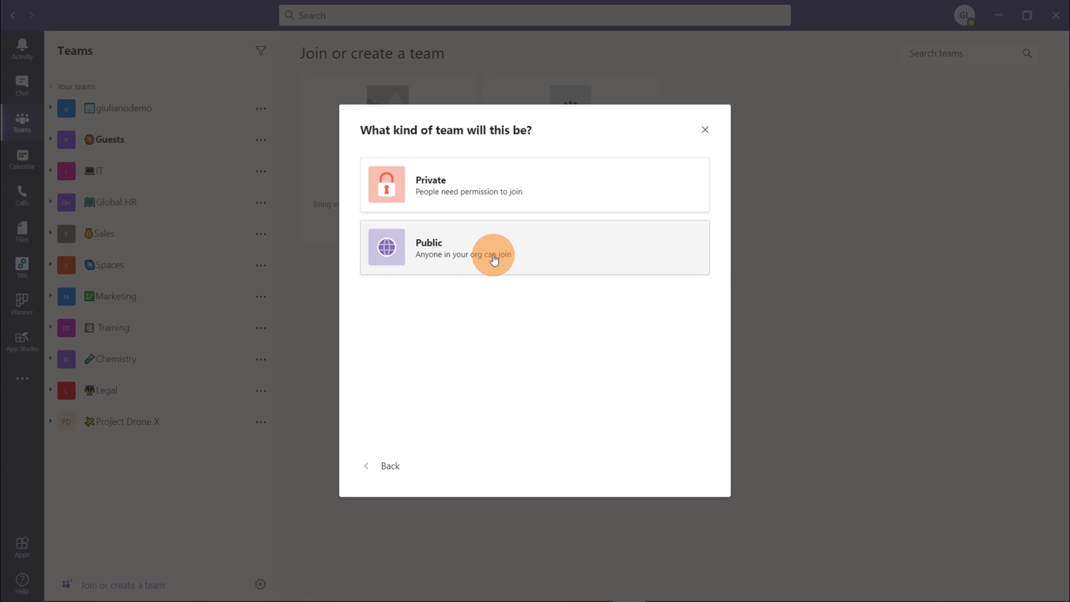
mouse_move(477, 198)
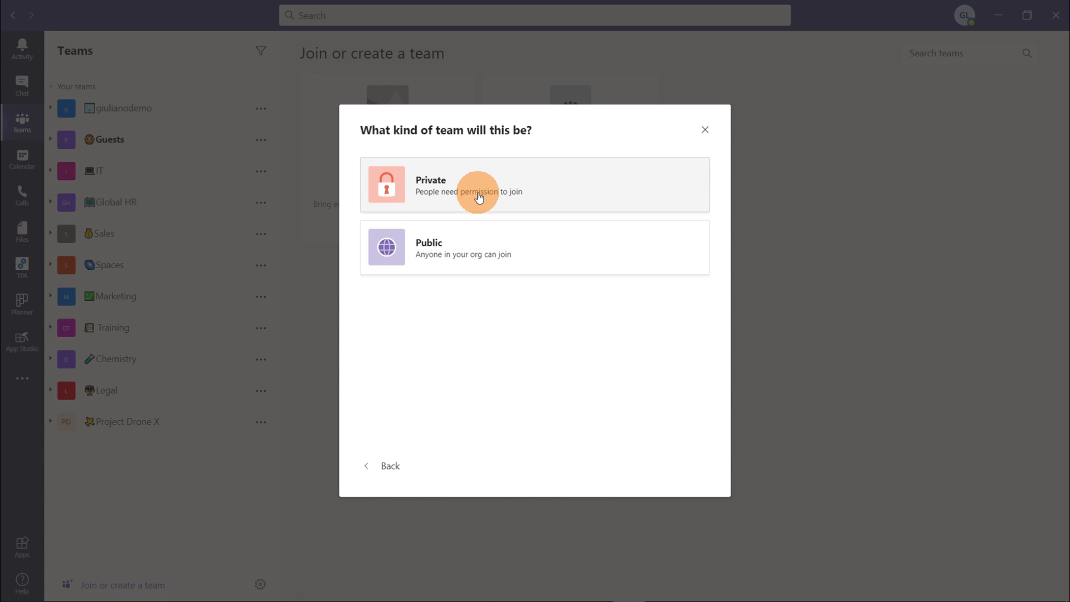
left_click(478, 192)
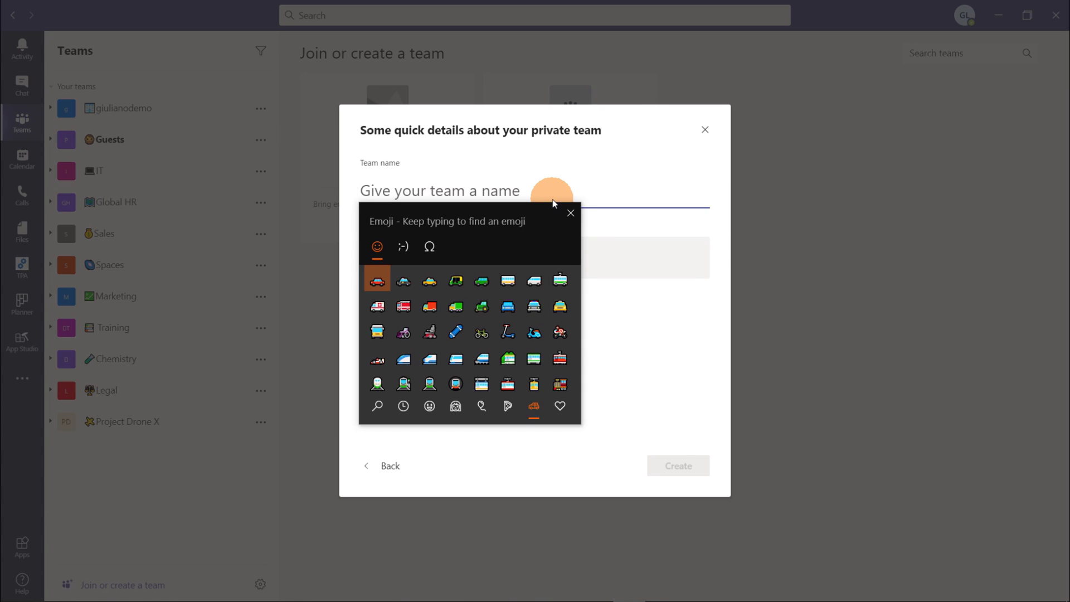
type("ai")
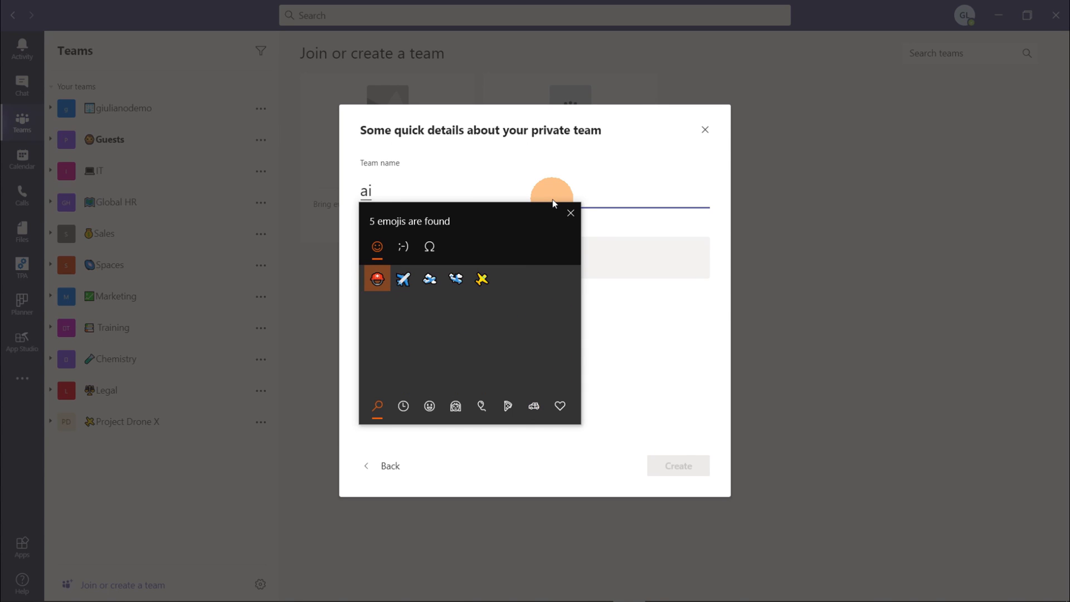
mouse_move(482, 280)
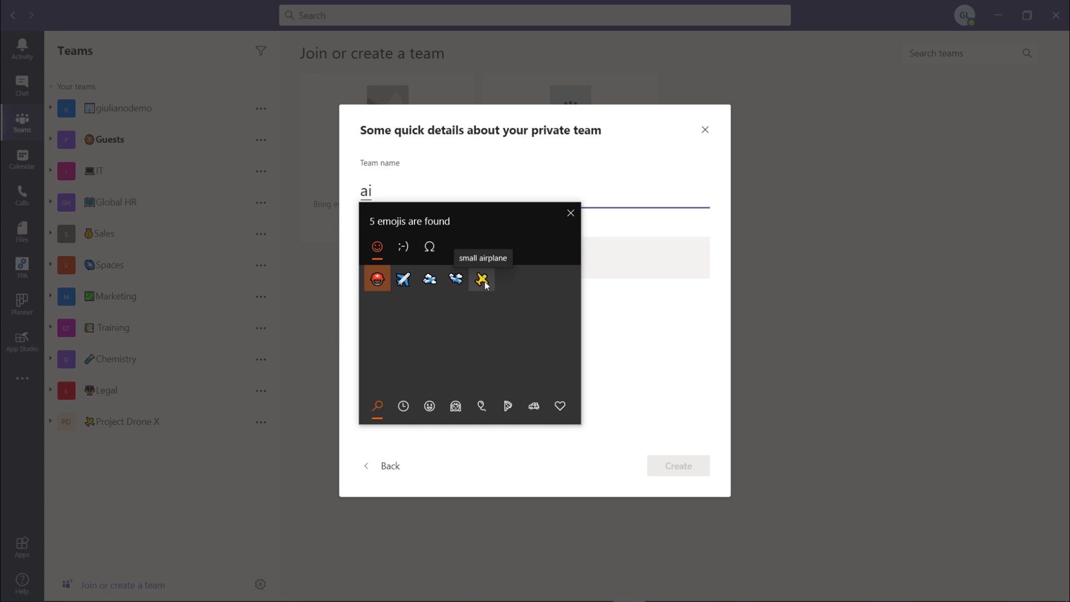
left_click(481, 279)
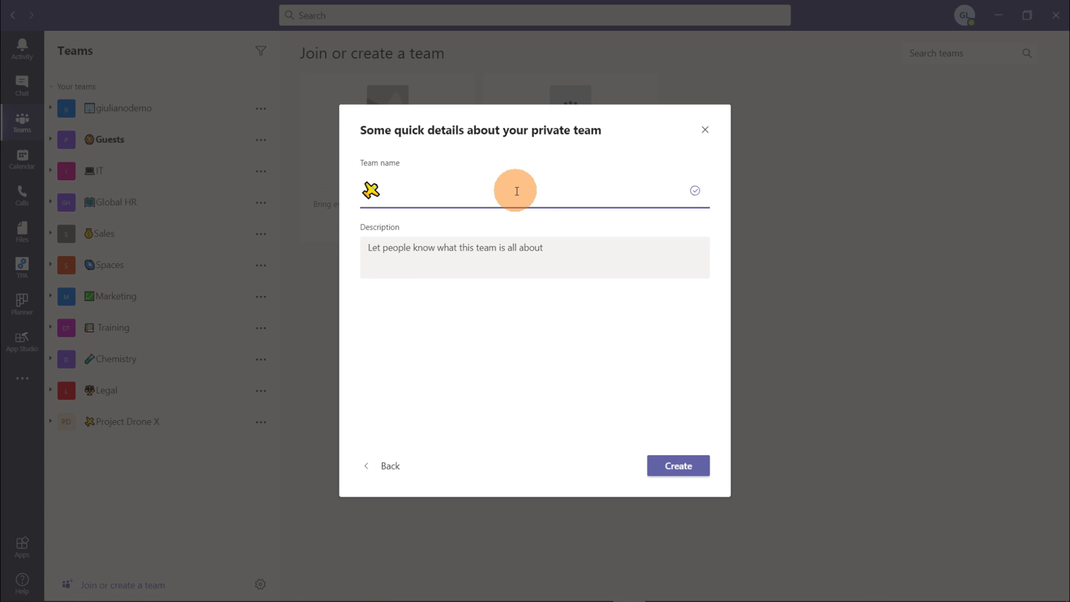
mouse_move(468, 192)
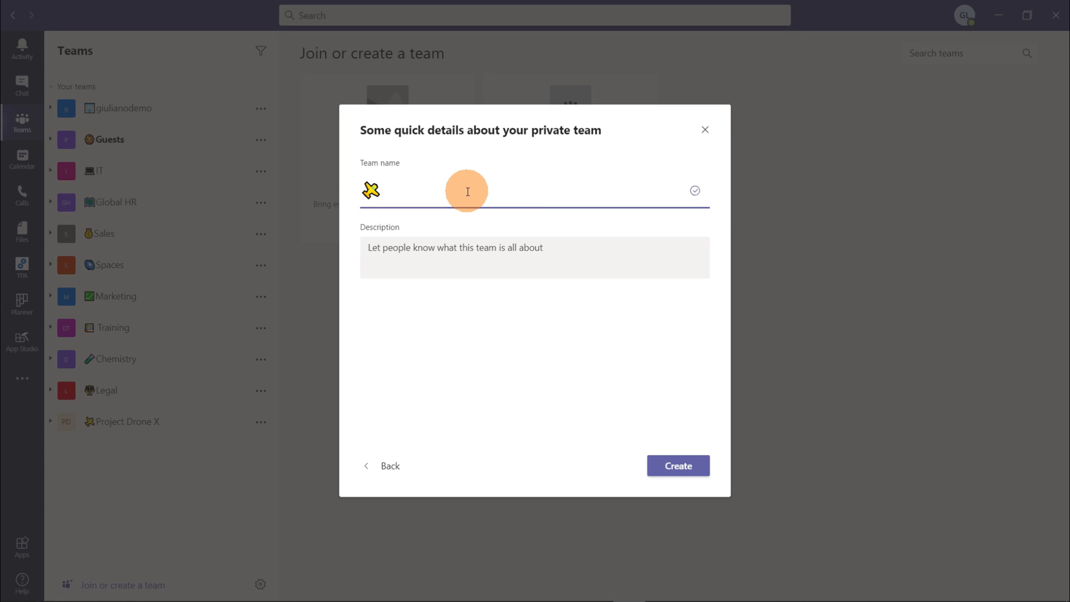
Enter 'Launch Drone X' as the team name.
type("Launch")
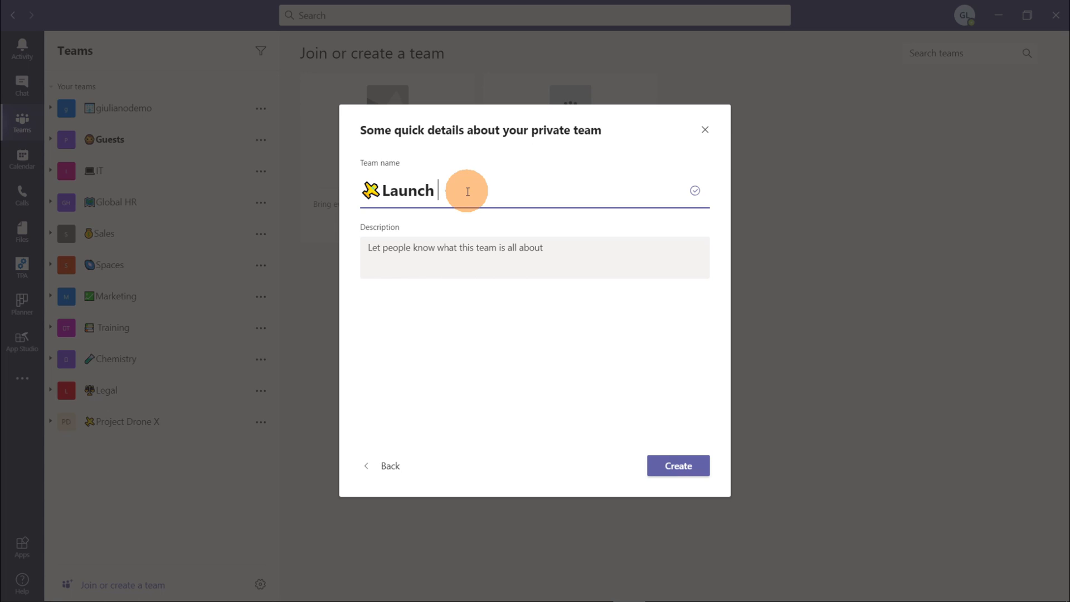
type("Dro")
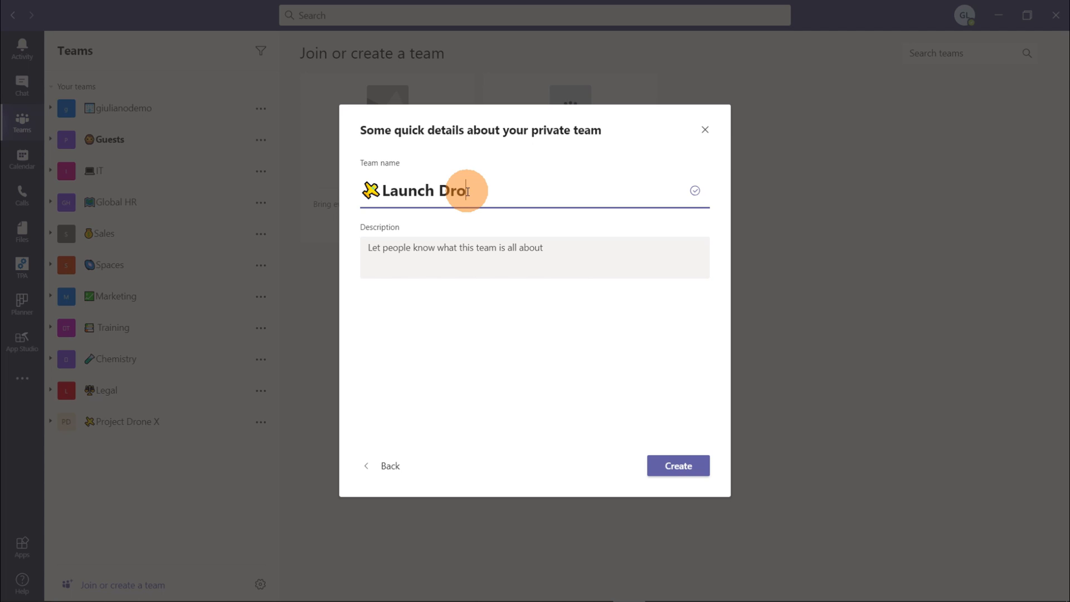
type("ne X")
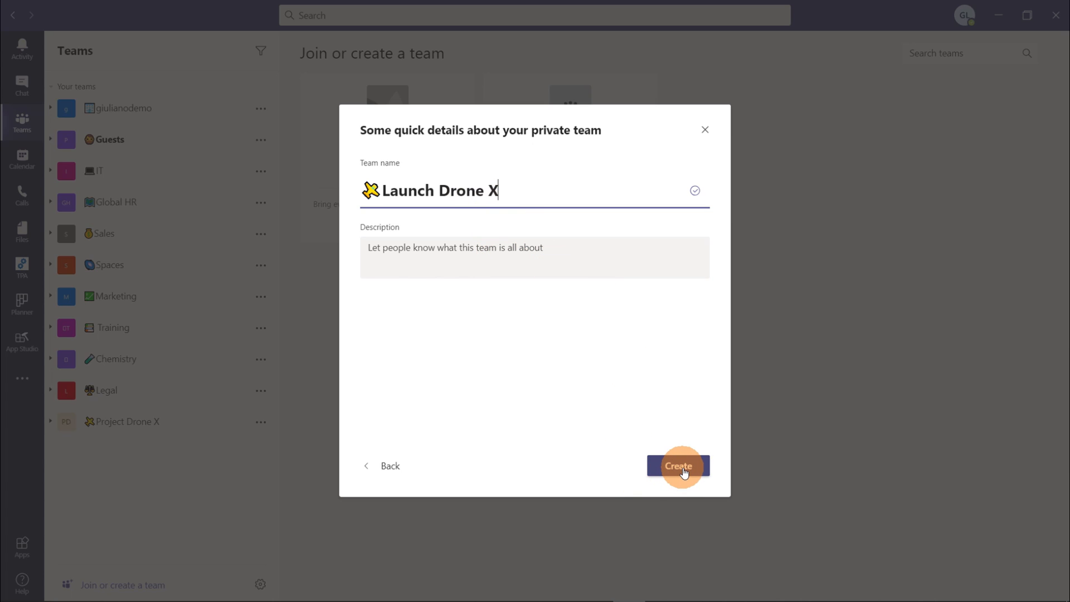
Create the Launch Drone X team and dismiss the creation progress message.
left_click(679, 466)
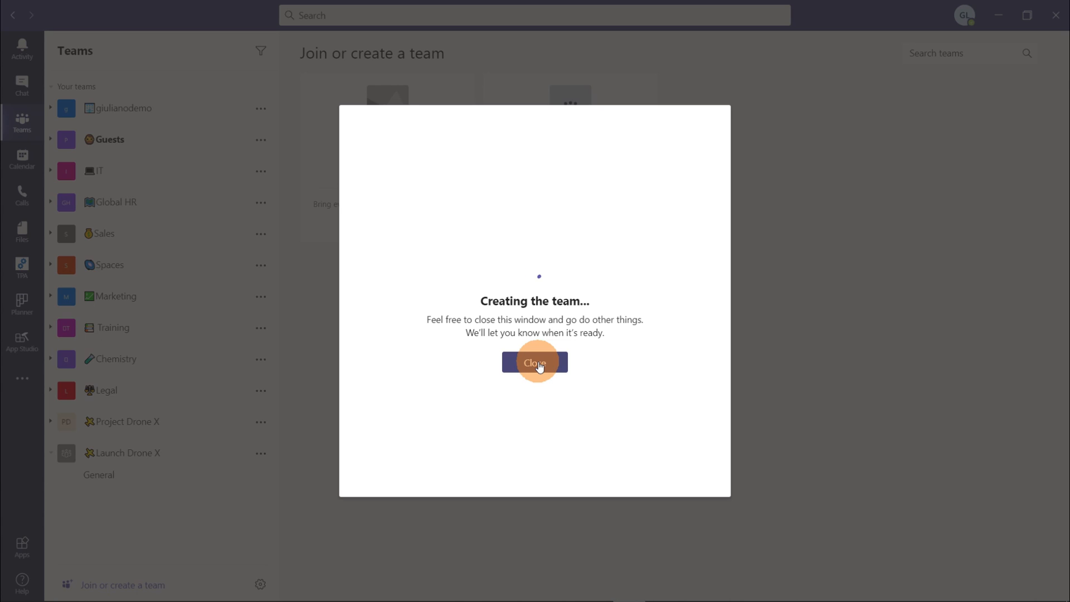
left_click(535, 362)
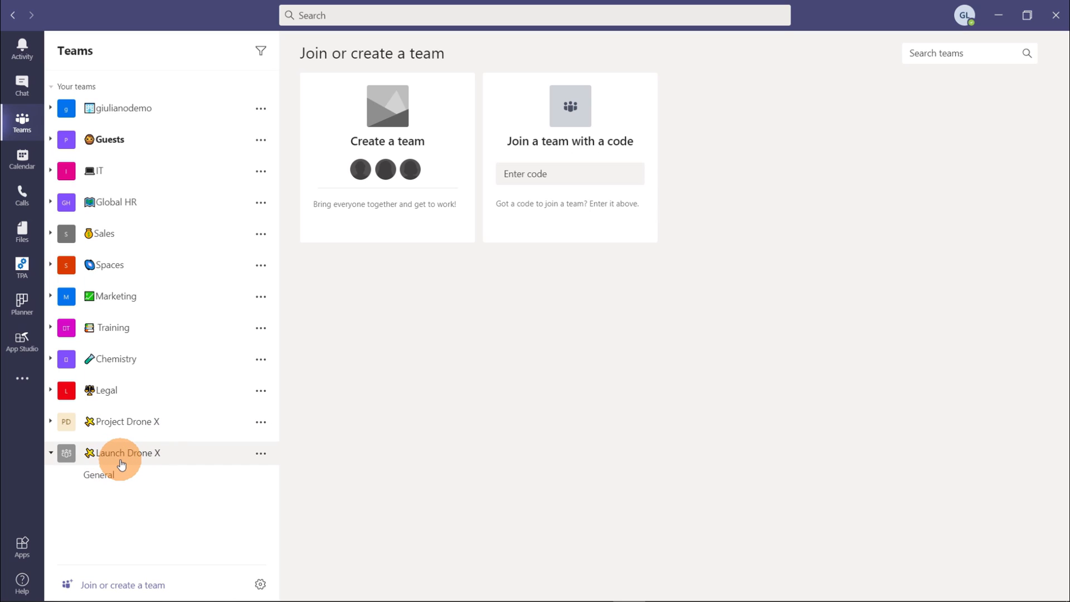
View the General channel's Team Information, Event Plan and Meeting Notes tabs in Launch Drone X.
left_click(100, 477)
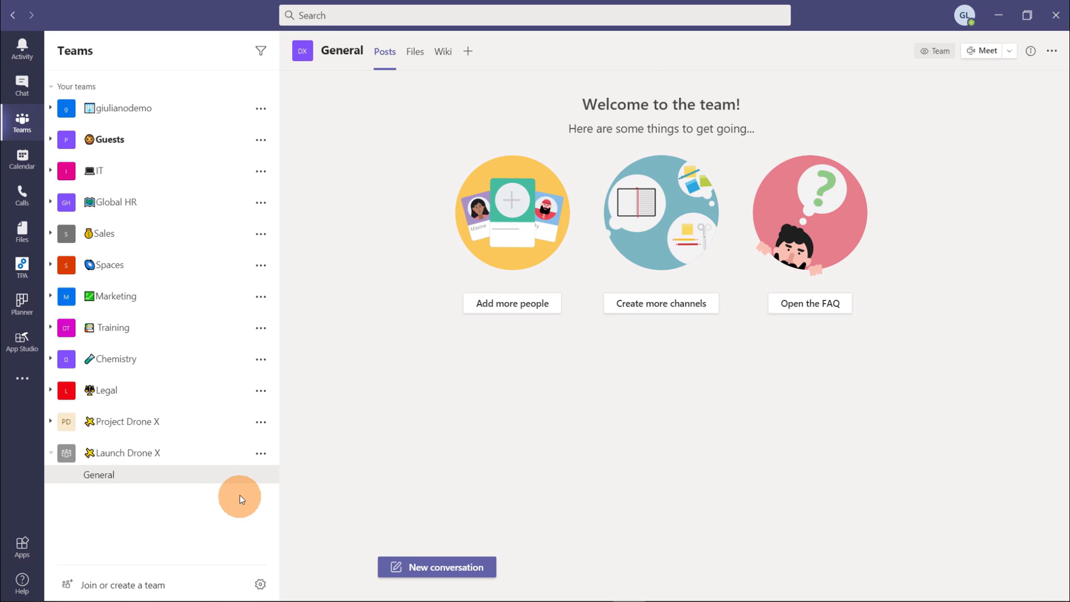
mouse_move(214, 470)
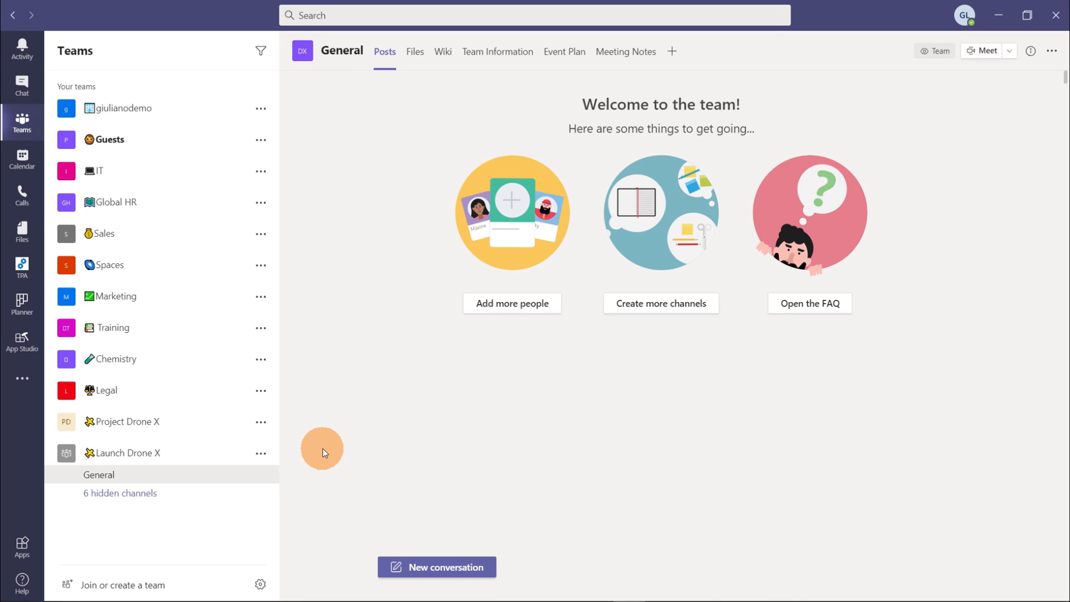
mouse_move(238, 483)
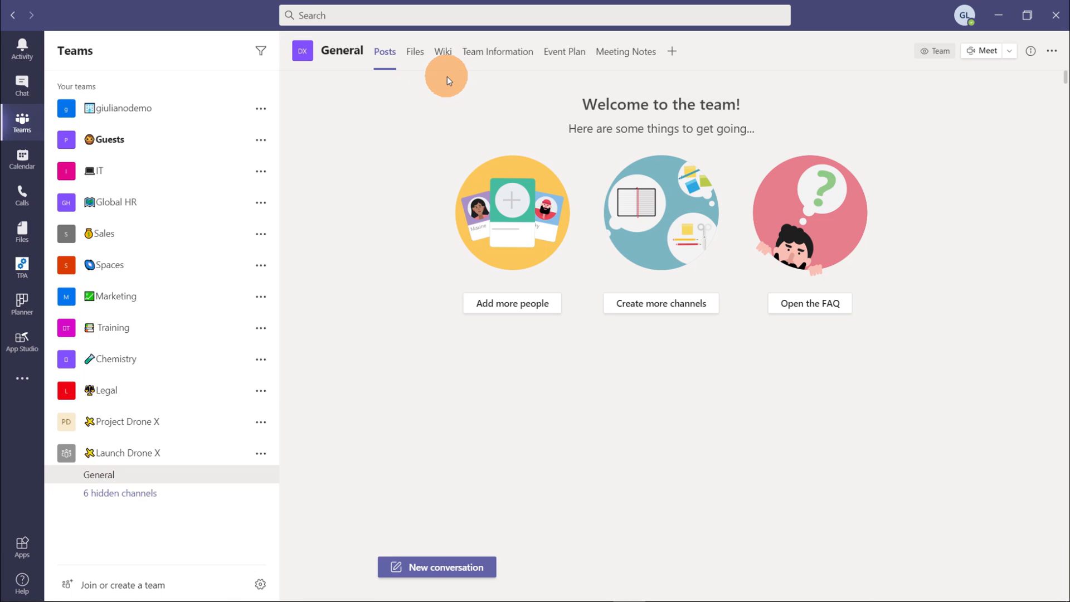
mouse_move(501, 63)
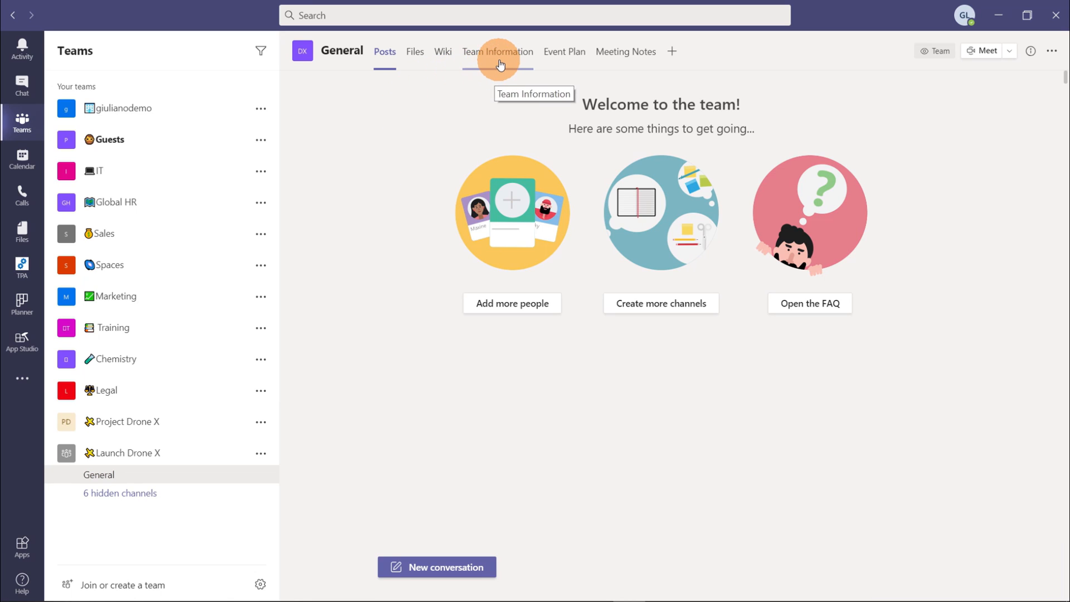
left_click(499, 51)
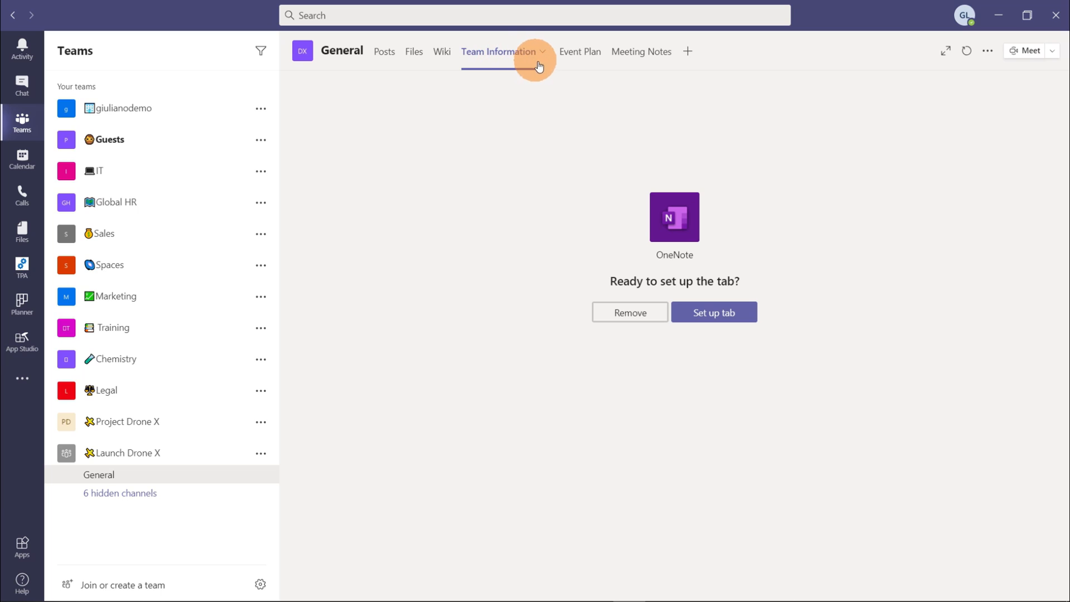
left_click(580, 51)
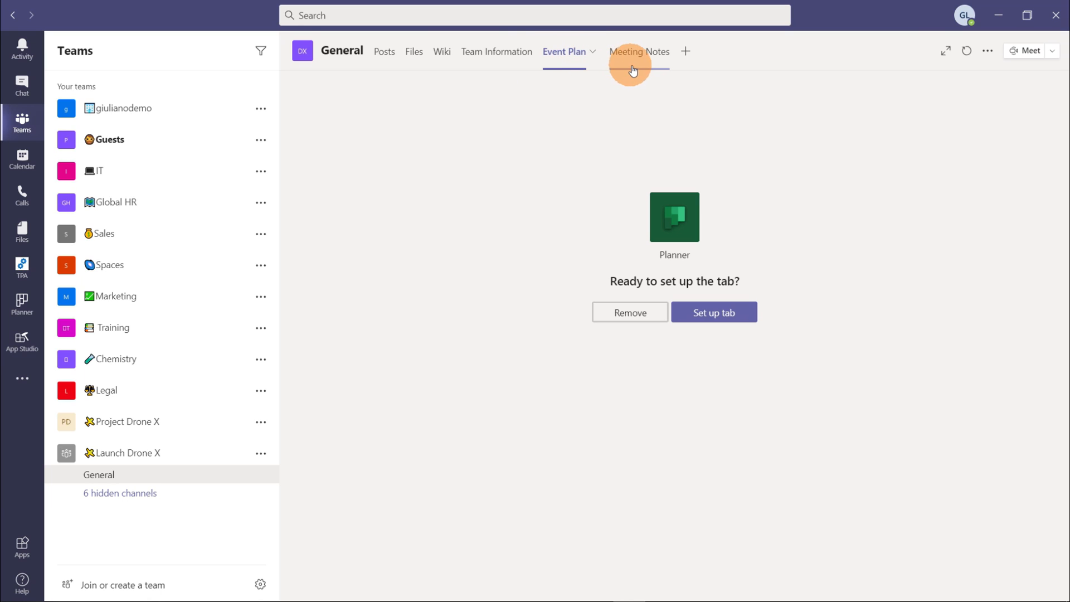
mouse_move(678, 112)
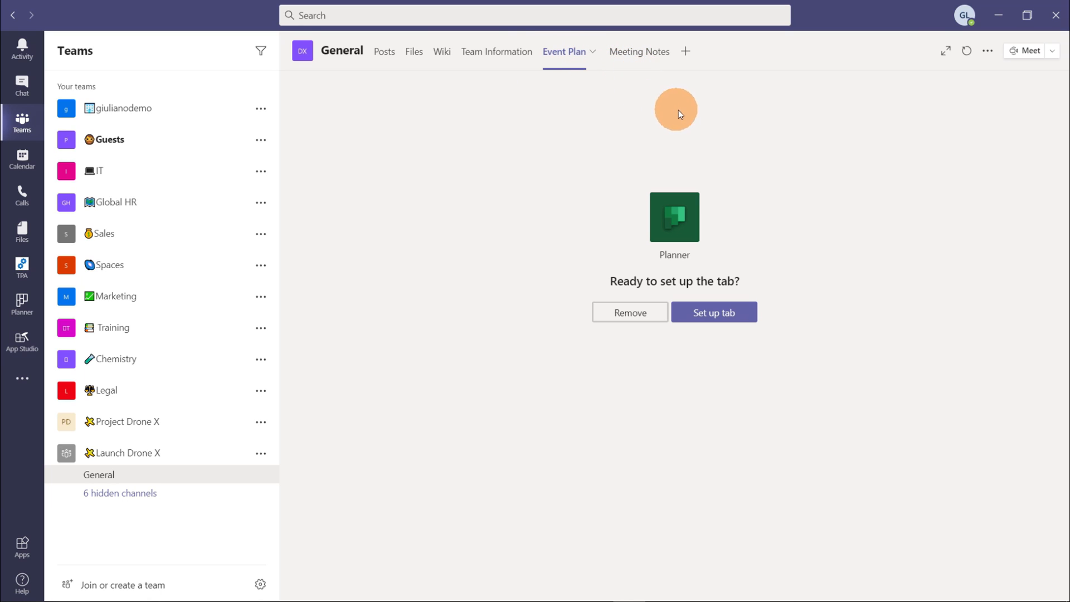
left_click(632, 52)
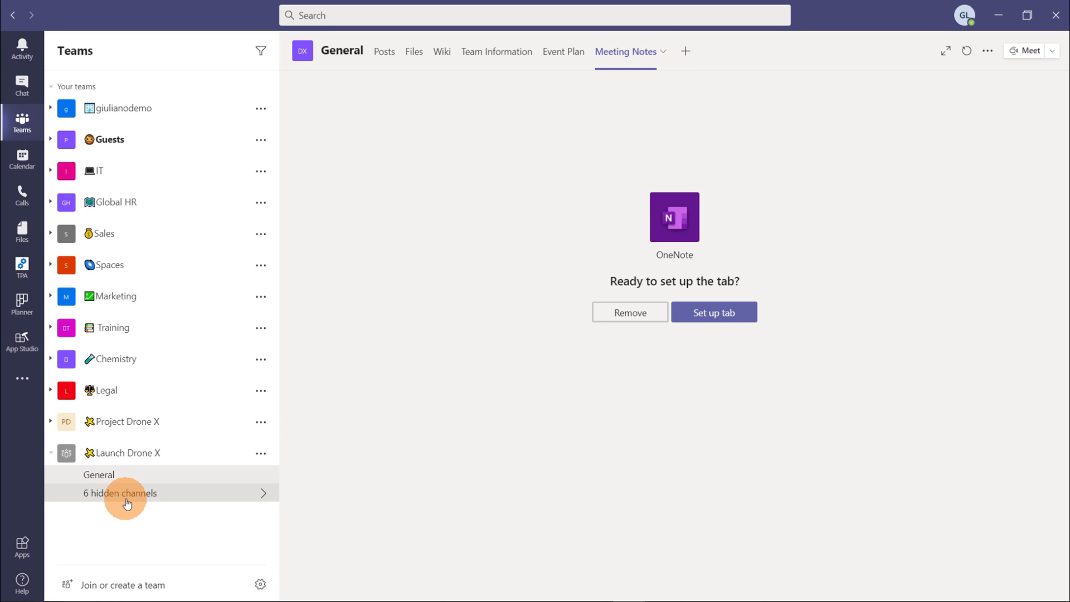
List the team's six hidden channels, look into Budget, then return to General.
left_click(121, 492)
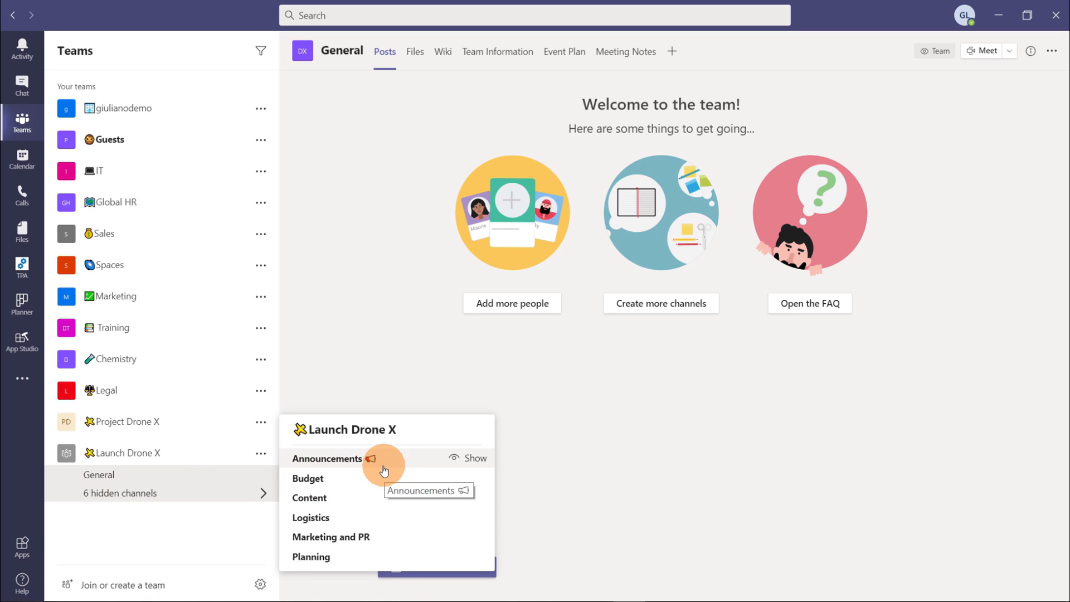
mouse_move(348, 509)
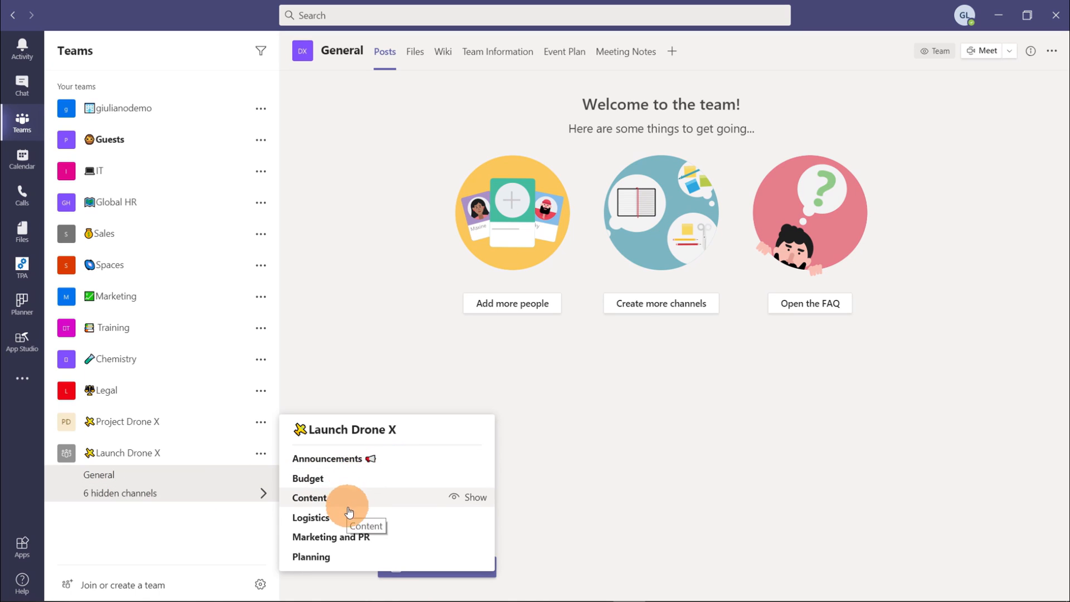
mouse_move(392, 544)
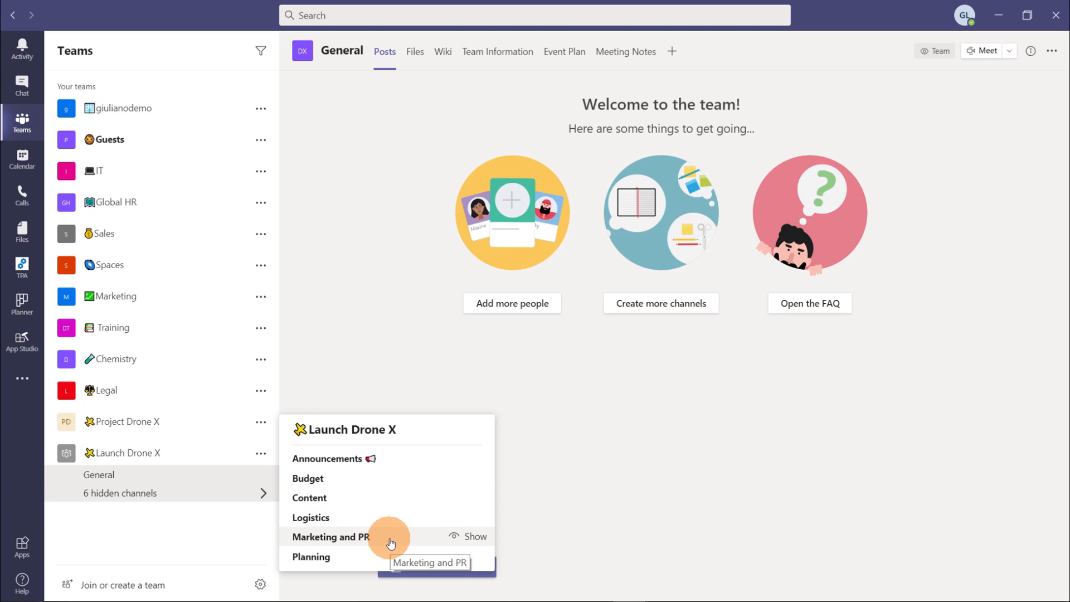
left_click(328, 459)
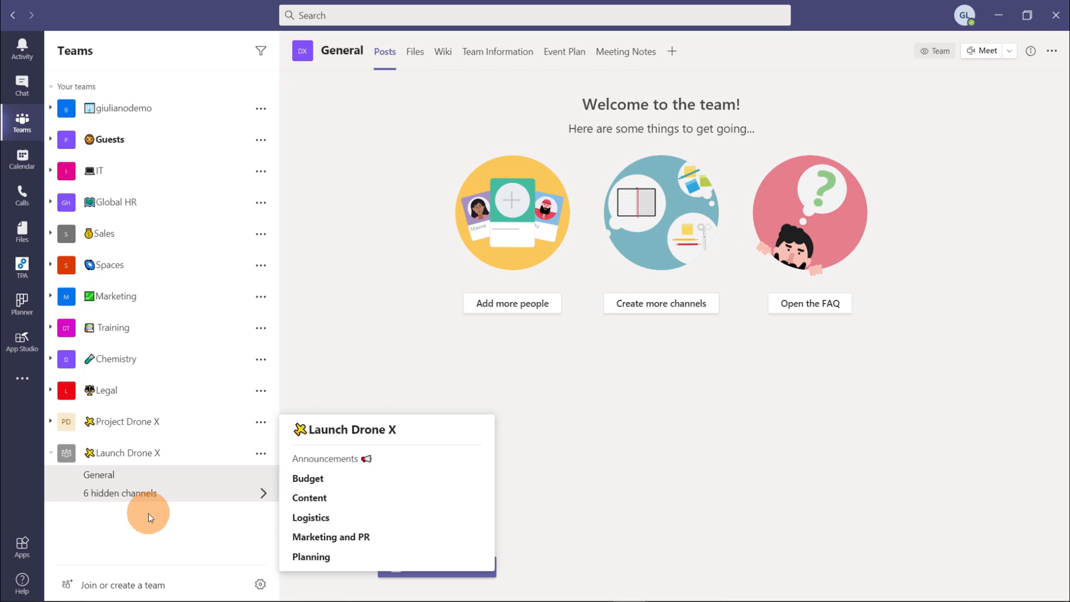
left_click(310, 497)
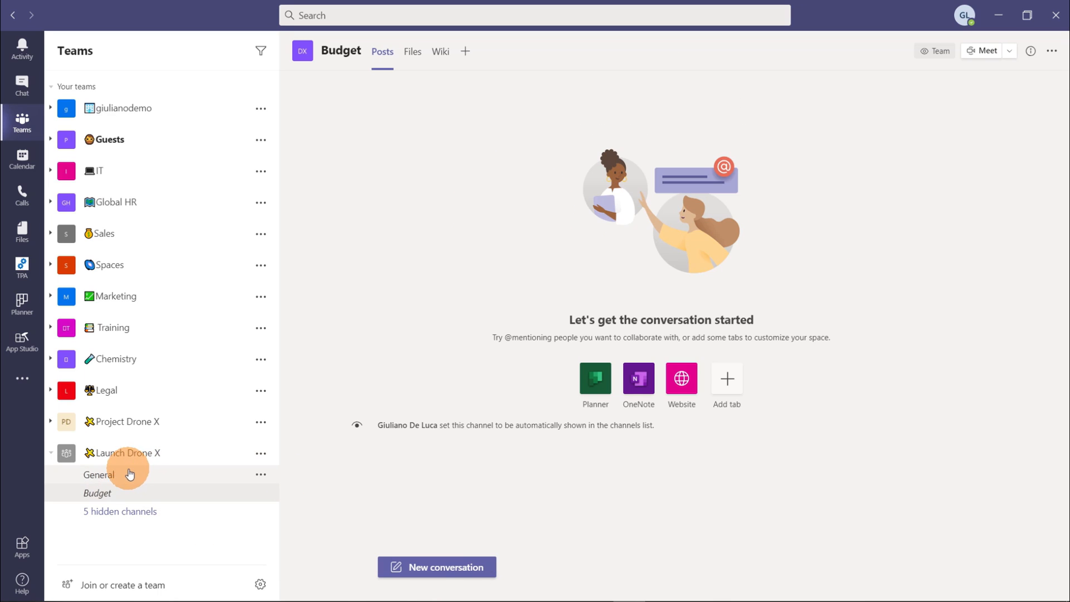
left_click(100, 475)
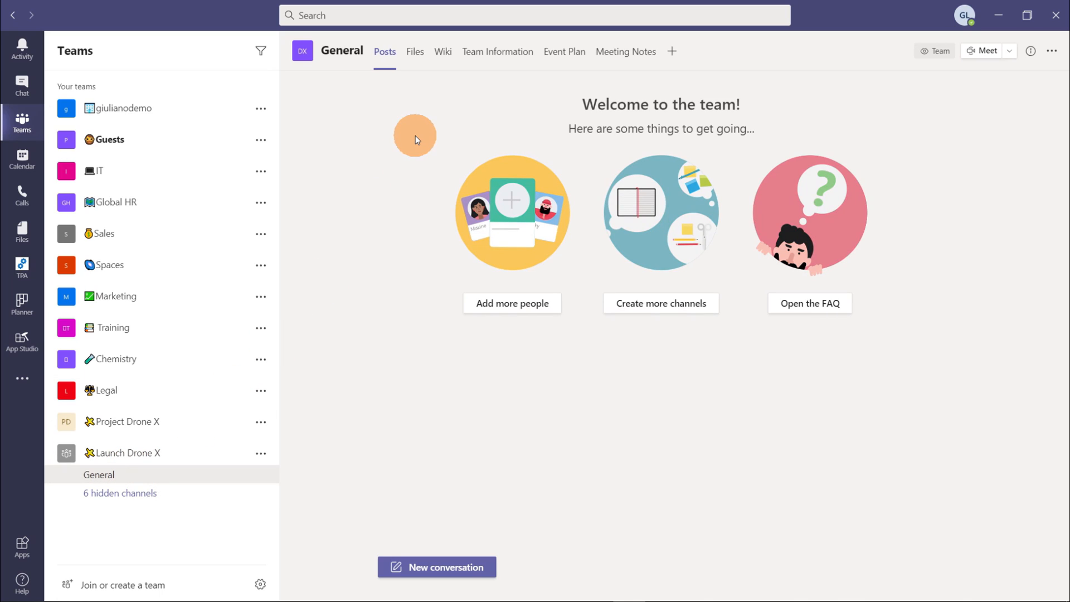
mouse_move(428, 116)
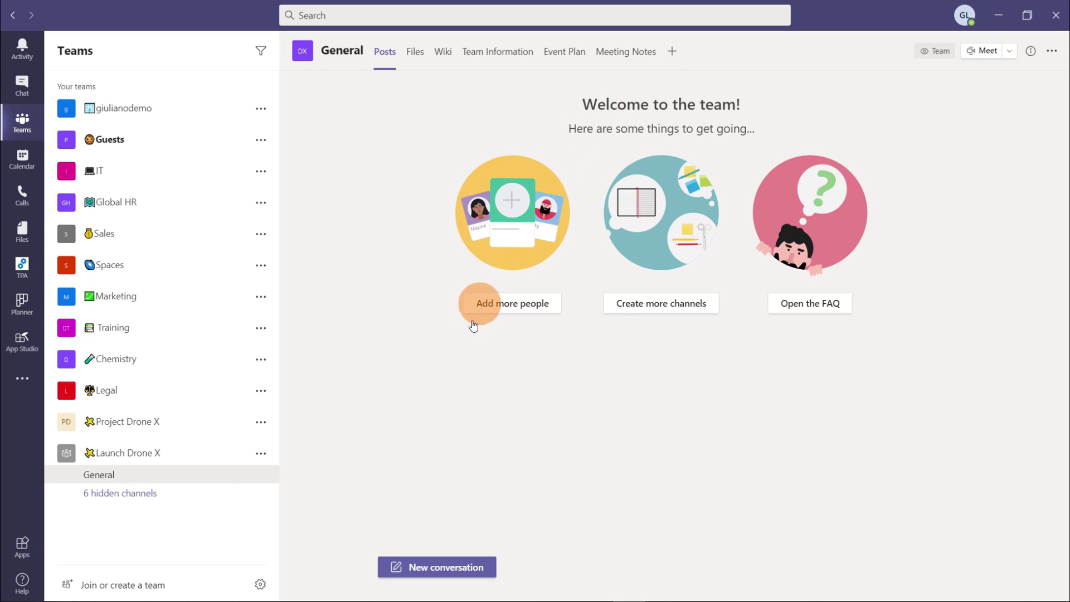
mouse_move(390, 435)
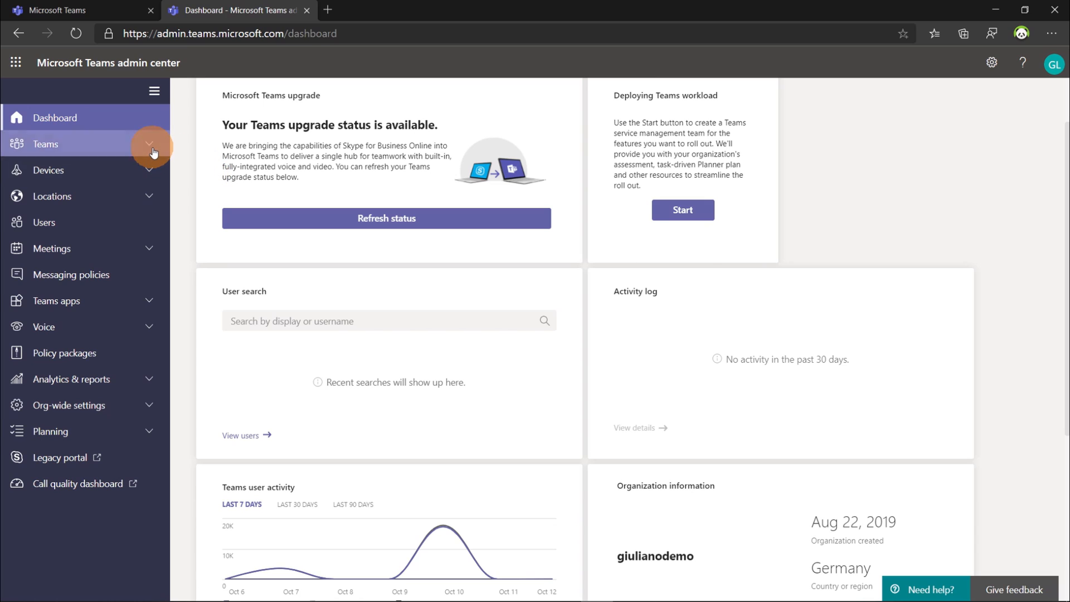
Expand the Teams section in the admin center navigation.
left_click(148, 145)
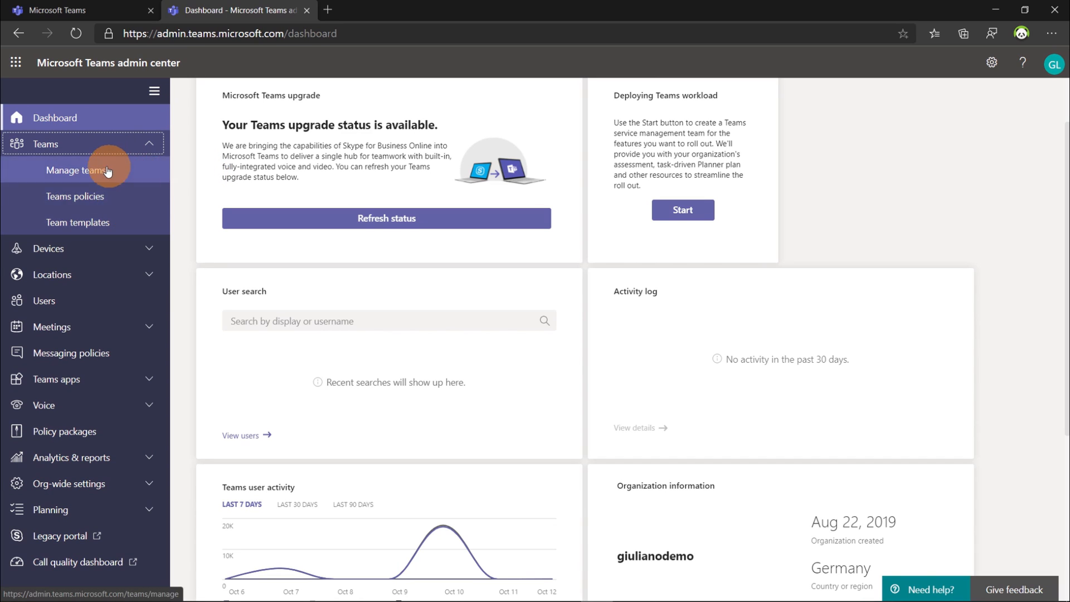
mouse_move(111, 230)
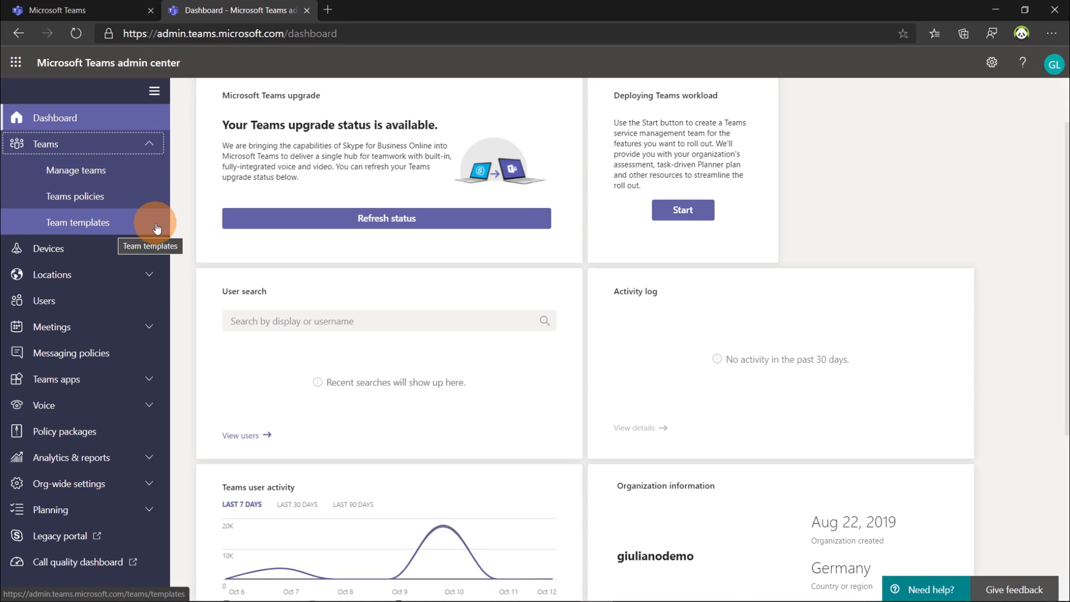
mouse_move(127, 227)
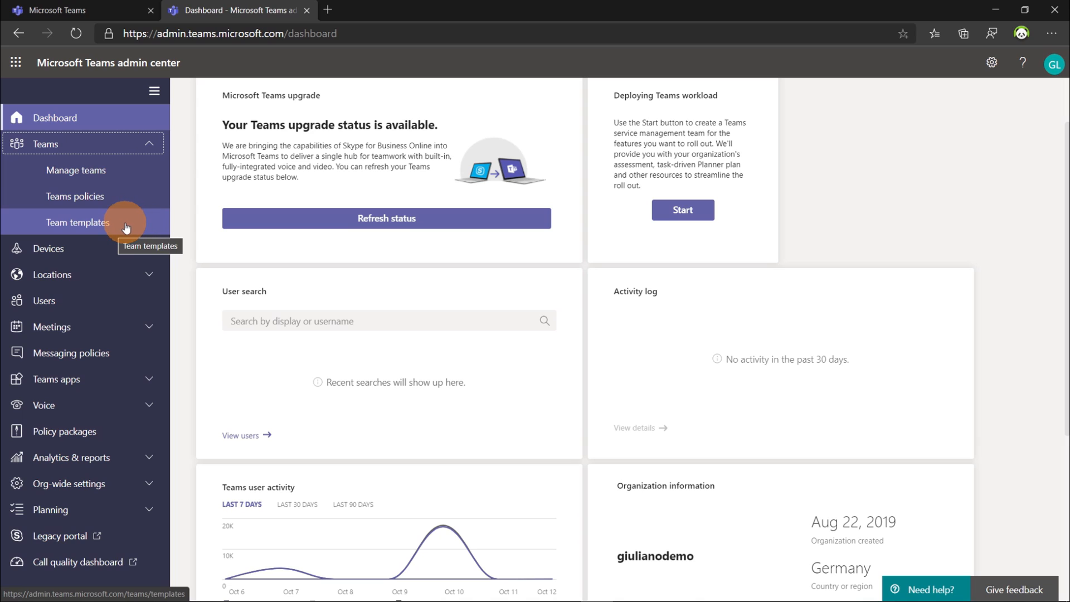
Review the Team templates list, selecting Adopt Office 365, Manage an Event and Training.
left_click(78, 222)
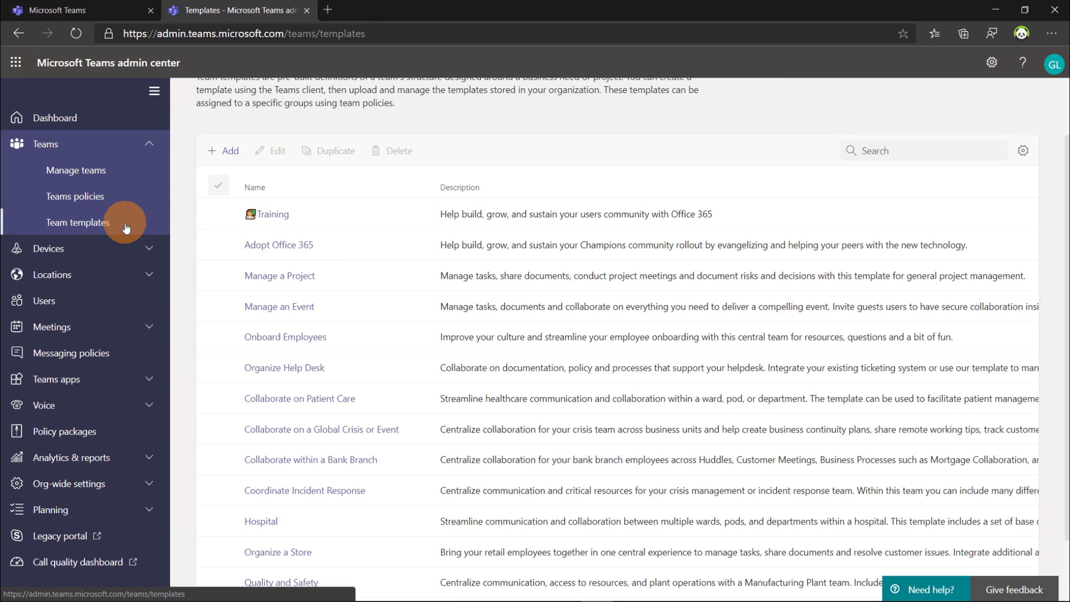
left_click(390, 240)
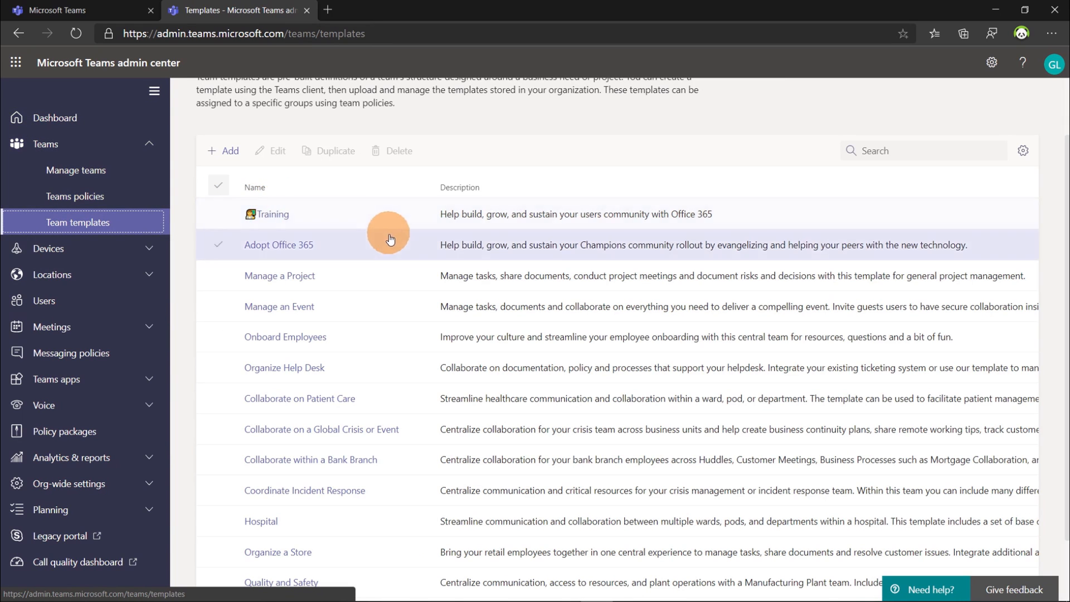
scroll("down", 3)
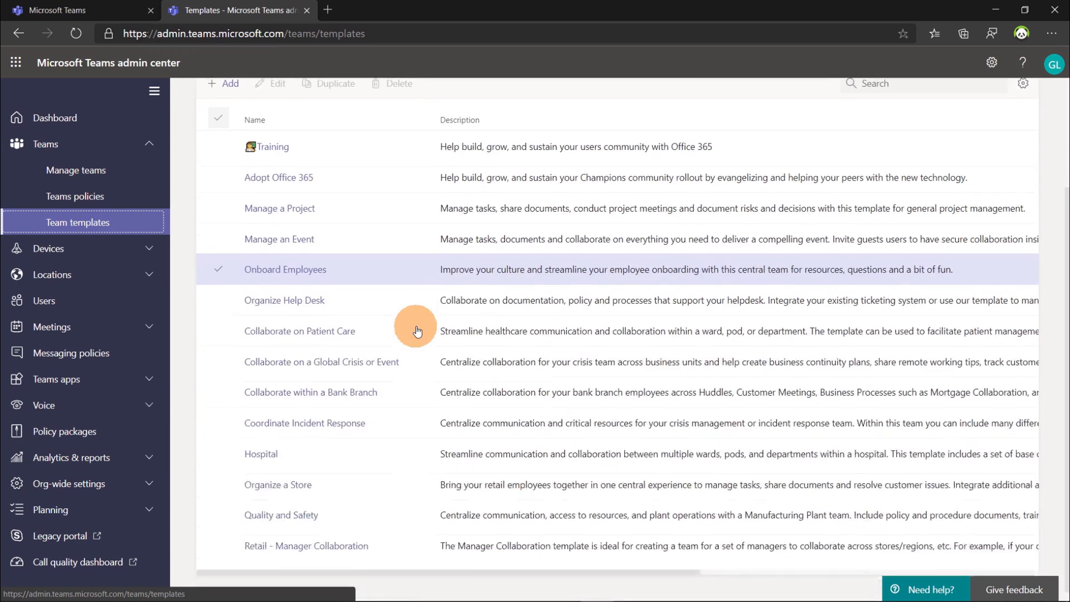
scroll("down", 3)
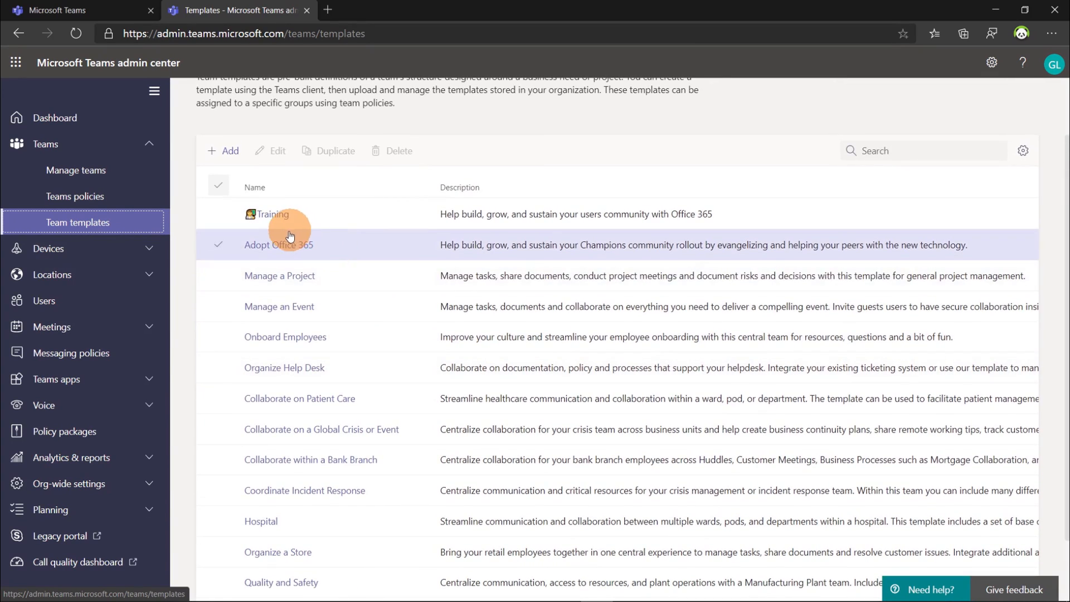
left_click(280, 277)
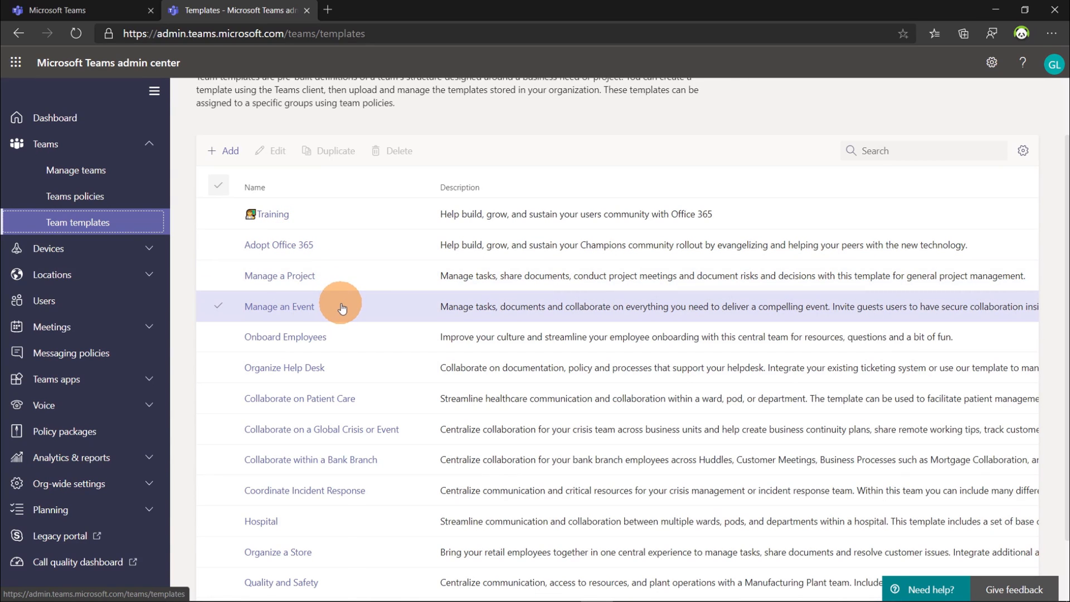
mouse_move(226, 304)
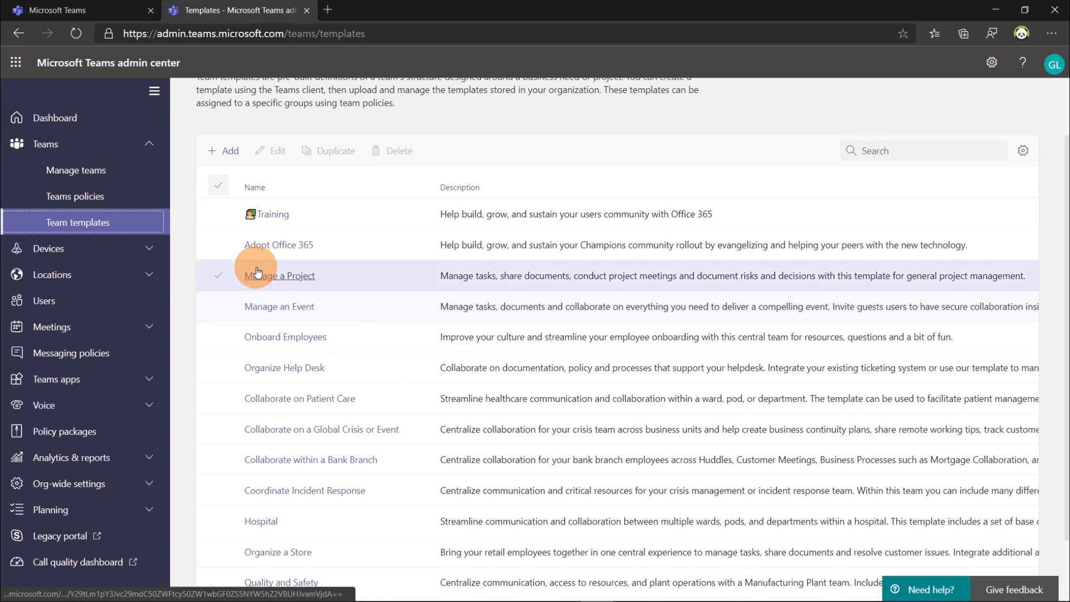
left_click(317, 245)
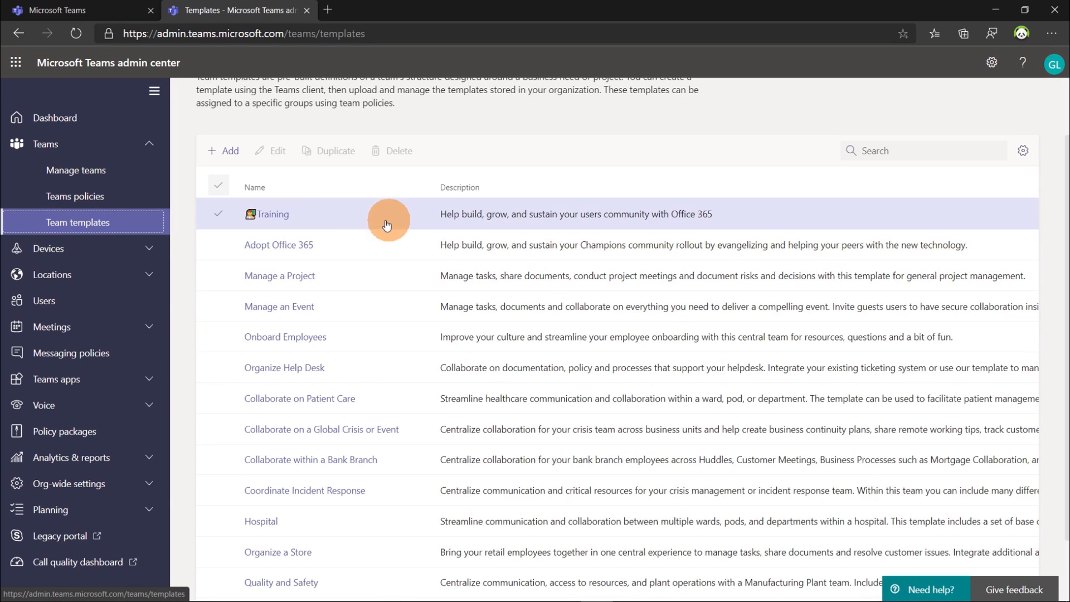
mouse_move(314, 216)
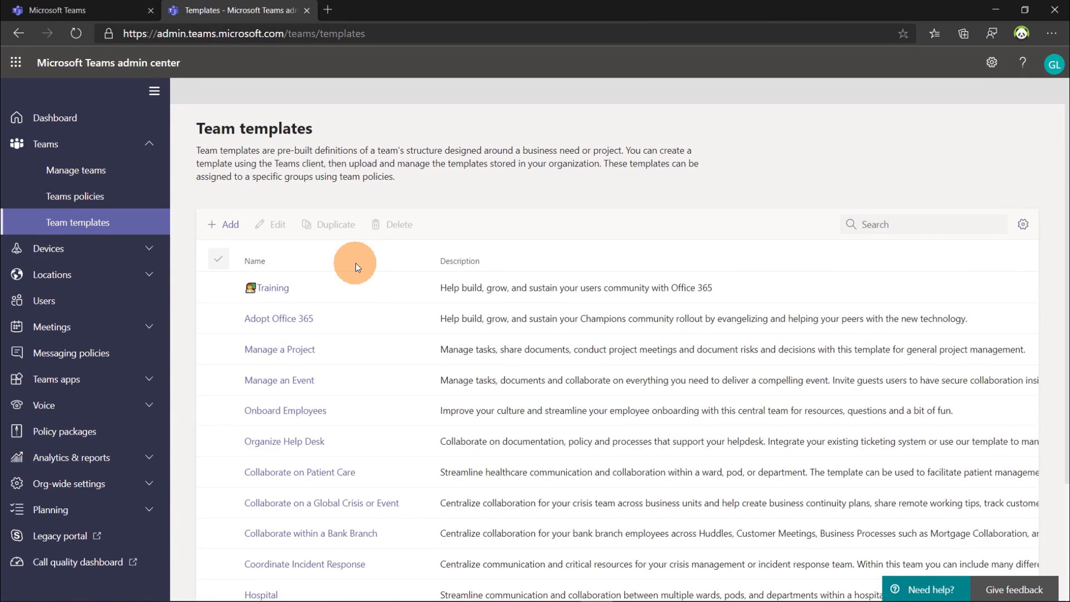
mouse_move(284, 262)
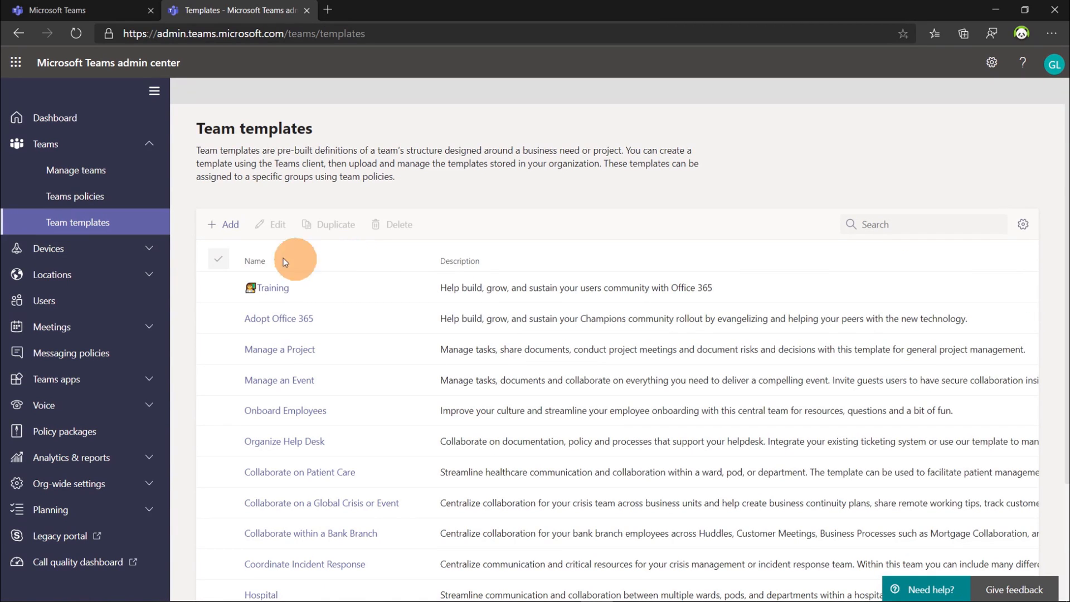
Add a new team template, keeping 'Create a brand new template' as the starting point.
left_click(223, 224)
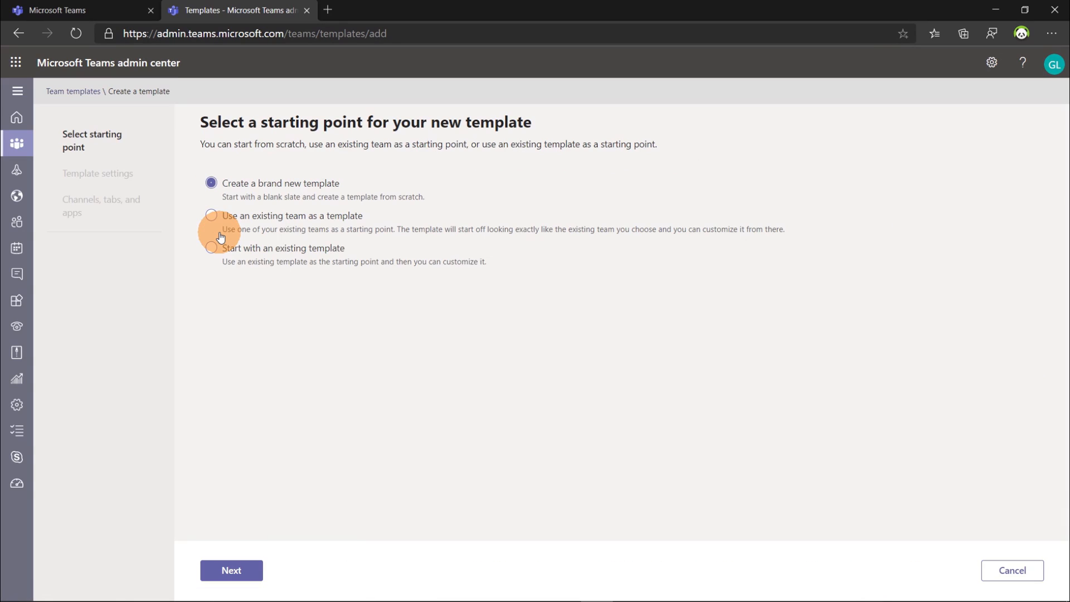
mouse_move(343, 348)
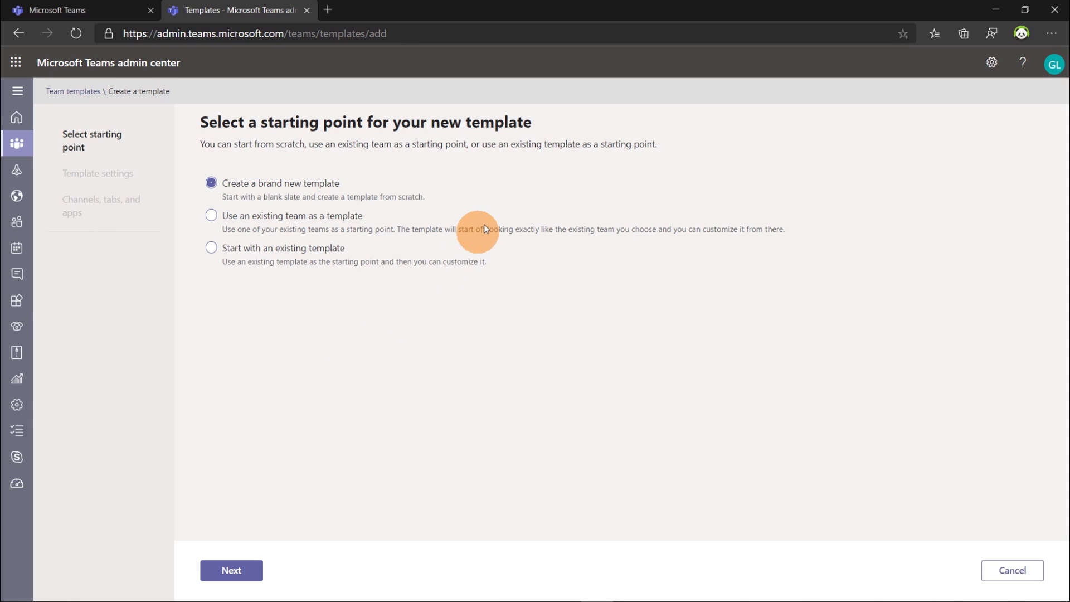
mouse_move(481, 205)
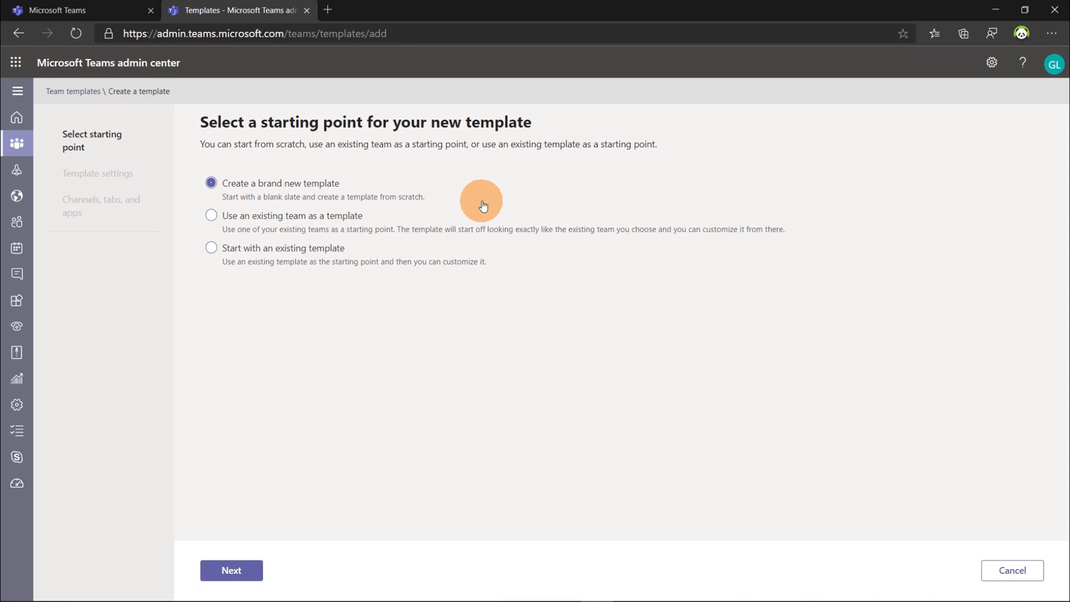
mouse_move(502, 217)
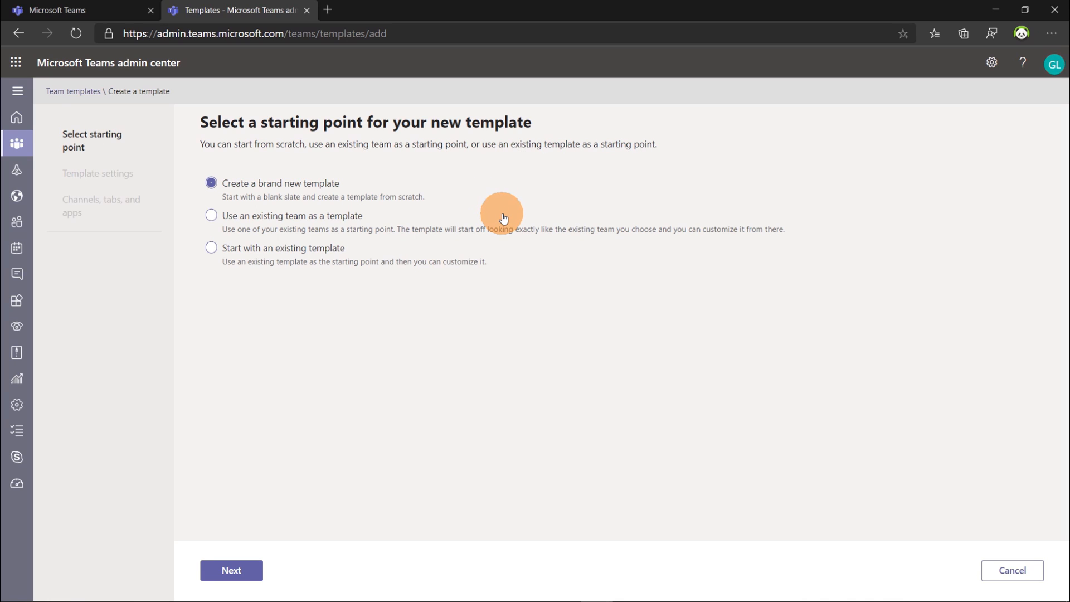
mouse_move(423, 254)
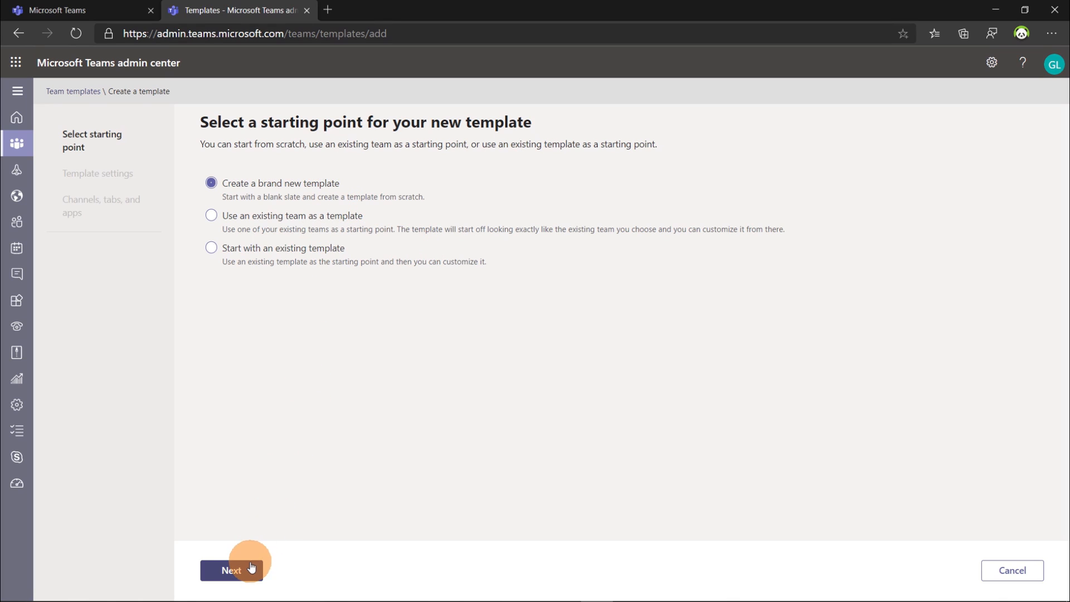
Name the new template 'Workshop'.
left_click(232, 570)
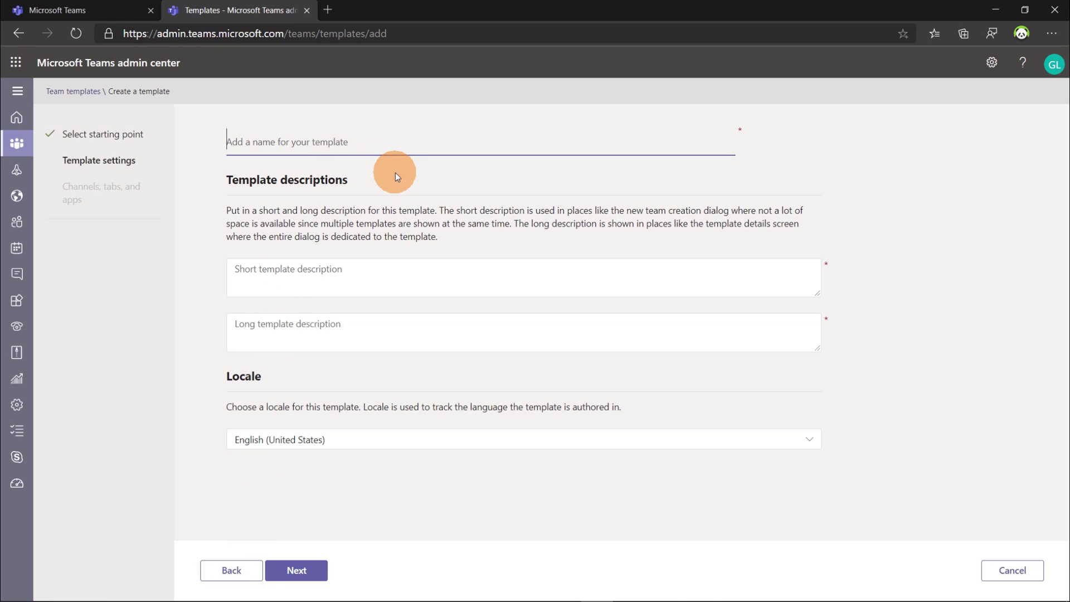
type("W")
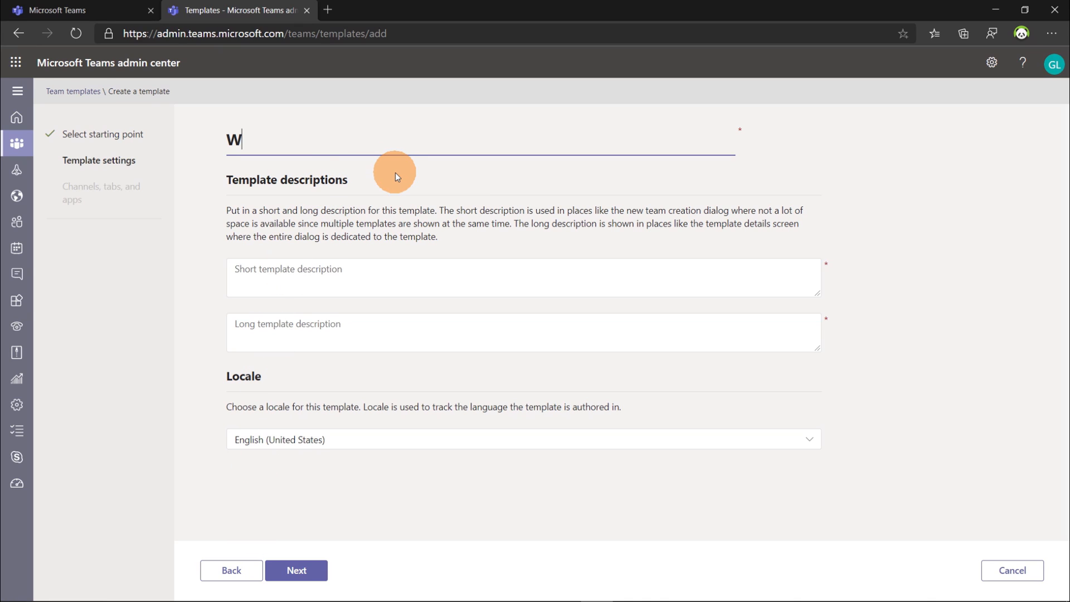
type("o")
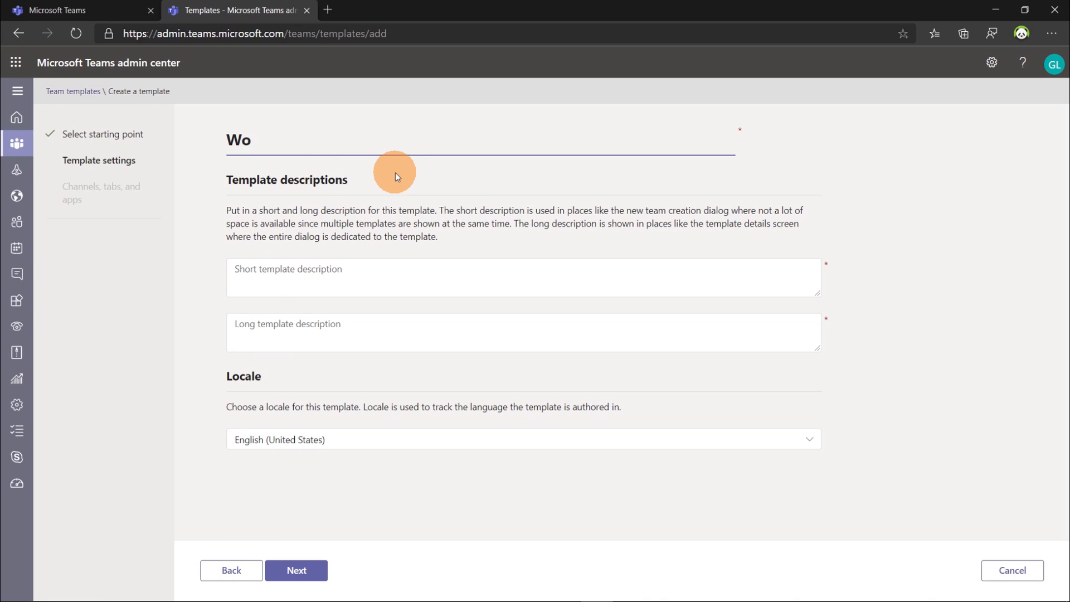
type("rk")
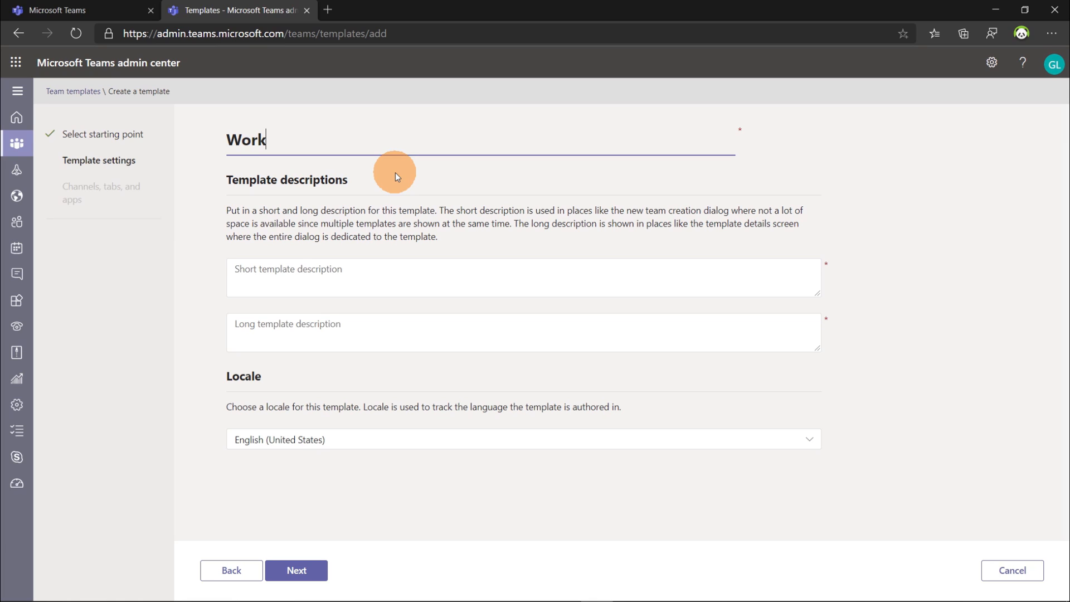
type("shop")
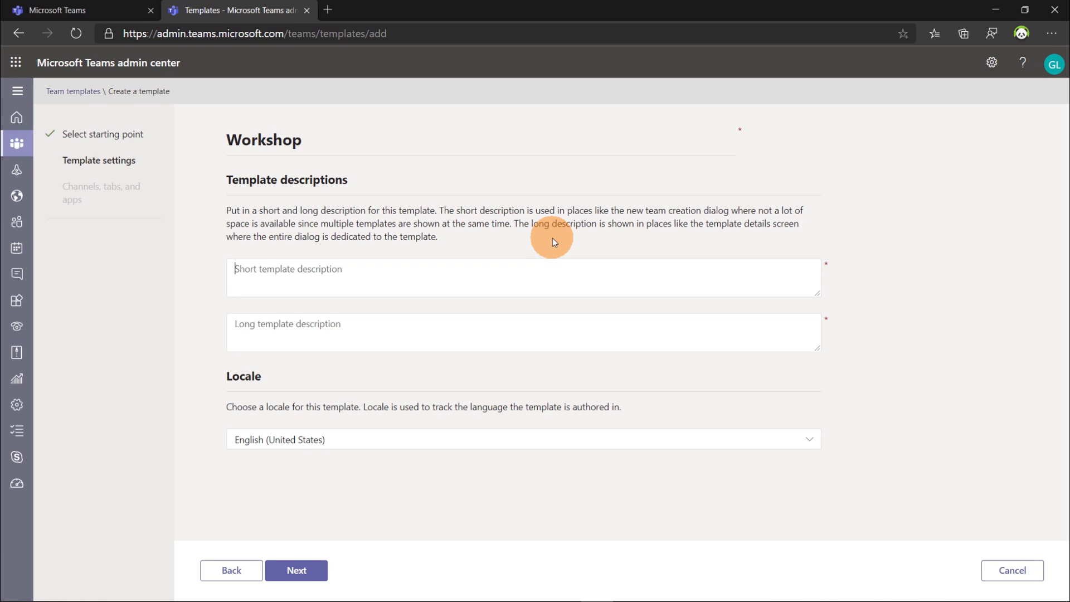
Fill short description 'Manage your workshop' and long description about collaborating with colleagues on a great workshop.
type("Manage")
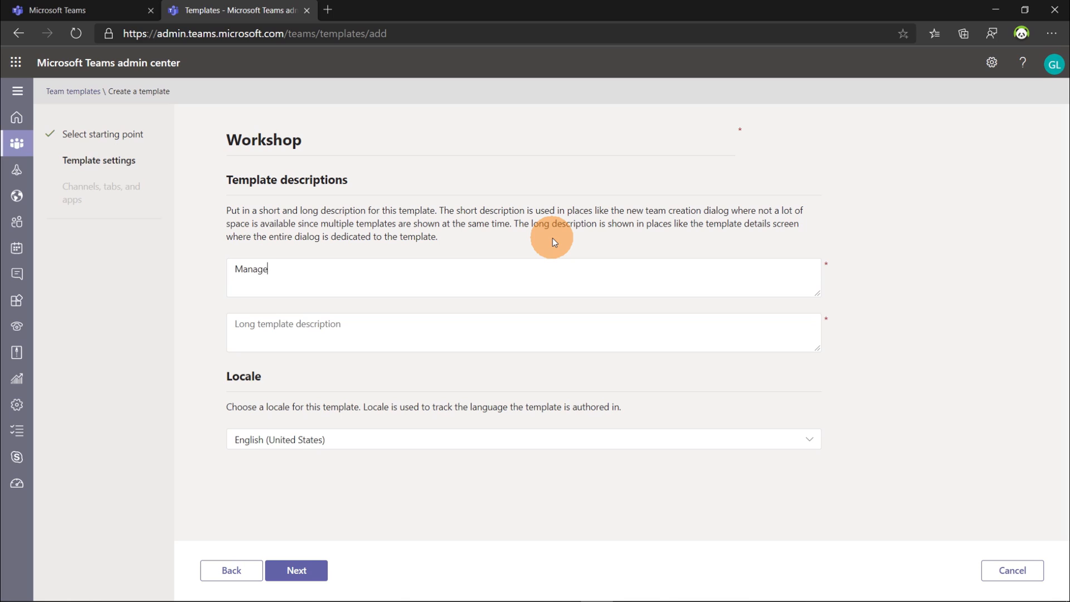
type("you wo")
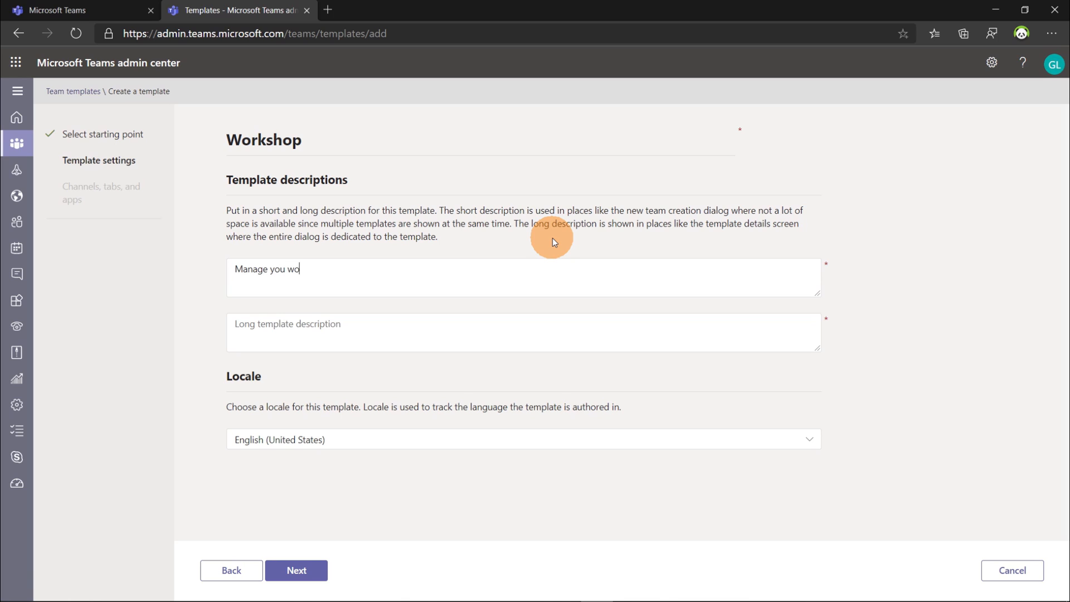
type("rkshop")
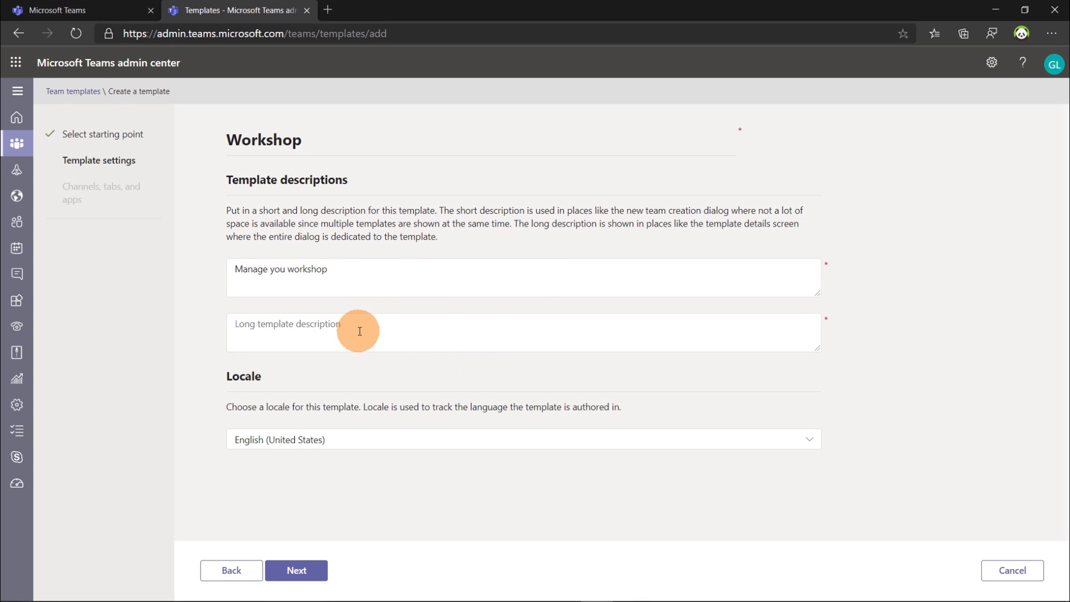
type("Collaborate")
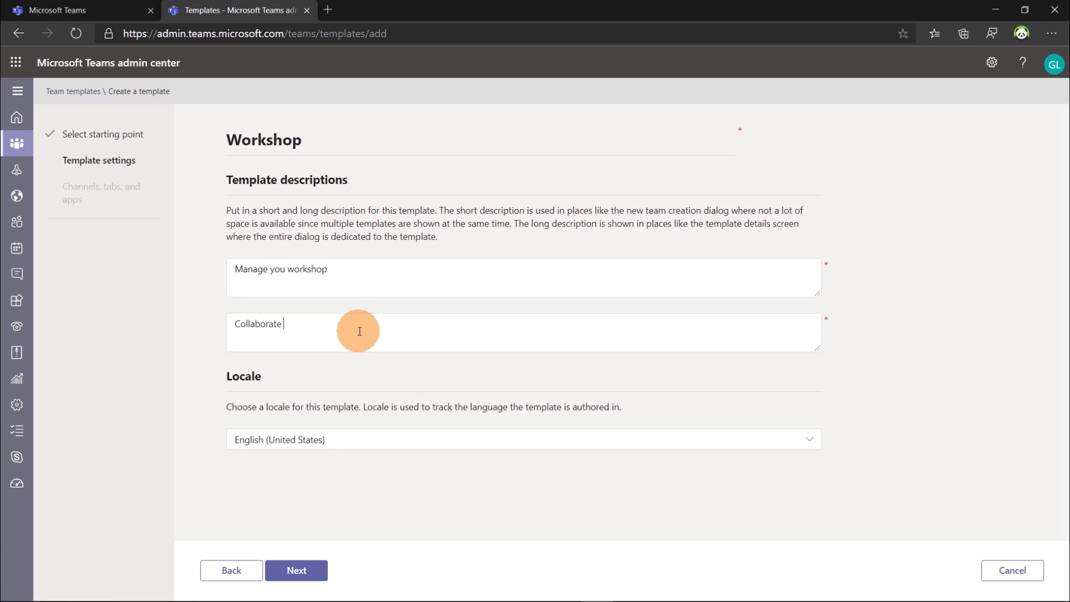
type("with")
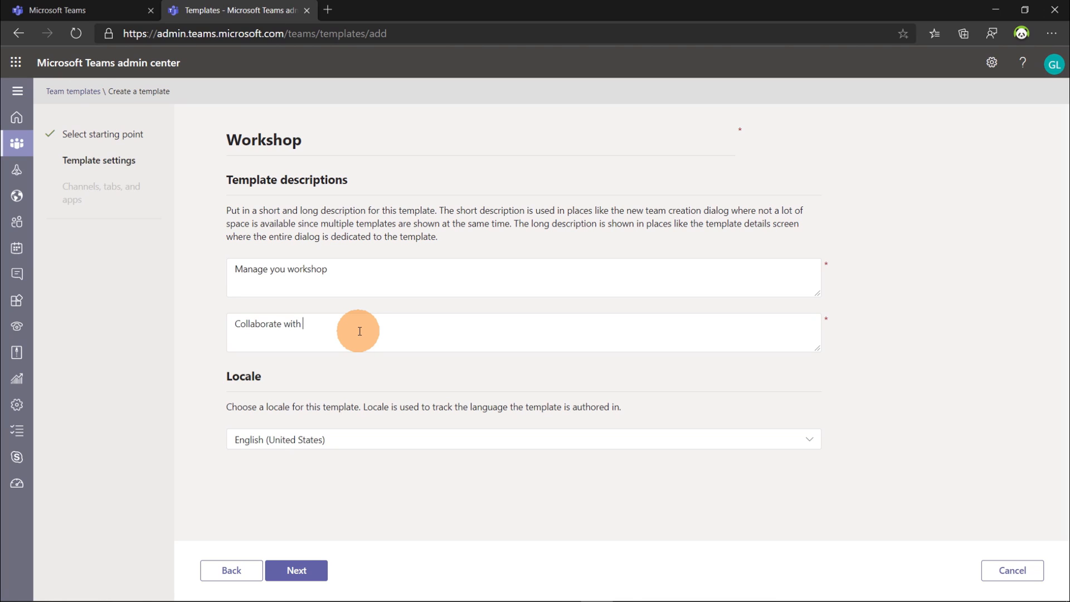
type("your colleagues to create")
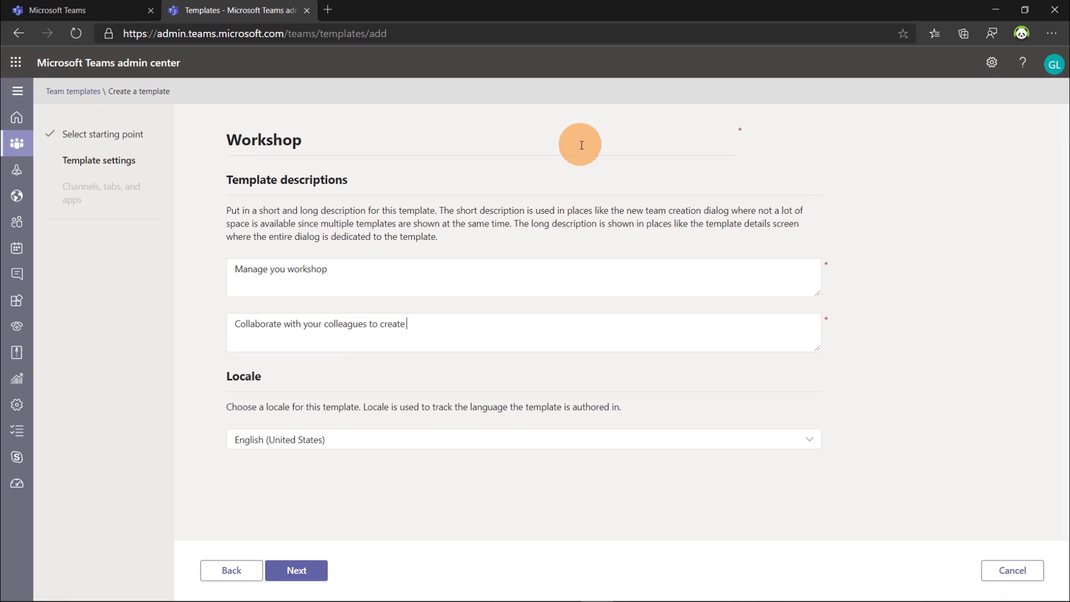
type("a great w")
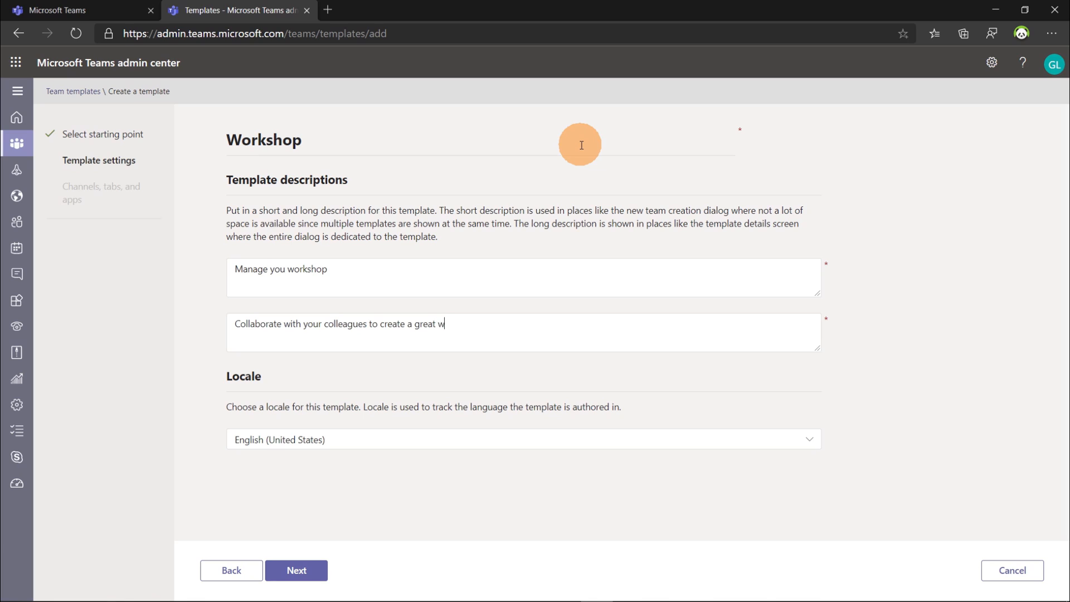
type("orkshop")
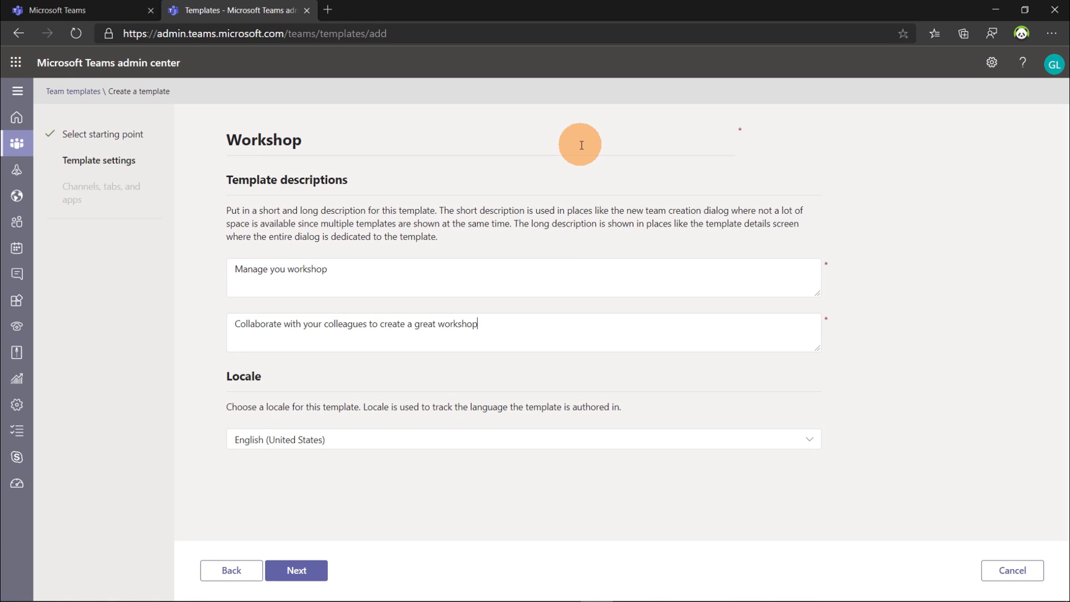
mouse_move(423, 446)
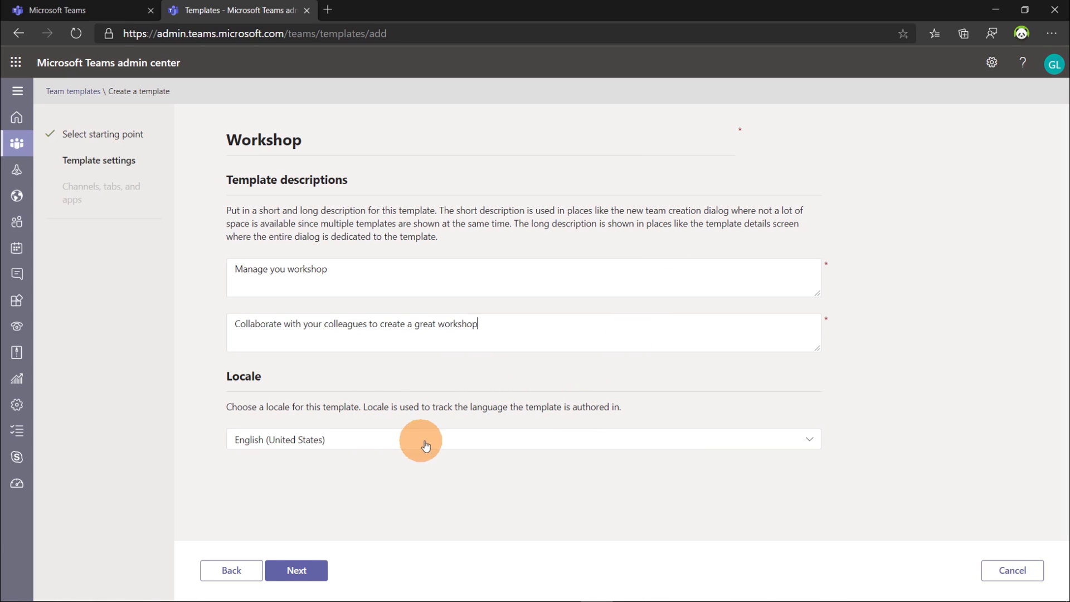
mouse_move(572, 490)
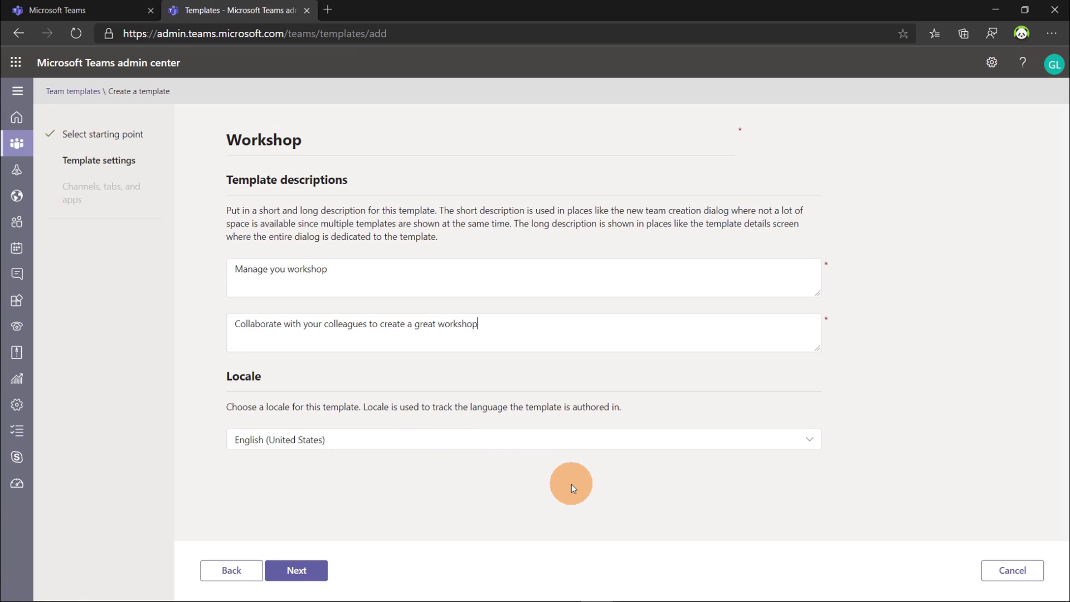
Advance the Workshop template to the Channels, tabs, and apps page.
left_click(296, 569)
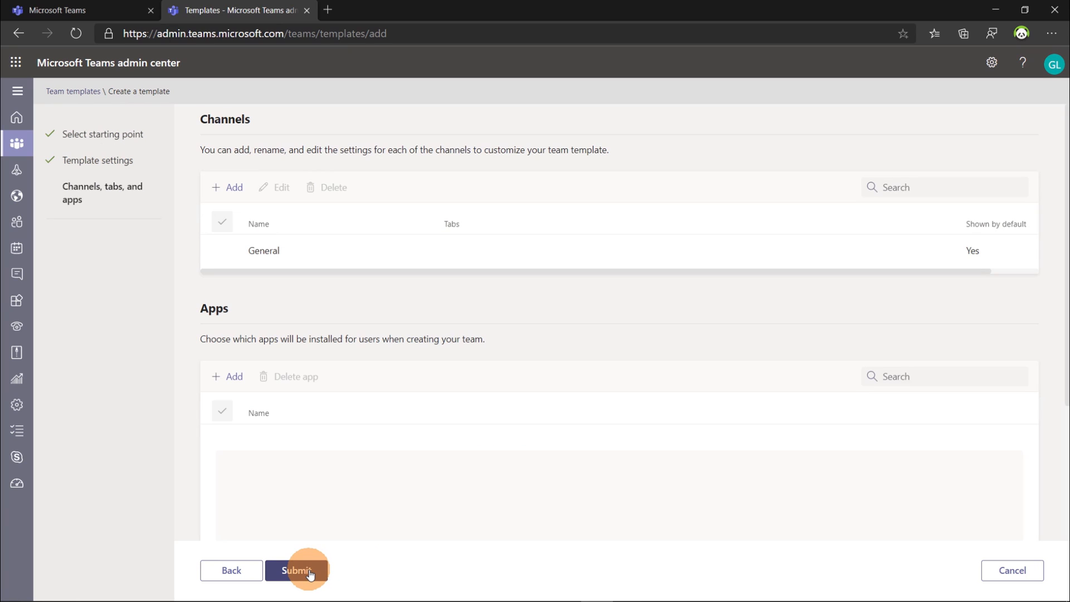
mouse_move(683, 297)
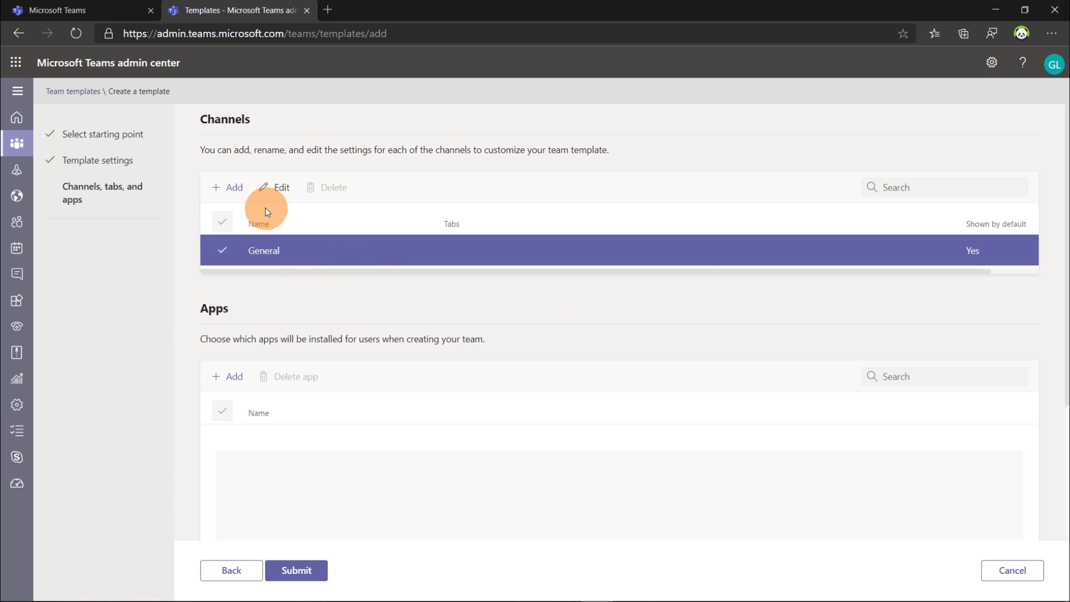
Add a Brainstorming channel, shown by default, with SharePoint Pages and OneNote tabs, and apply it.
left_click(226, 187)
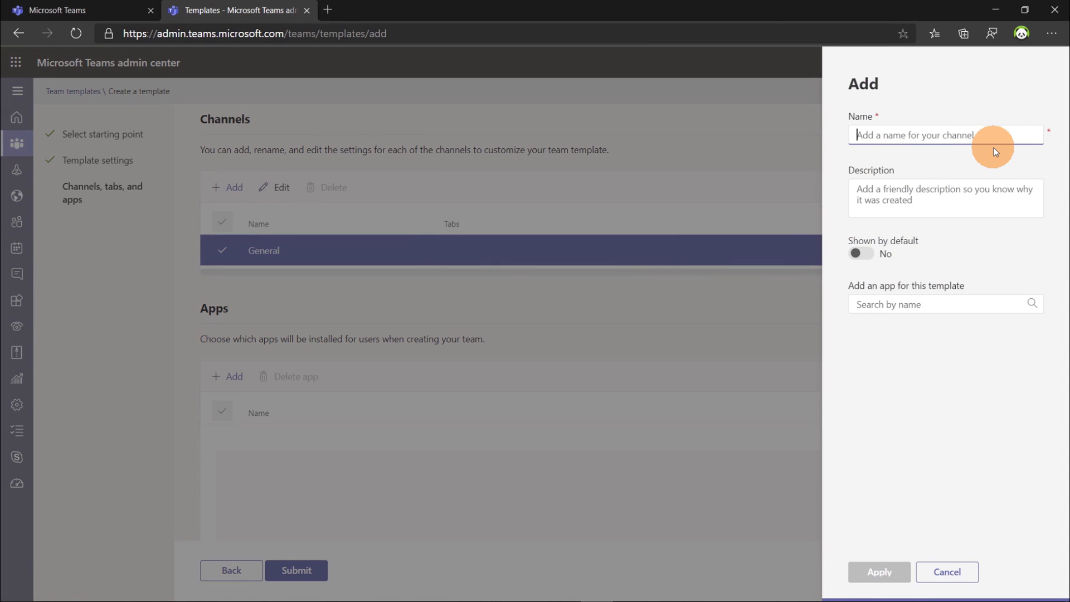
type("Brainstorming")
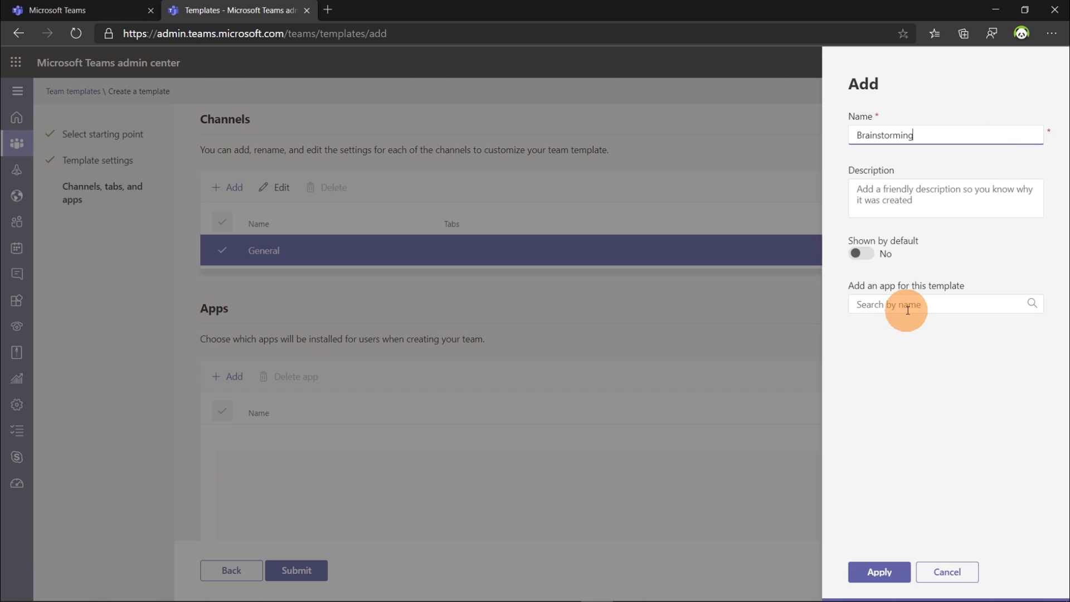
left_click(861, 253)
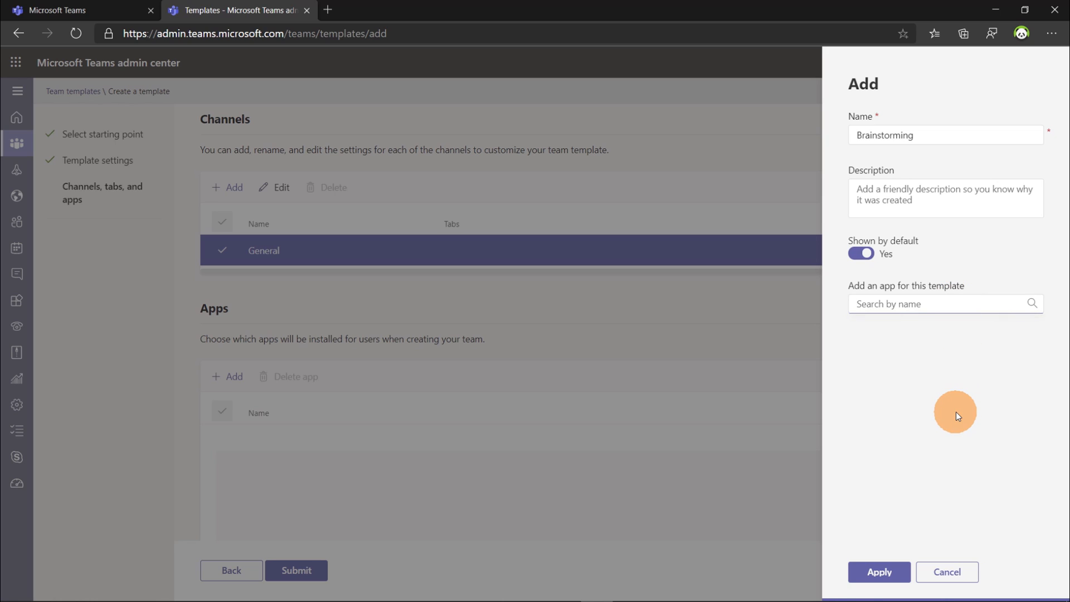
type("whi")
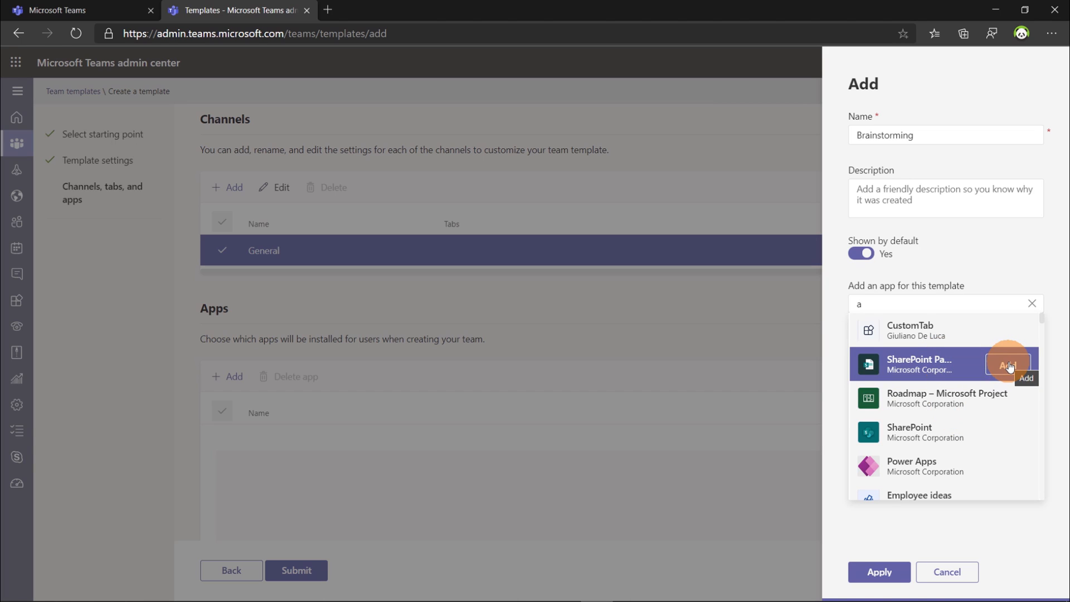
left_click(1008, 364)
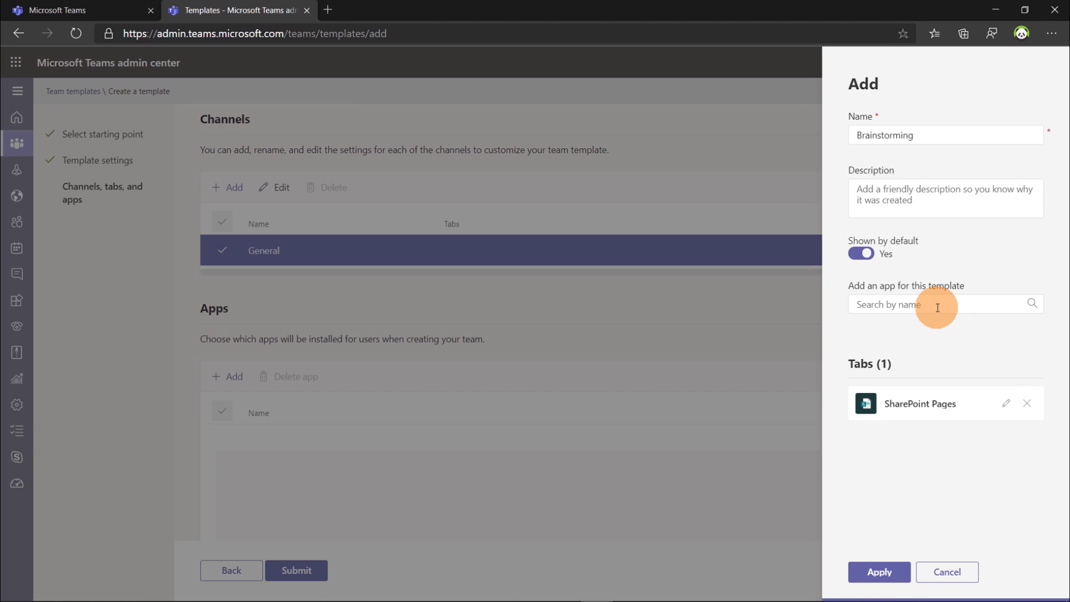
type("one")
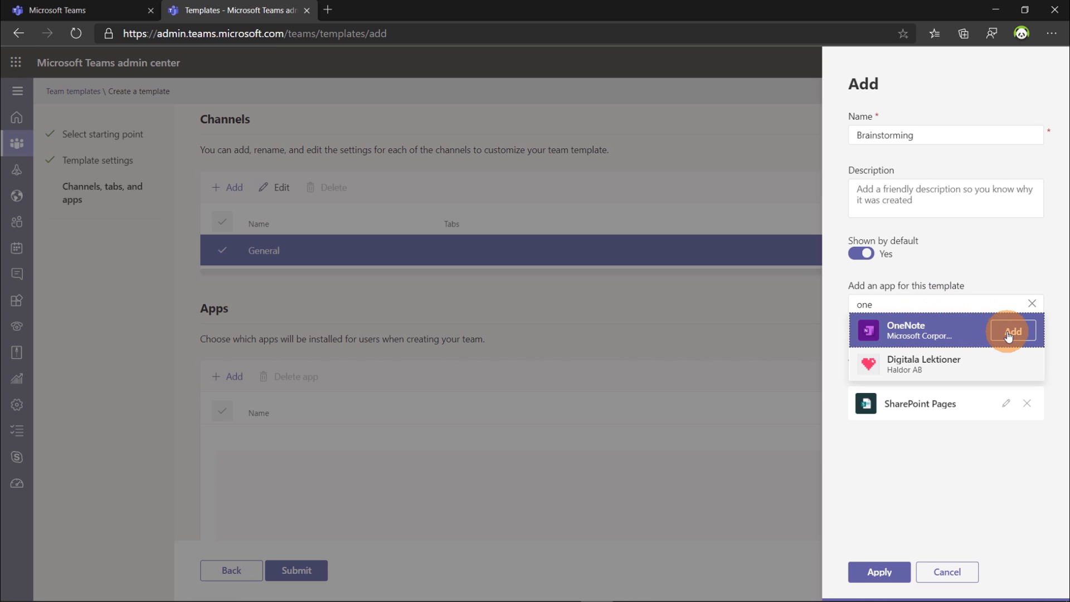
left_click(1005, 330)
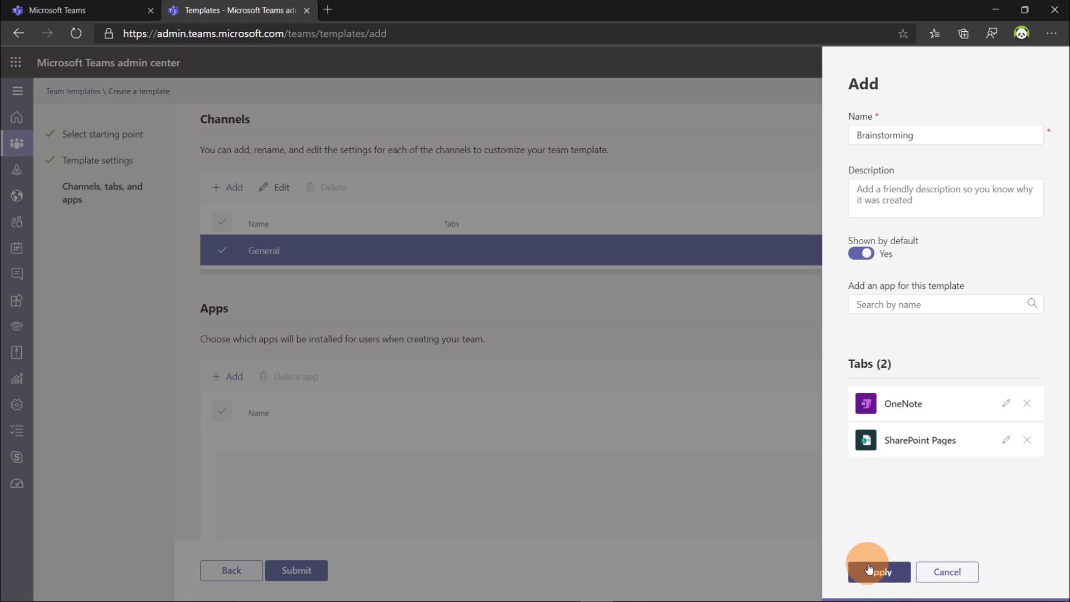
left_click(878, 572)
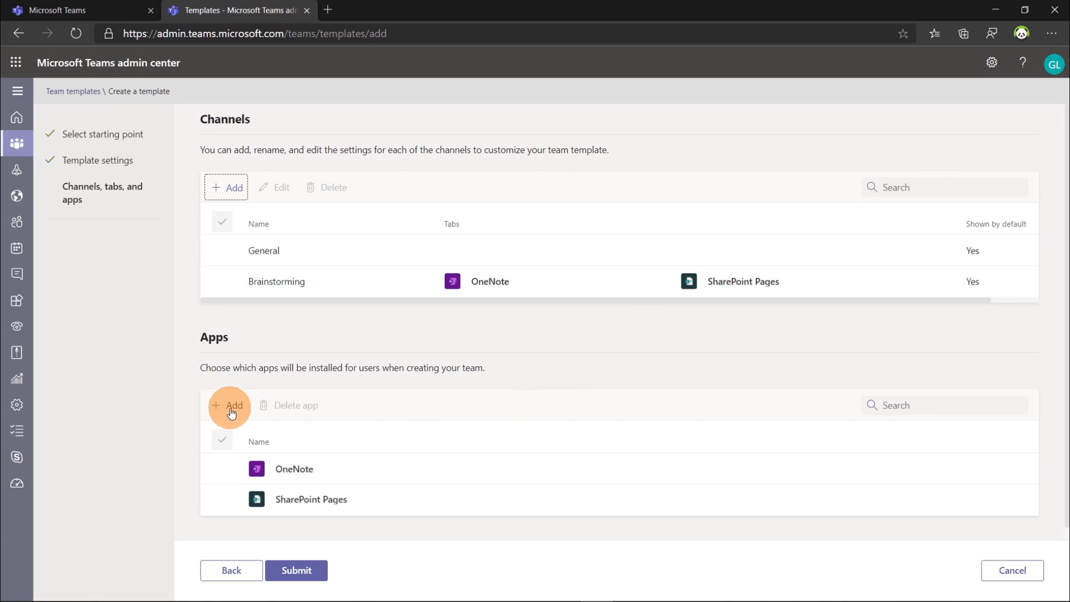
Add the Praise app to the template's installed apps and apply.
left_click(227, 406)
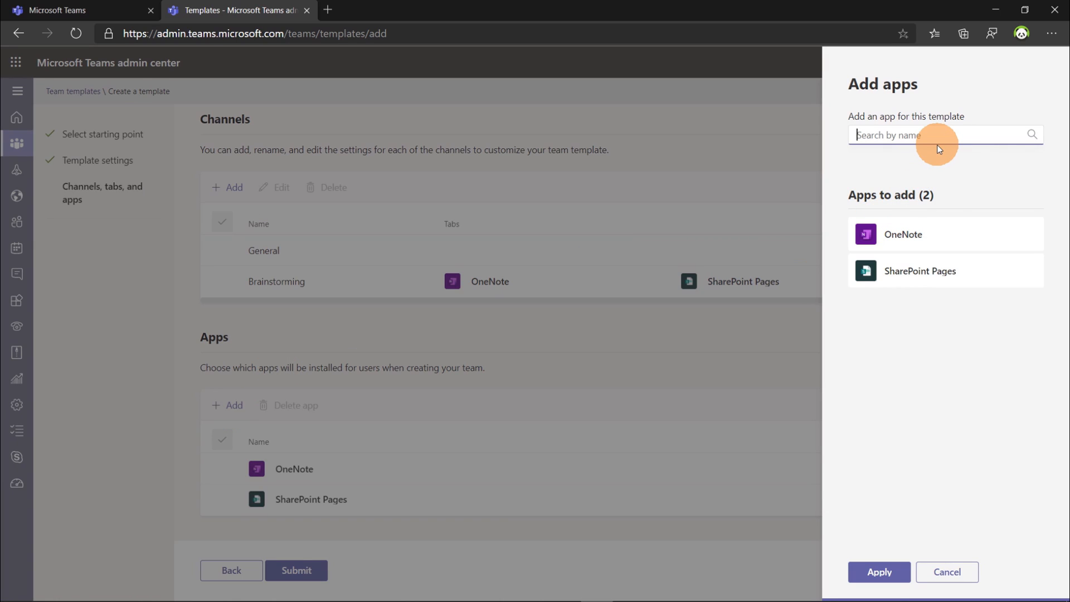
type("prai")
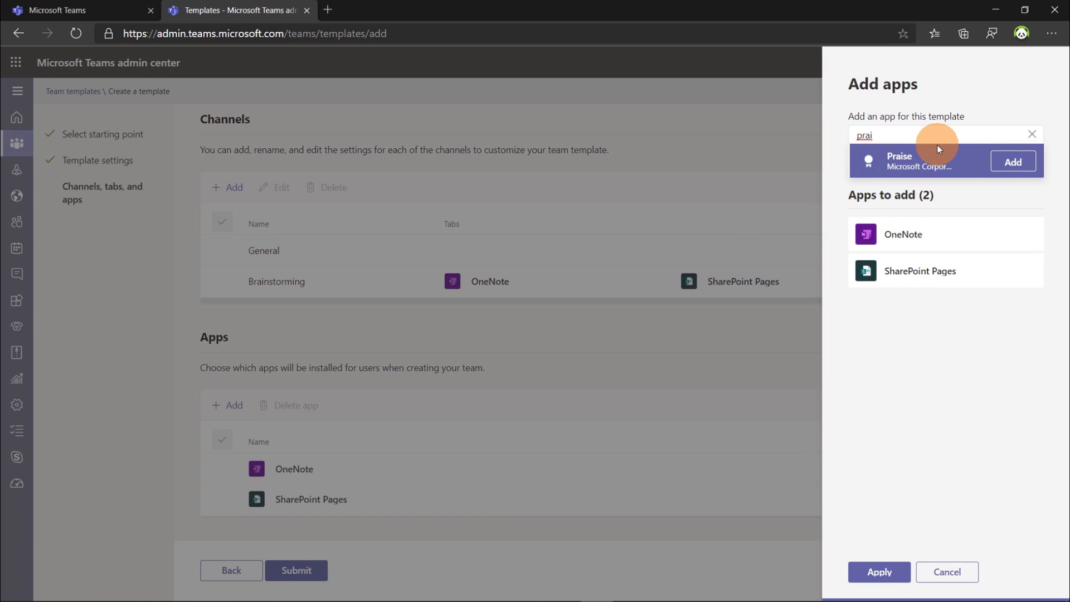
left_click(1012, 162)
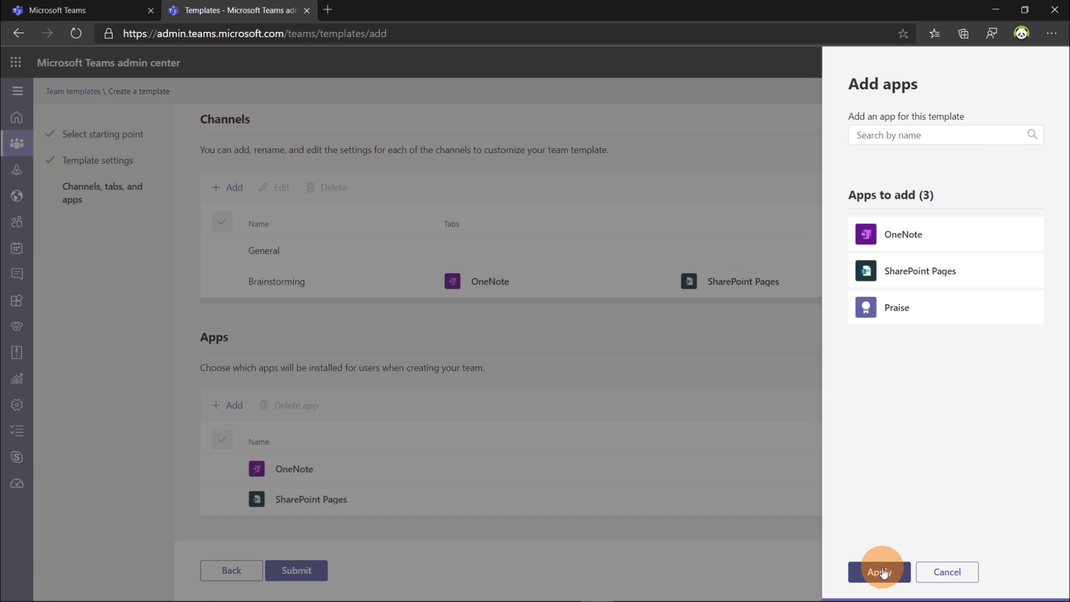
left_click(881, 571)
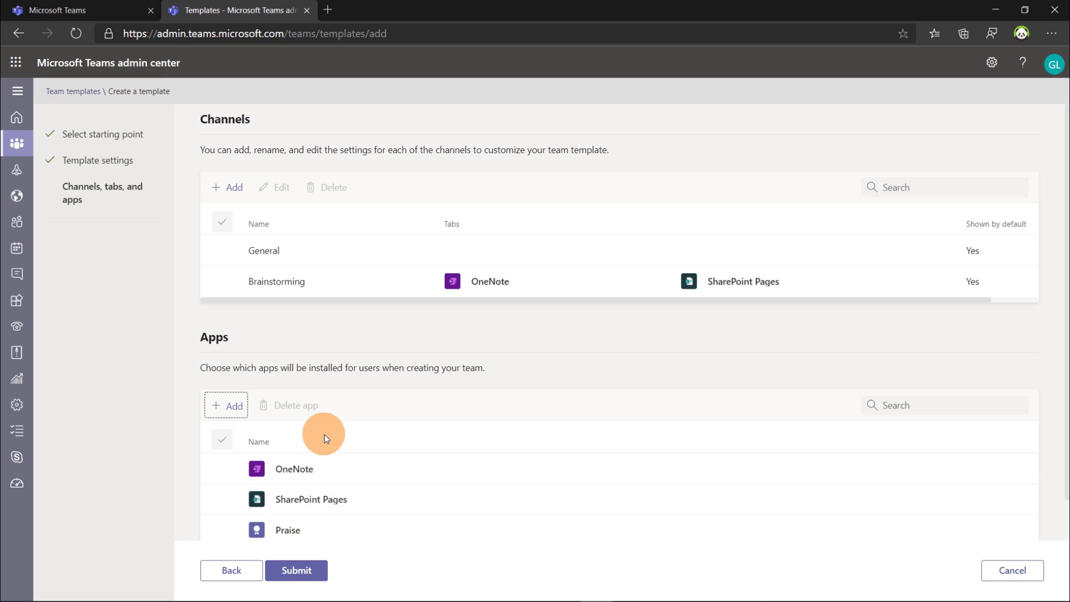
Submit the Workshop template so it is saved to the team templates list.
left_click(297, 571)
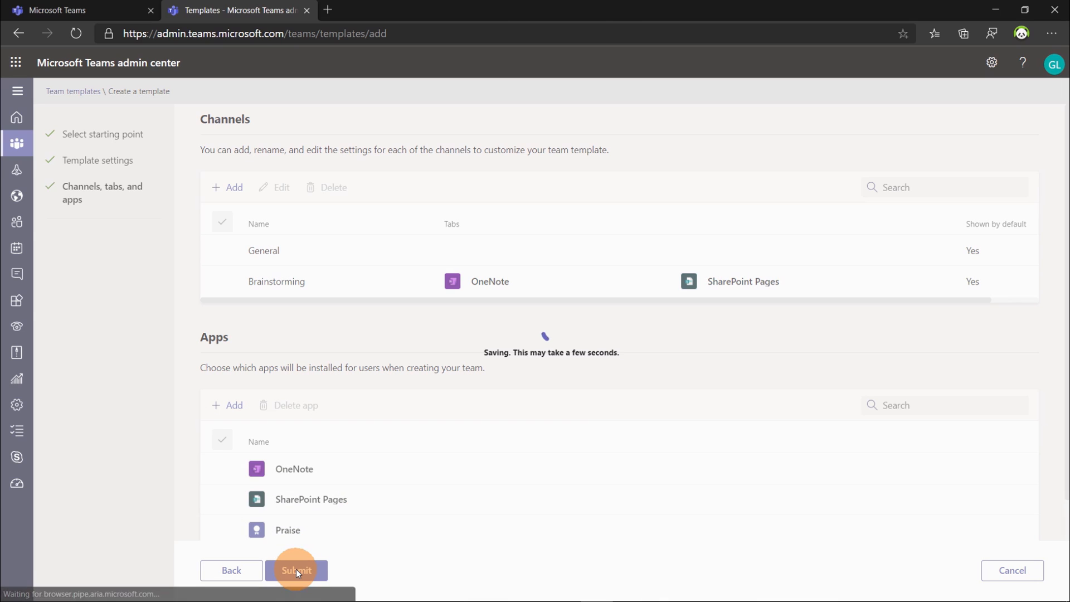
left_click(297, 570)
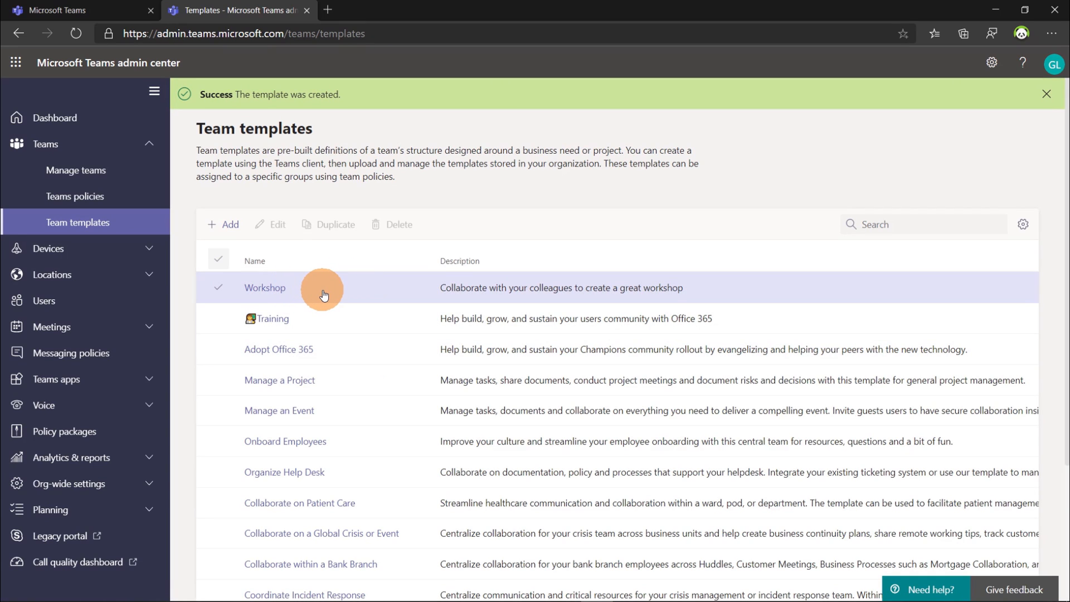
Start another template using the existing Global HR team as its starting point.
left_click(221, 224)
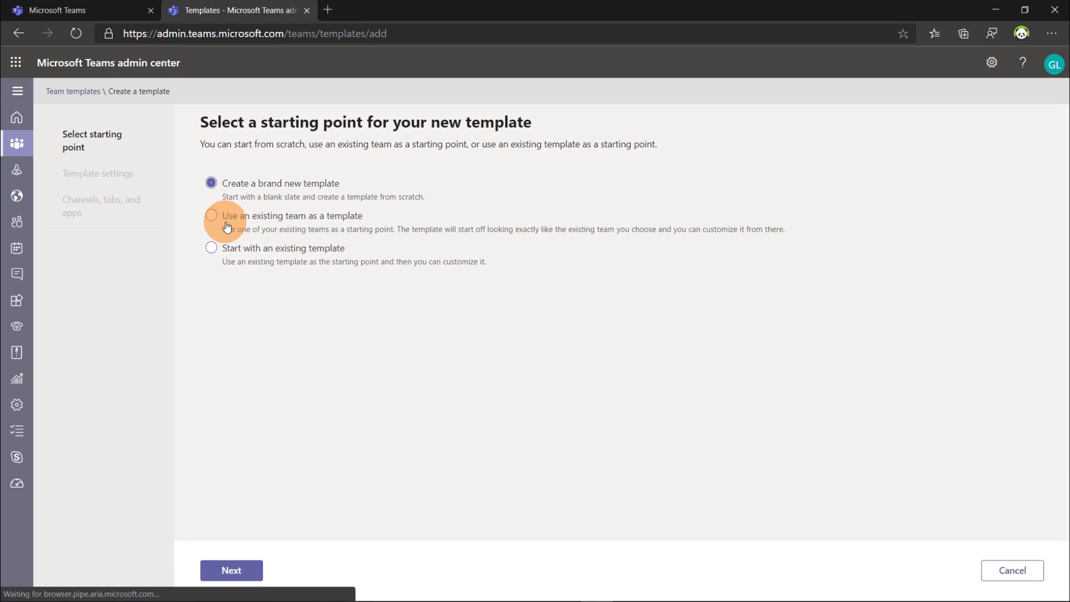
left_click(211, 216)
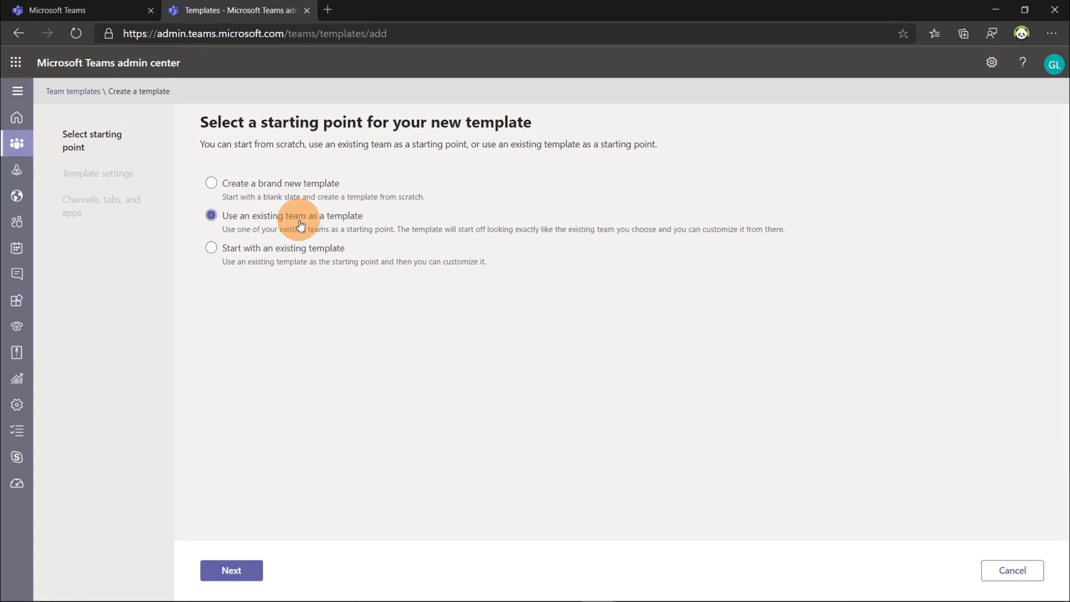
mouse_move(634, 377)
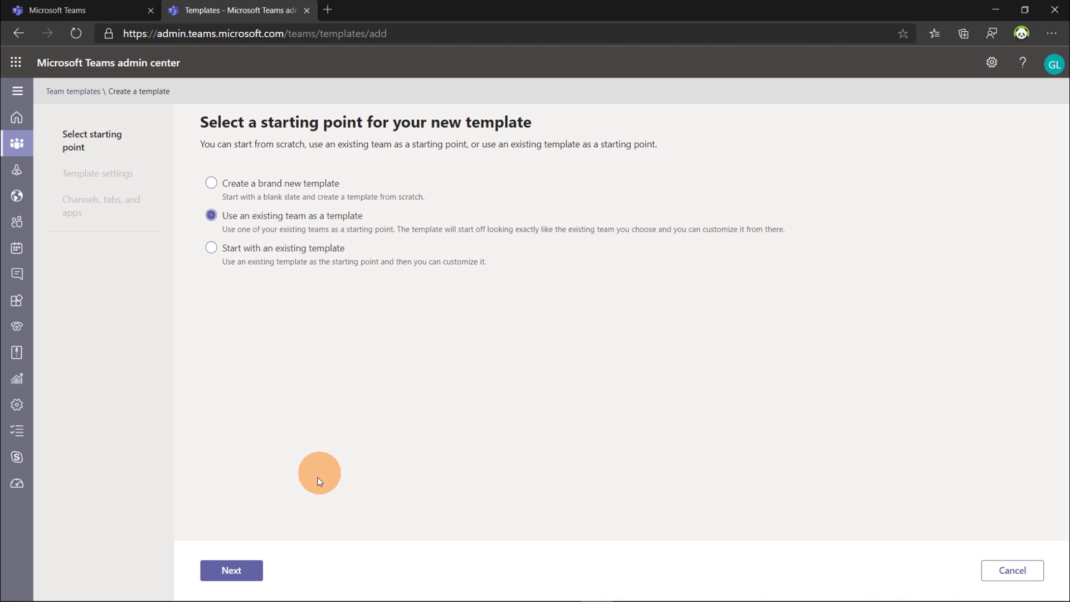
left_click(231, 571)
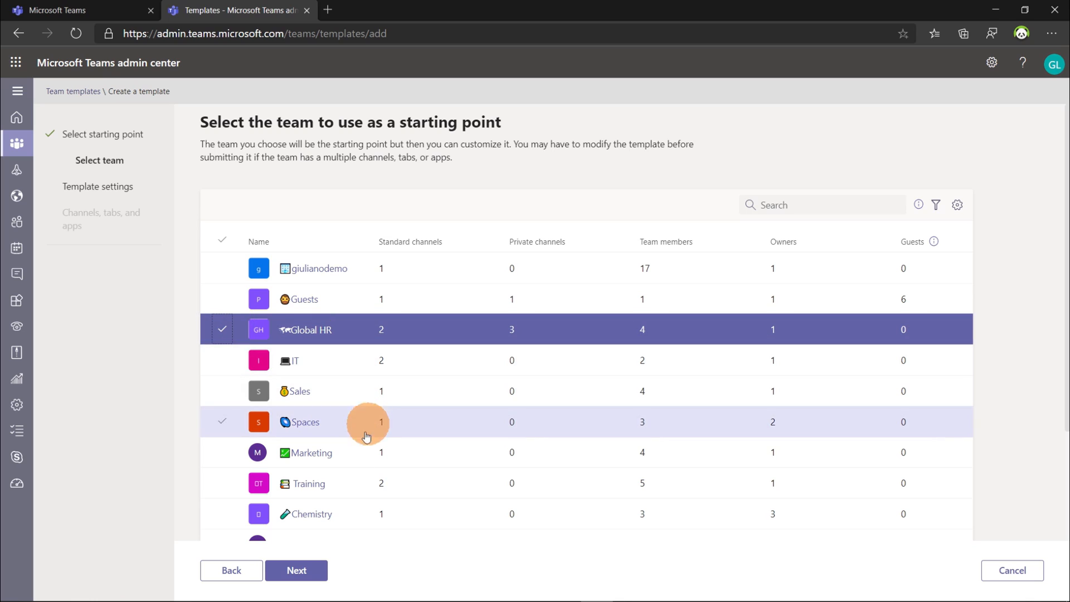
left_click(296, 570)
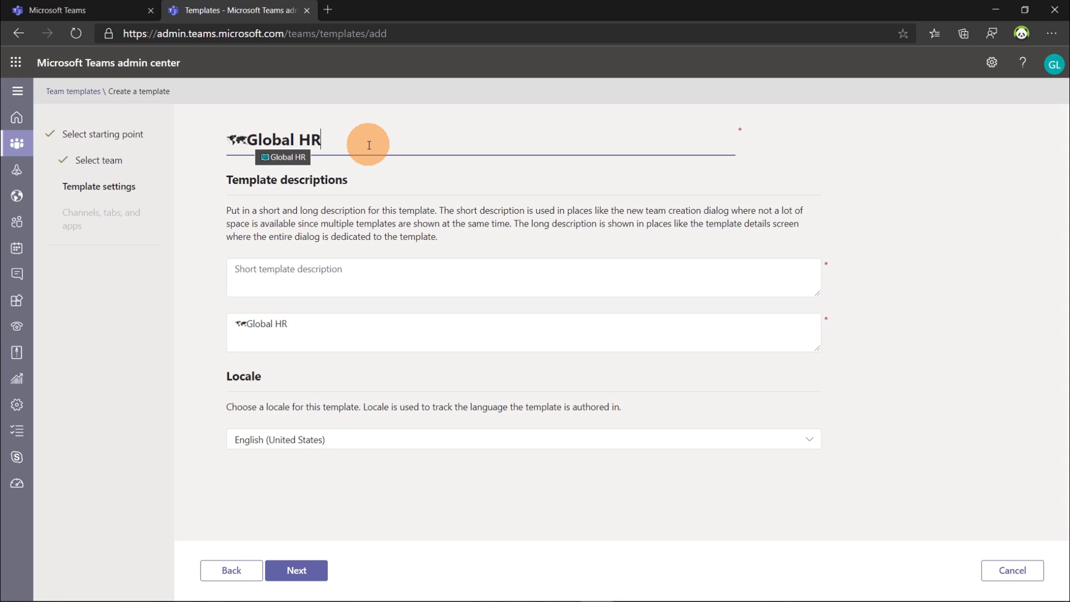
mouse_move(294, 128)
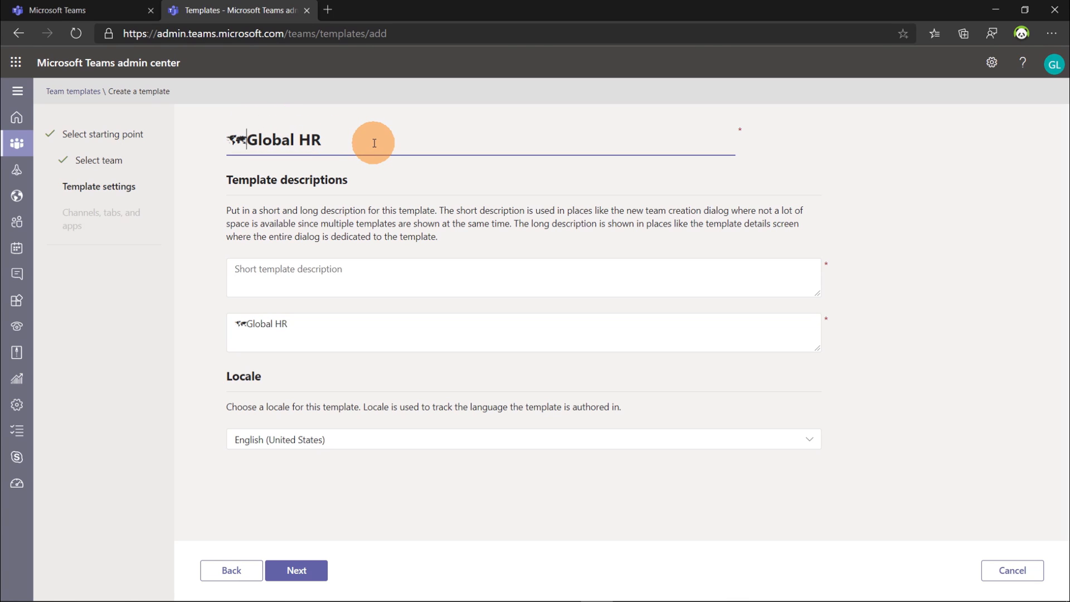
Rename the template 'Manage Department' with short description 'Manage department' and continue to channels.
type("Manage Department")
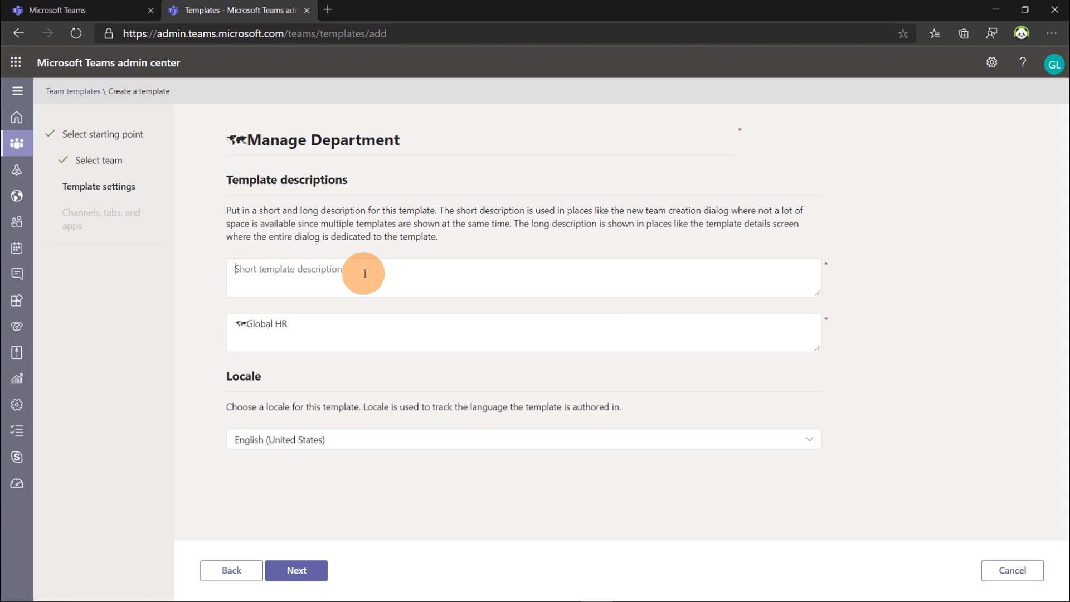
type("Manage department")
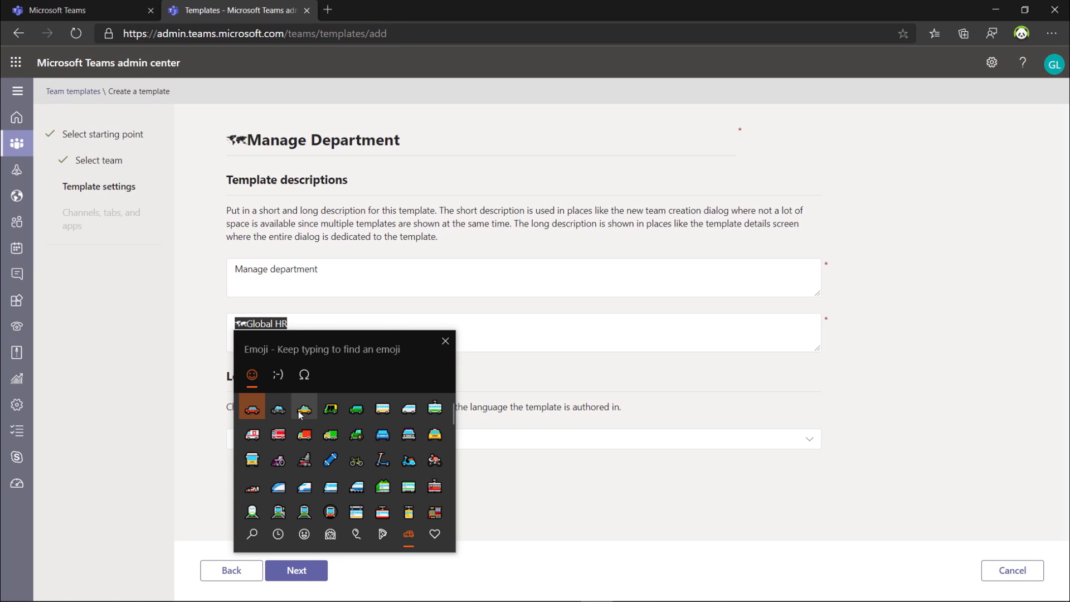
mouse_move(356, 462)
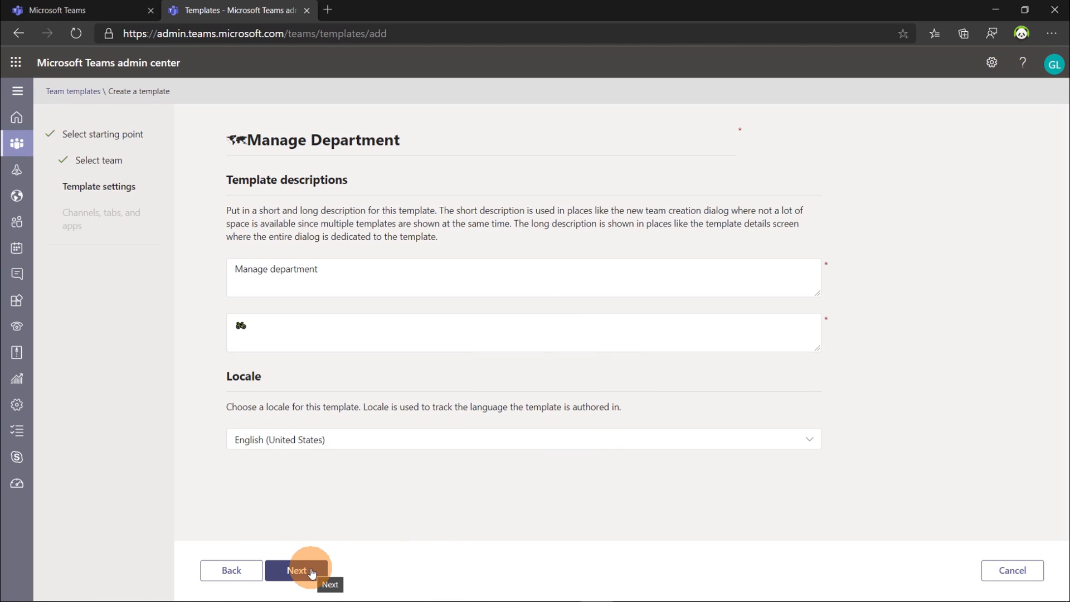
left_click(296, 571)
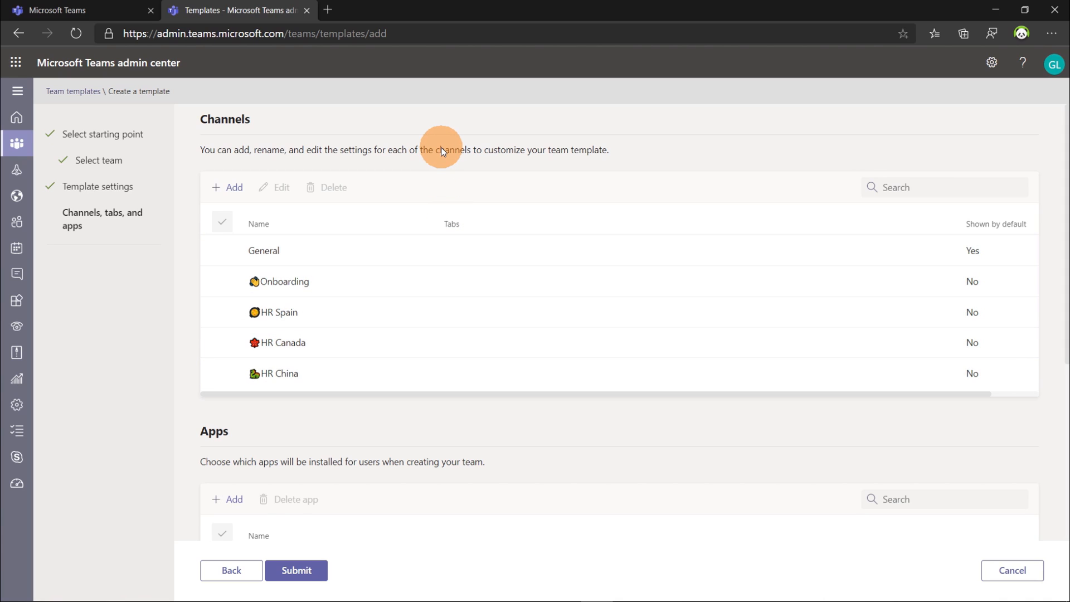
Give the Onboarding channel a OneNote tab and apply.
left_click(424, 313)
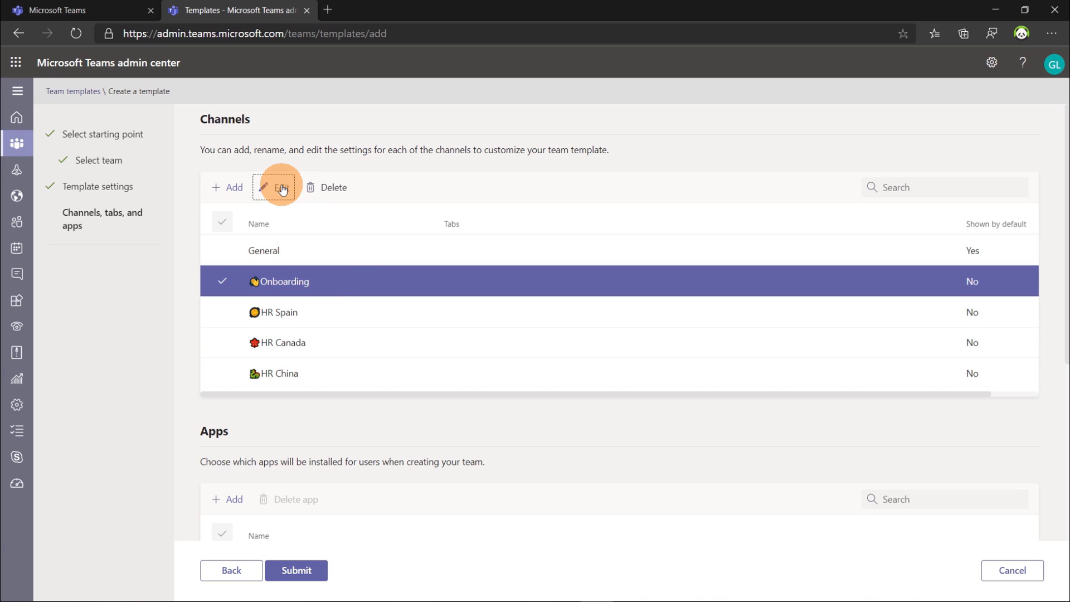
left_click(281, 187)
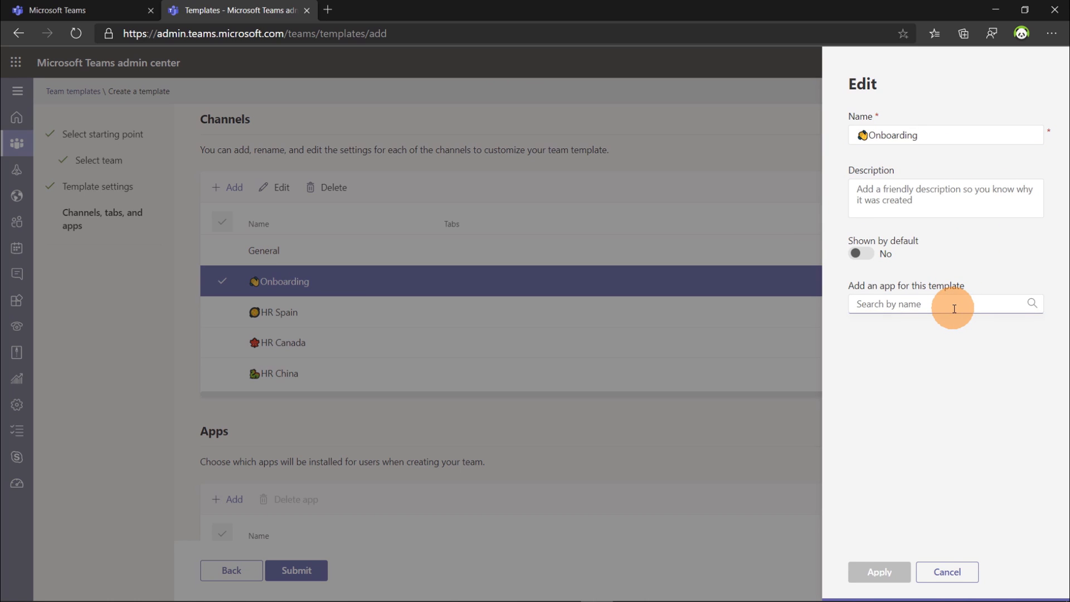
type("on")
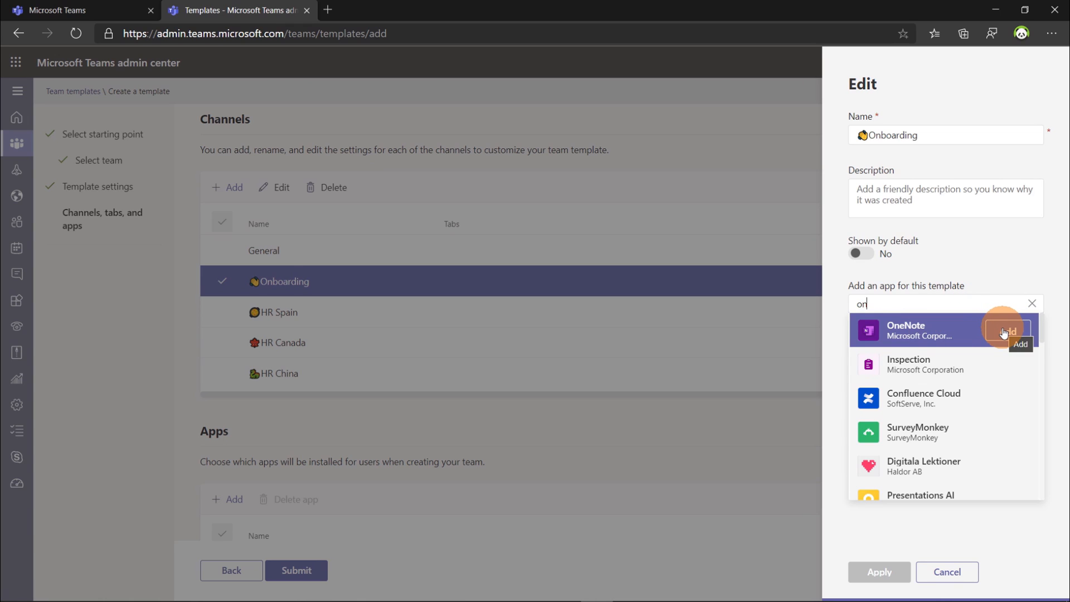
left_click(1003, 330)
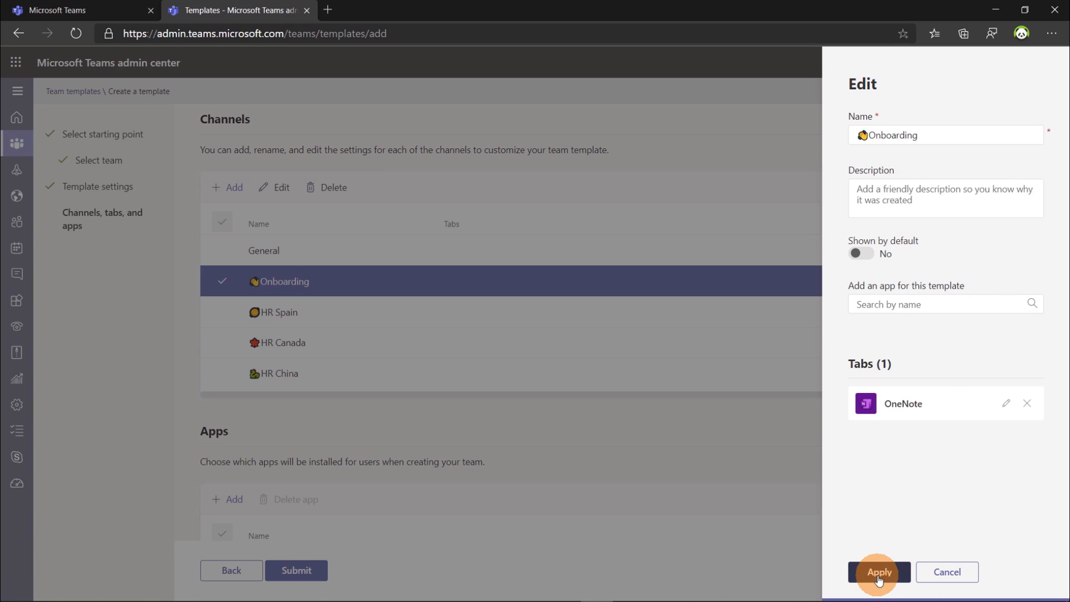
left_click(881, 573)
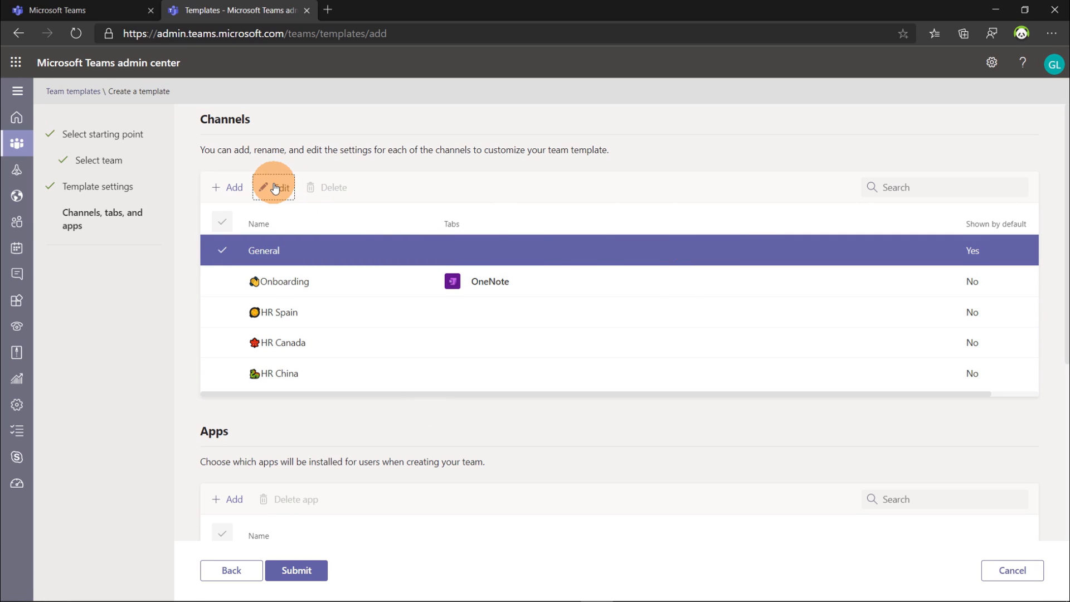
Give the General channel a Planner tab and apply.
left_click(274, 187)
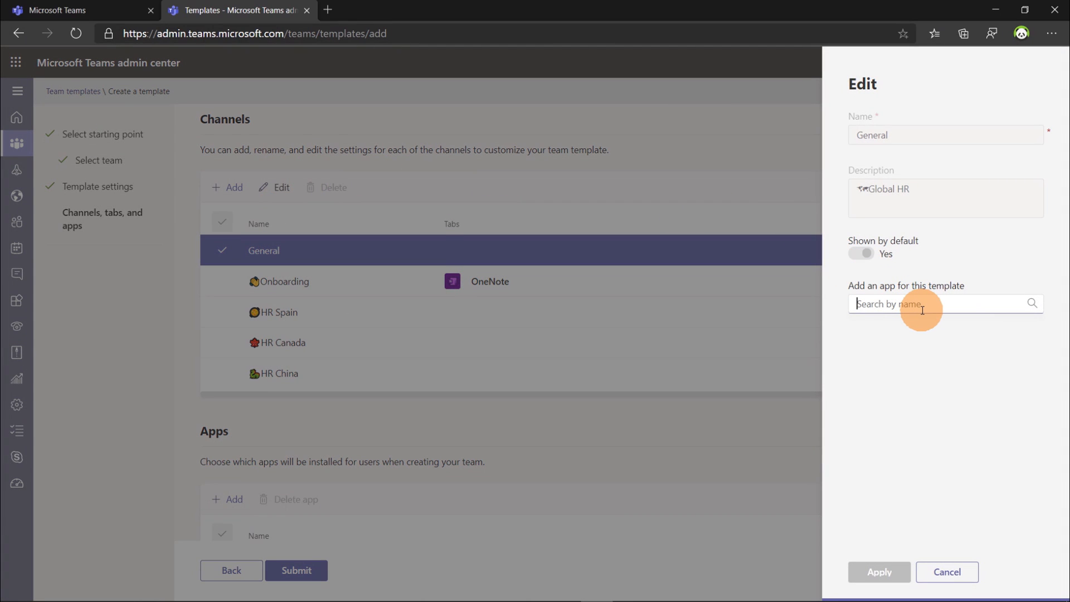
type("plann")
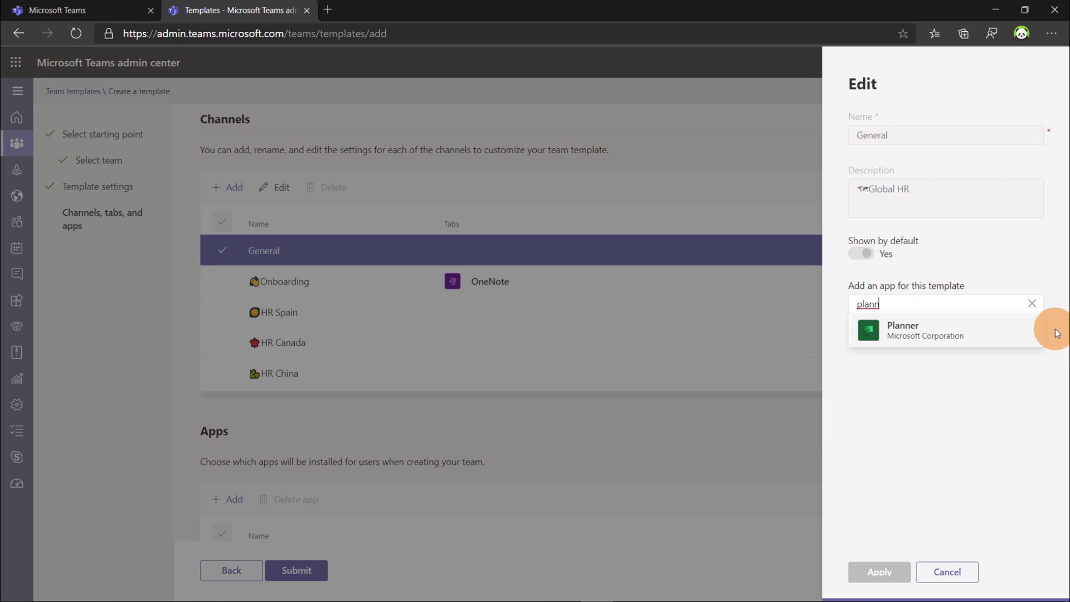
left_click(879, 572)
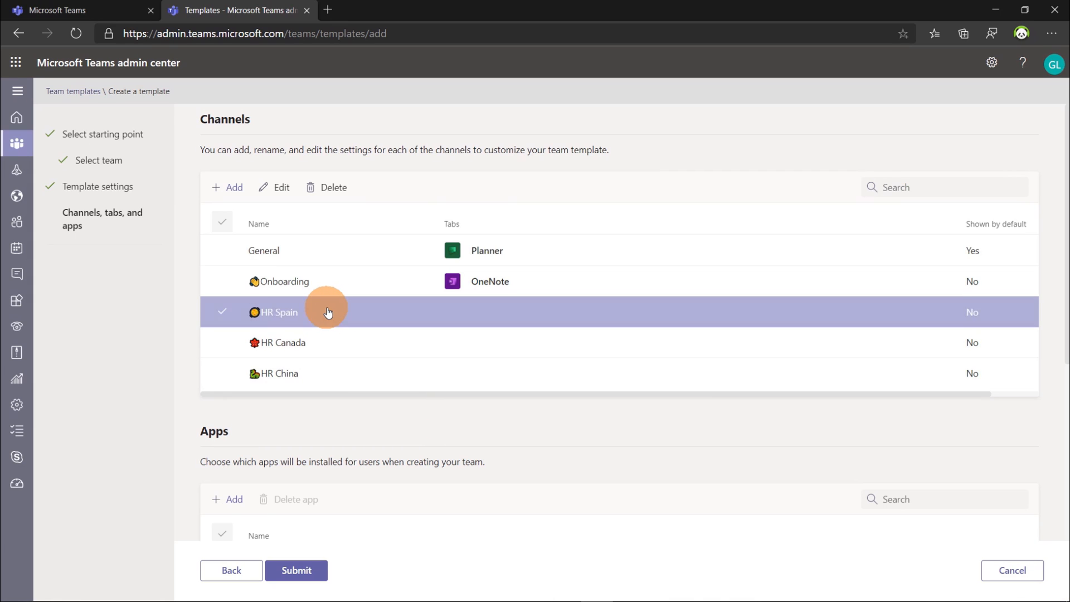
Rename the HR Spain, HR Canada and HR China channels to Spain, Canada and China.
left_click(274, 188)
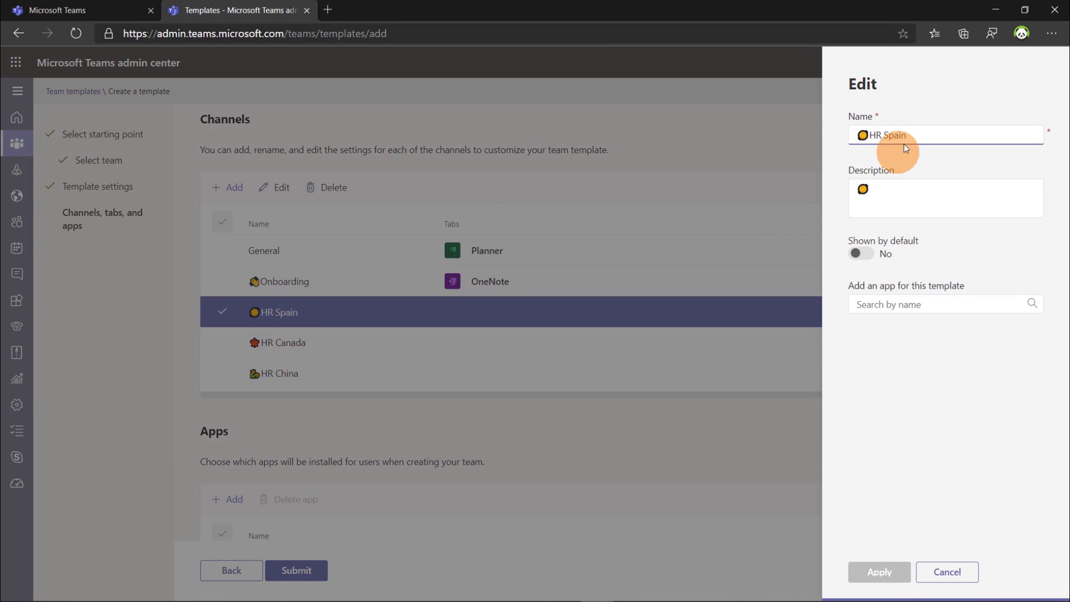
double_click(874, 135)
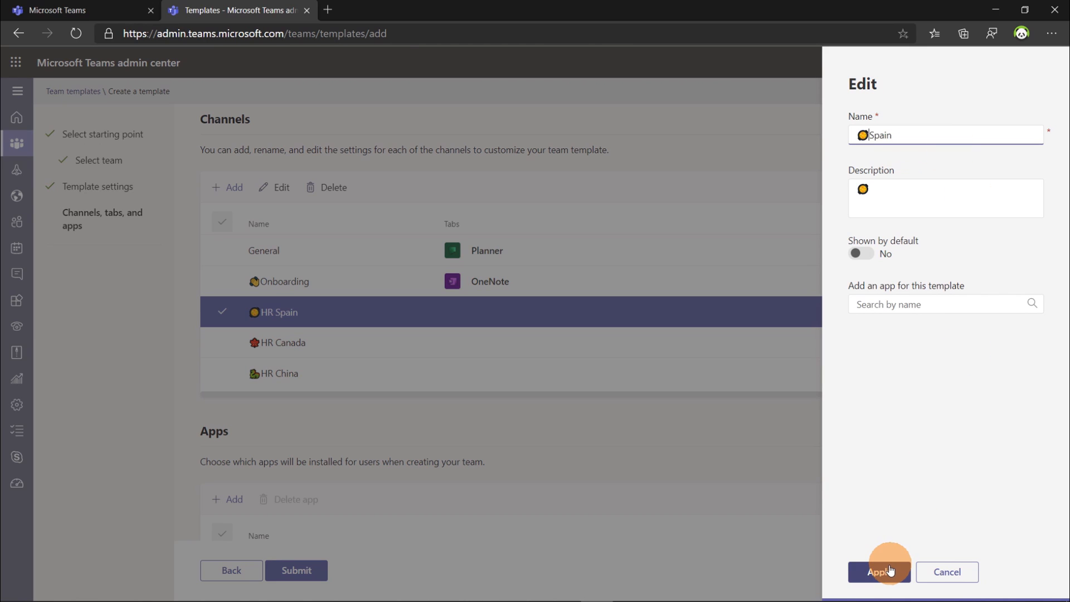
left_click(881, 572)
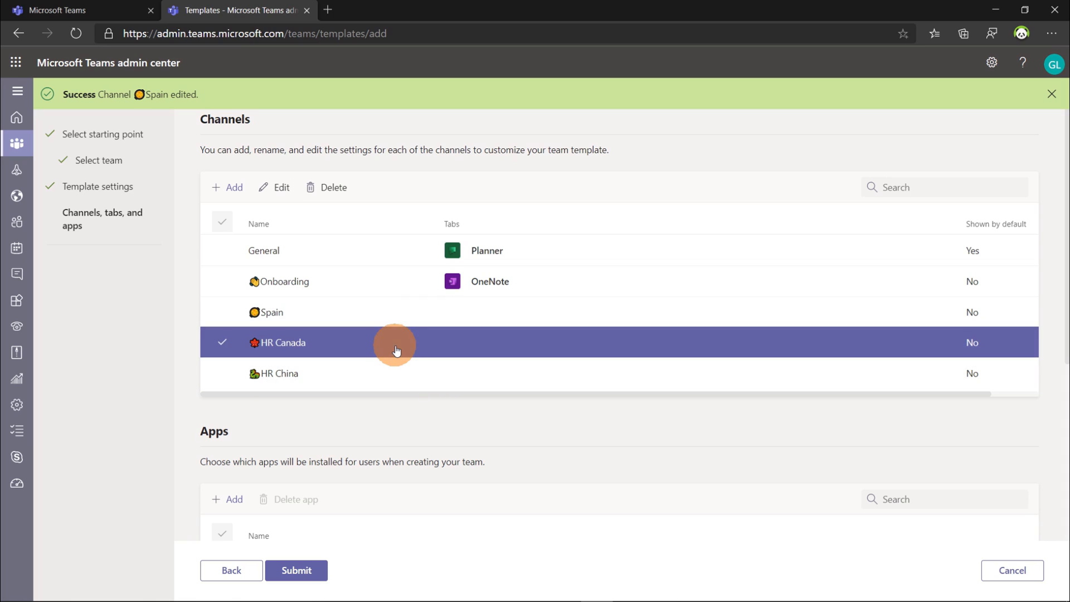
left_click(281, 188)
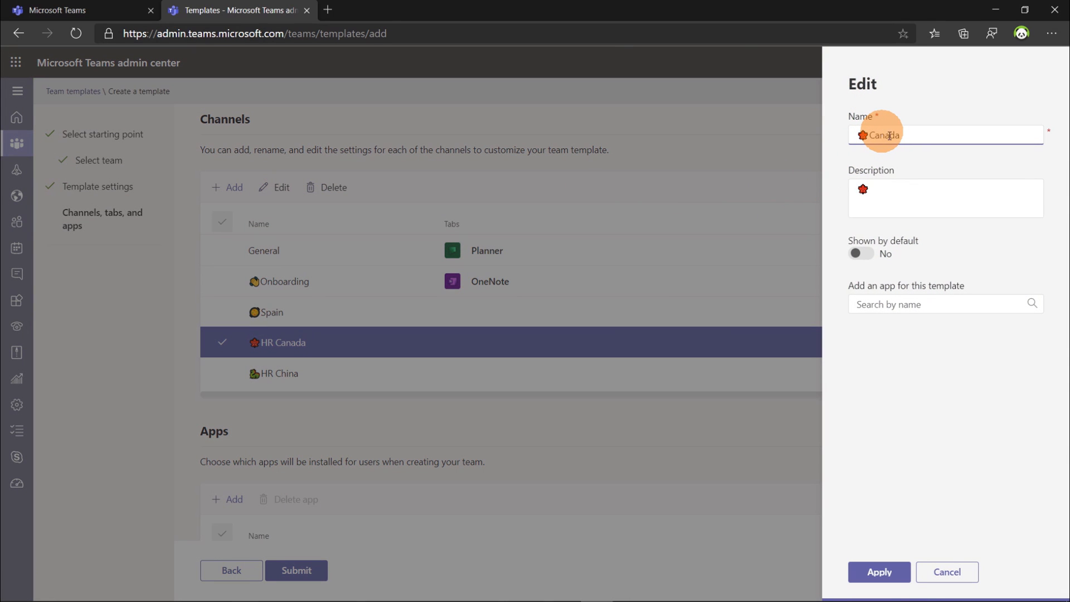
left_click(879, 587)
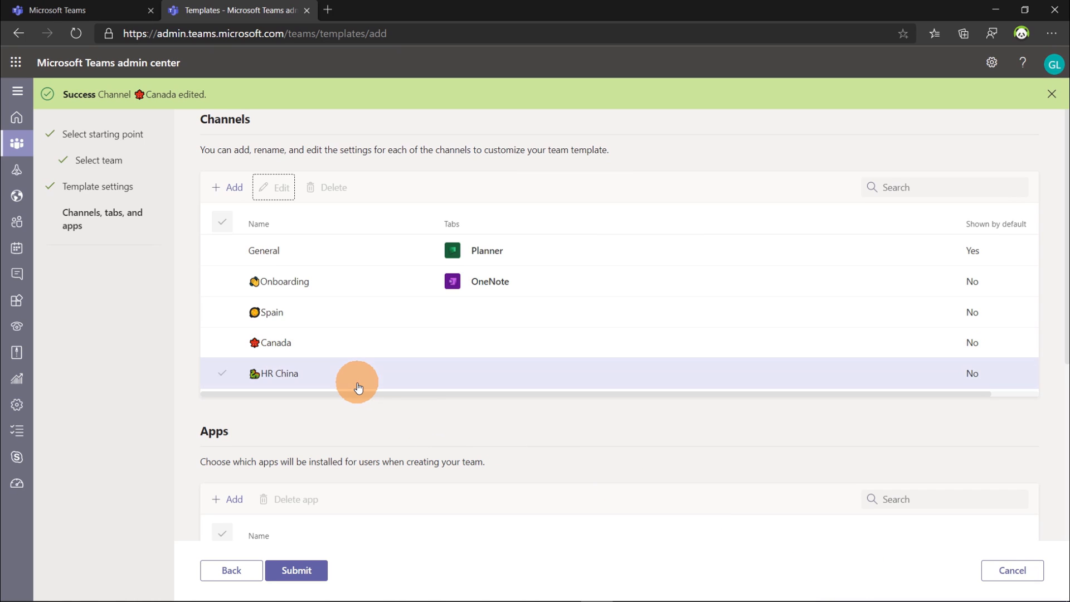
left_click(278, 187)
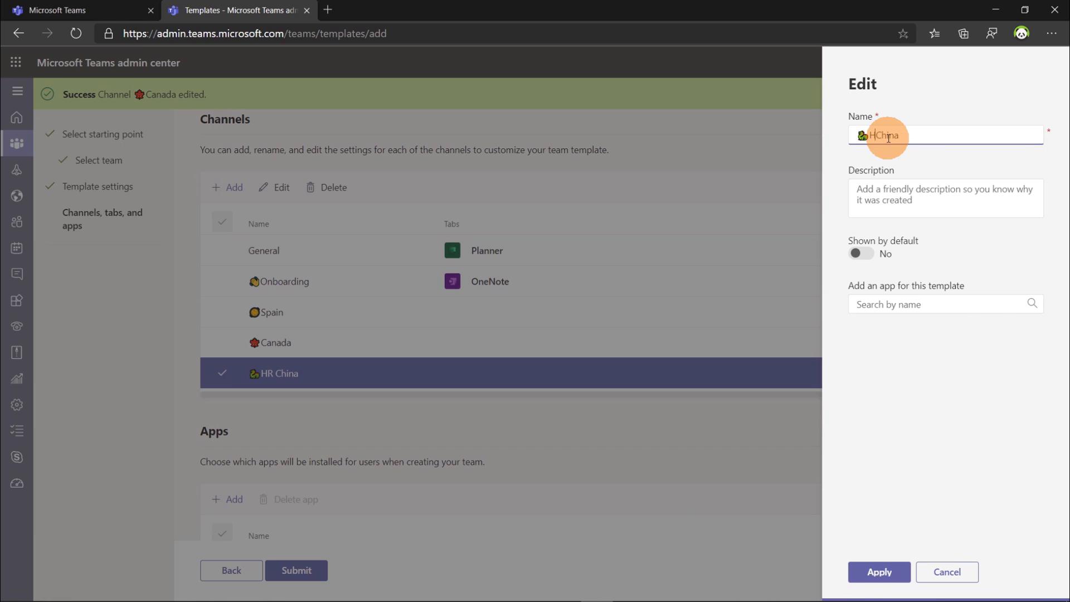
left_click(879, 574)
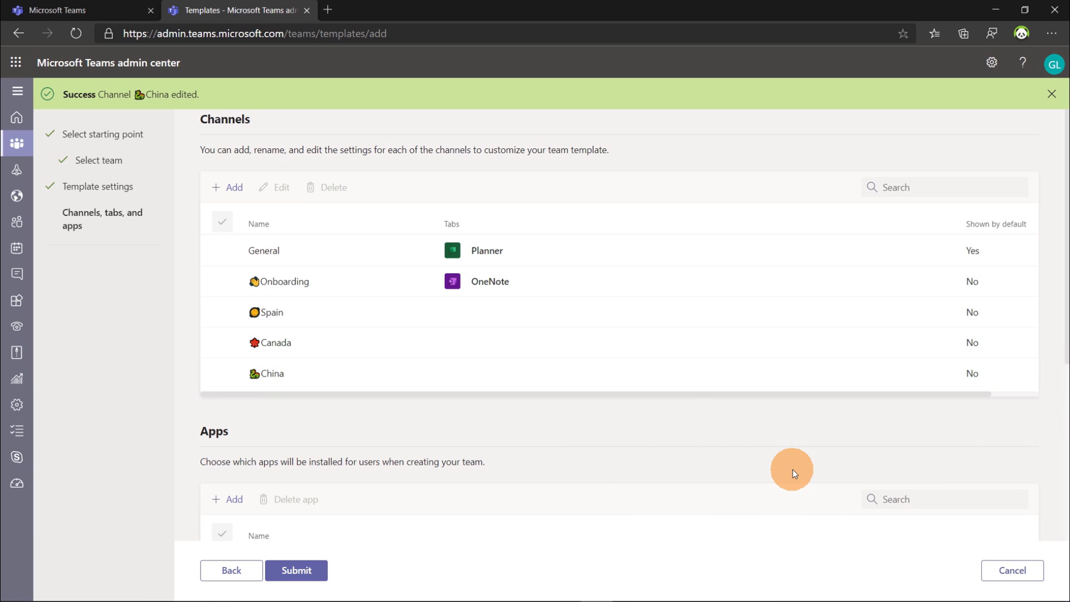
Search the template's Add apps pane for 'idea' and add the Employee ideas app.
scroll("down", 3)
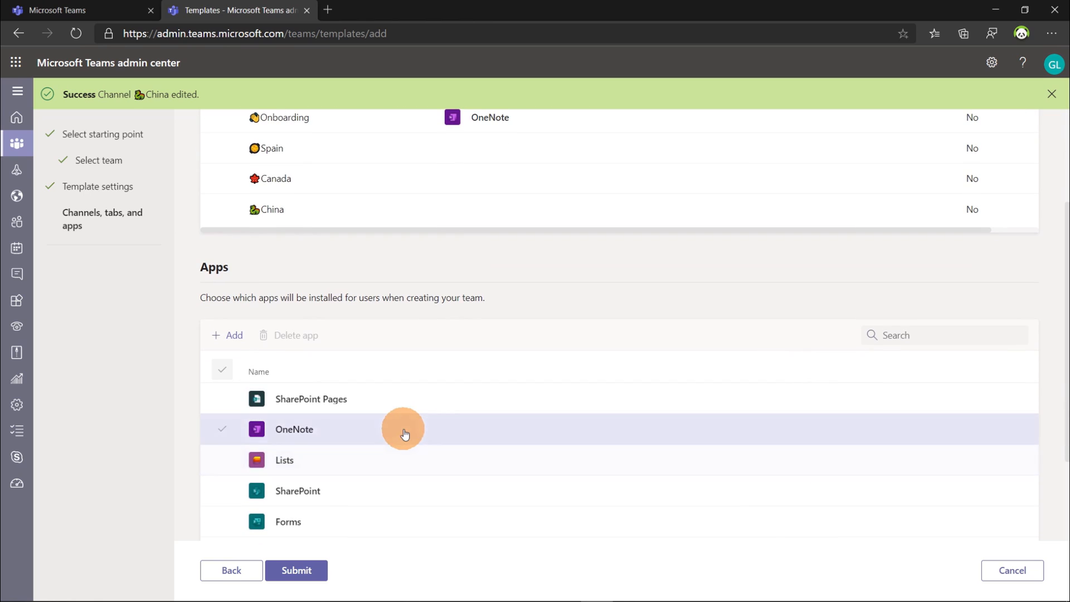
left_click(228, 335)
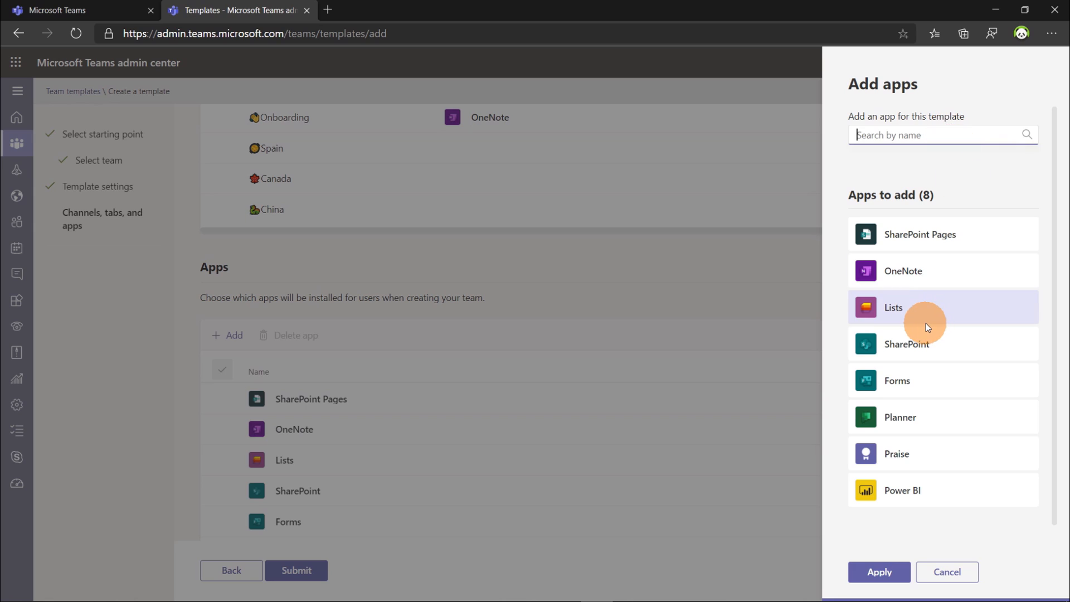
mouse_move(959, 323)
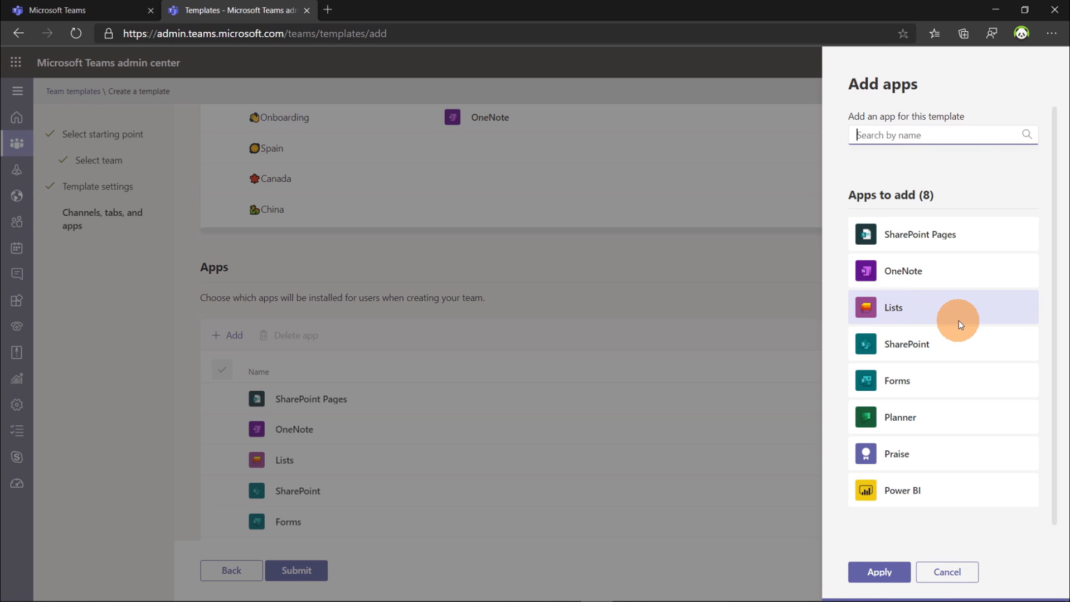
mouse_move(946, 234)
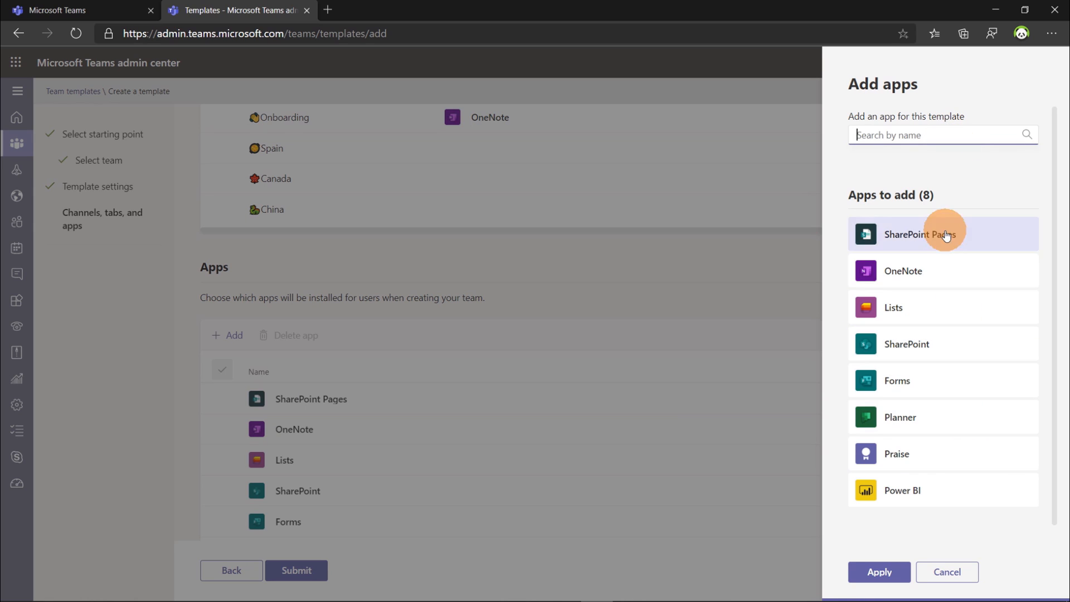
type("a")
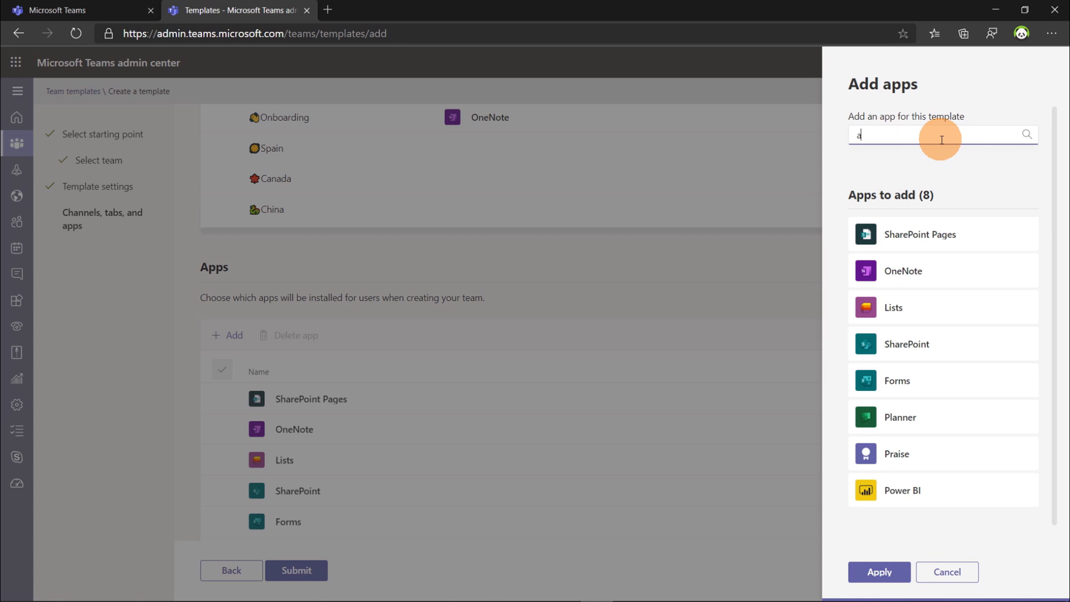
type("idea")
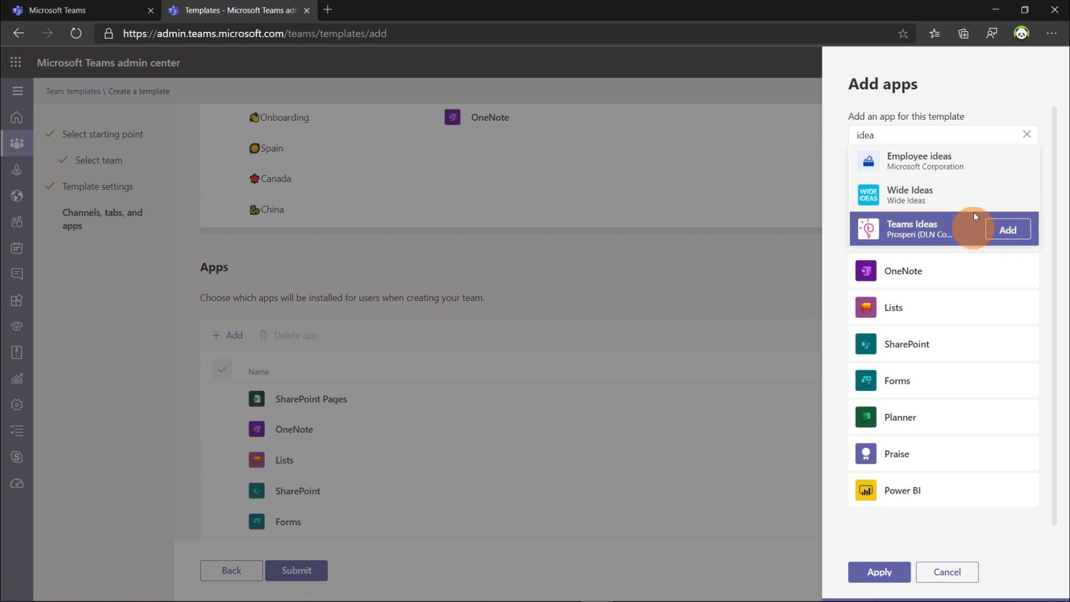
left_click(1027, 134)
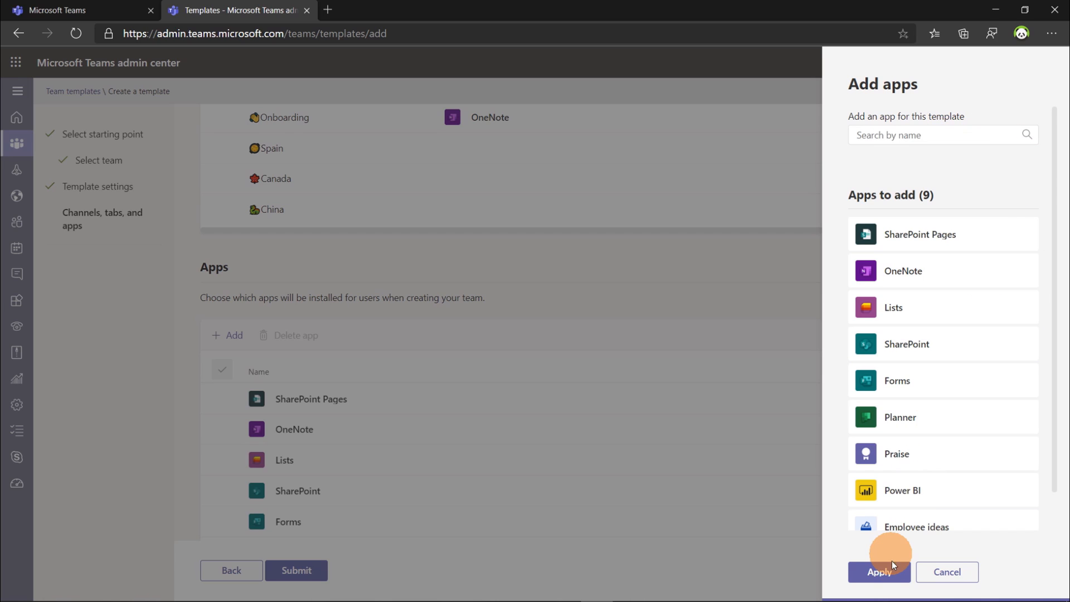
Apply the chosen apps and submit the Manage Department template.
left_click(879, 572)
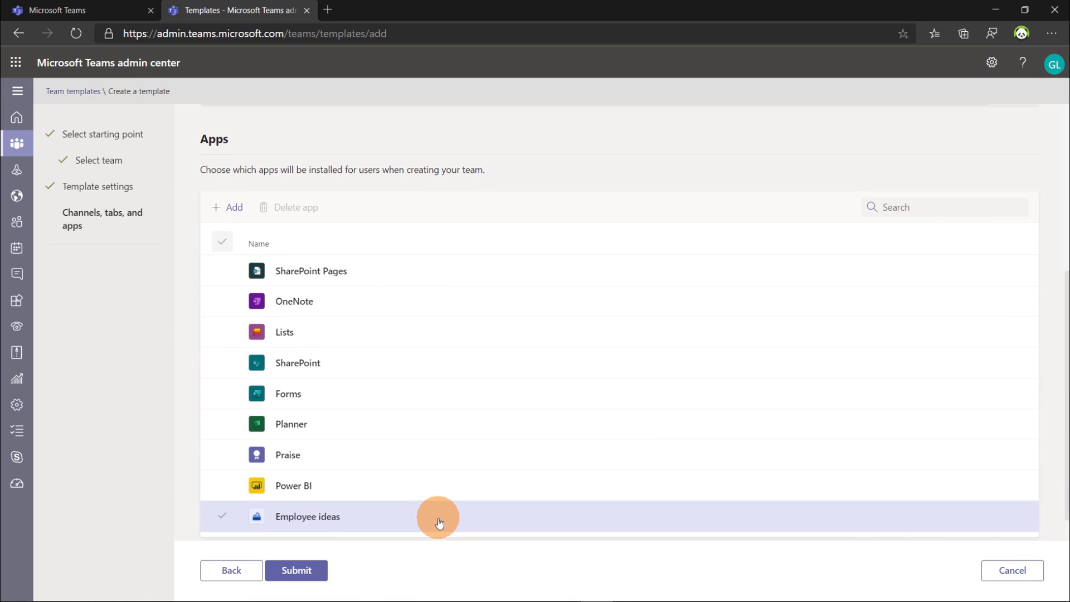
left_click(296, 571)
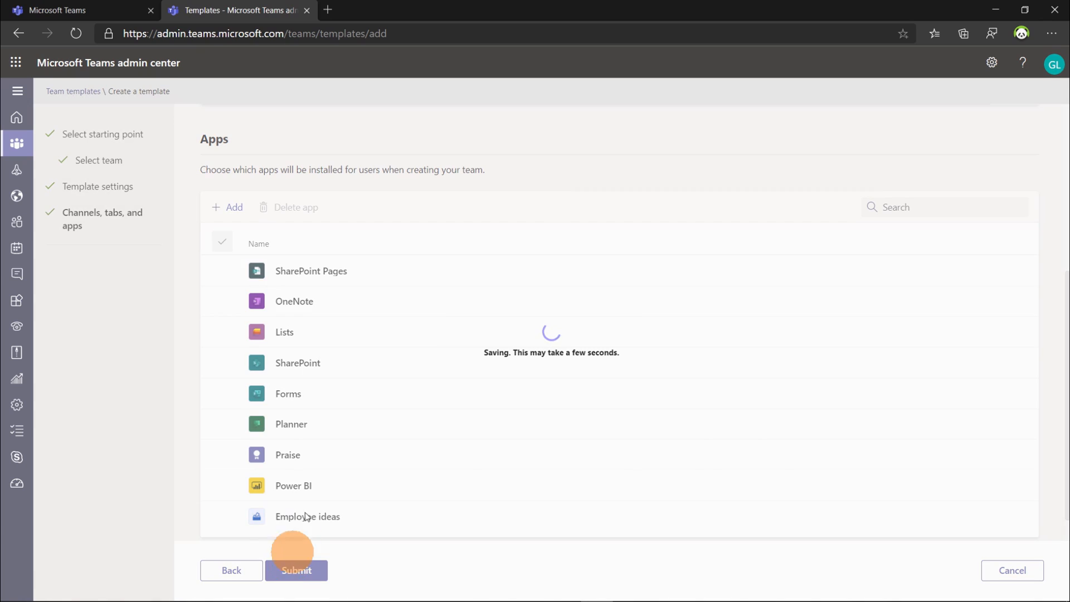
left_click(297, 571)
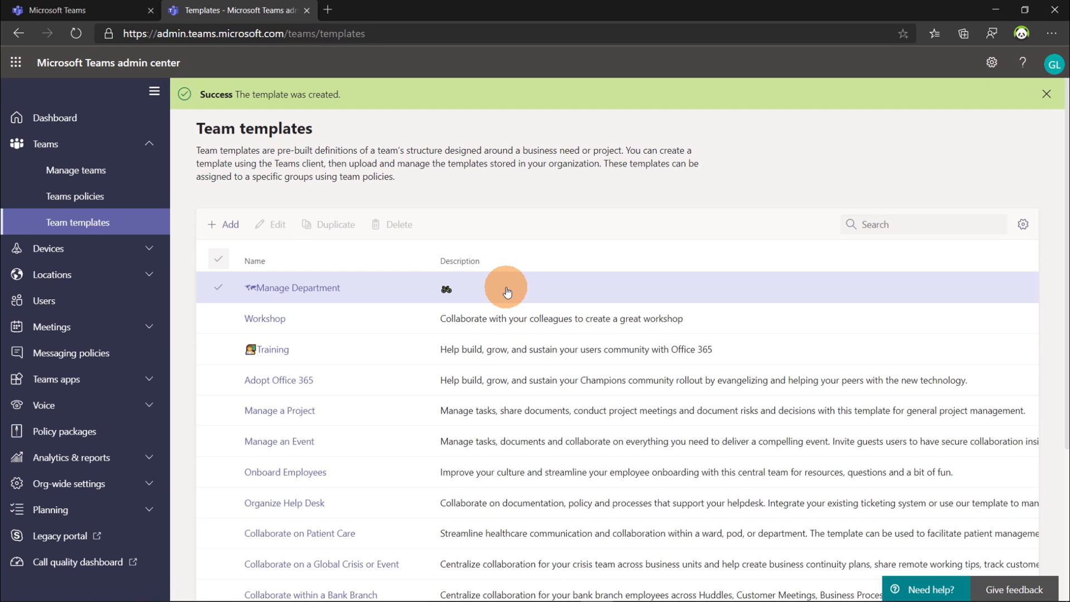
Clear the creation confirmation, leaving Manage Department at the top of the templates list.
left_click(1046, 93)
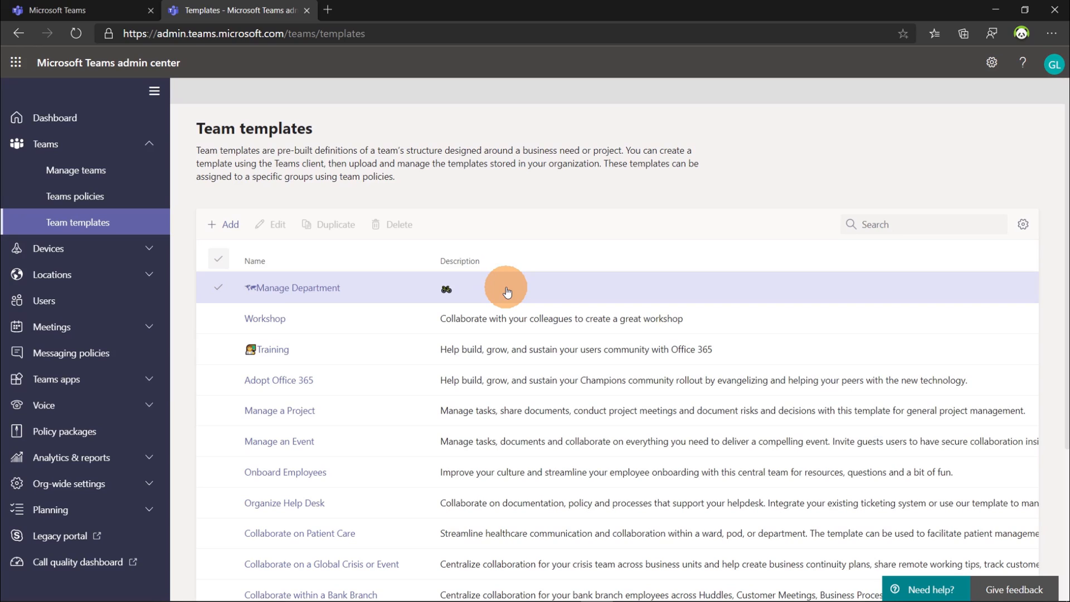
mouse_move(304, 295)
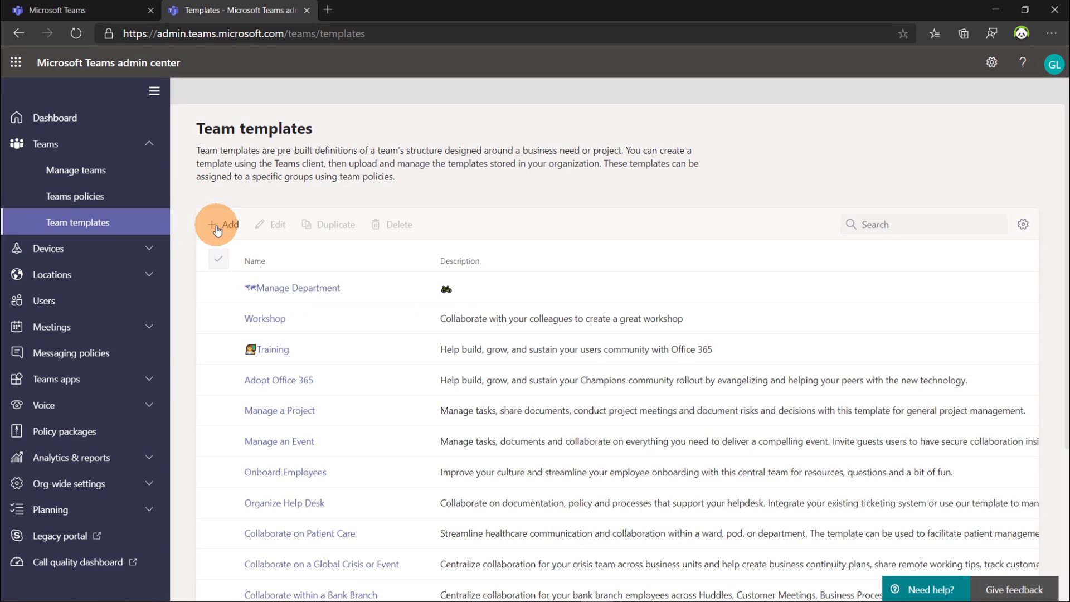
Start a new team template from an existing template rather than from scratch.
left_click(217, 225)
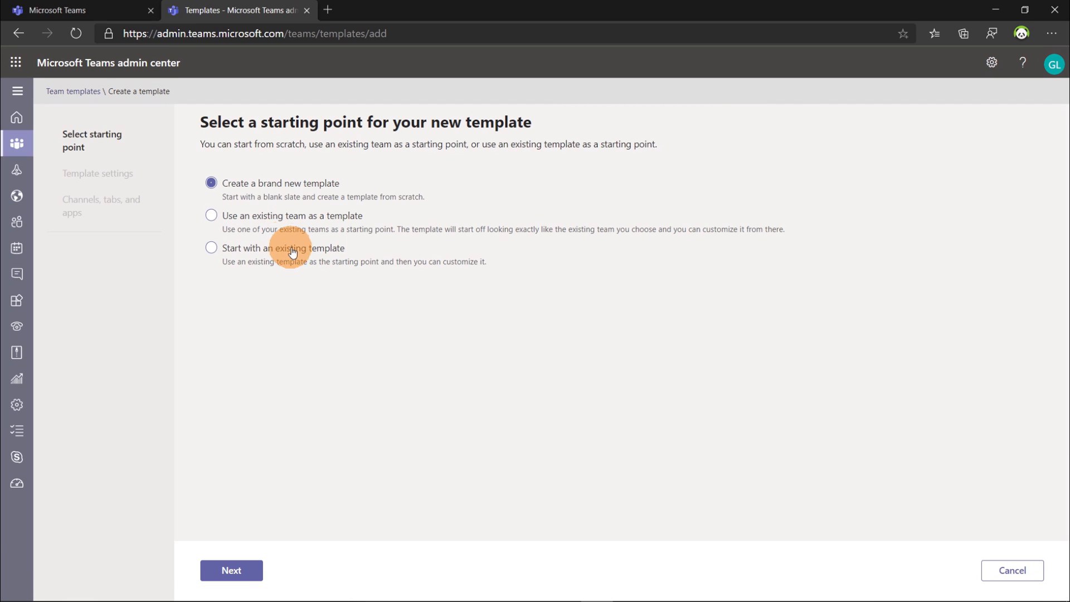
left_click(211, 247)
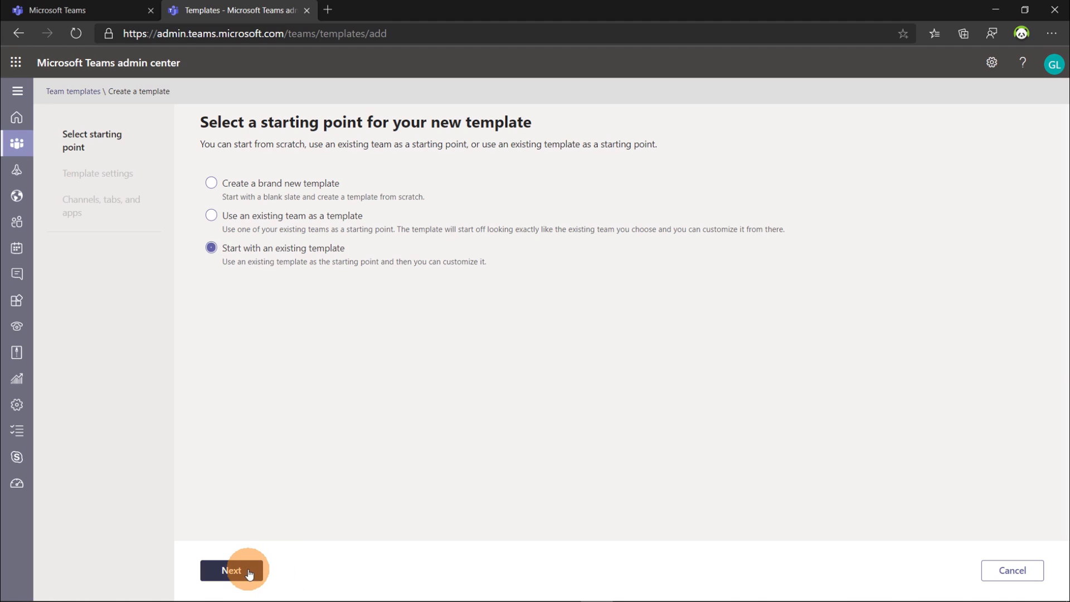
left_click(232, 571)
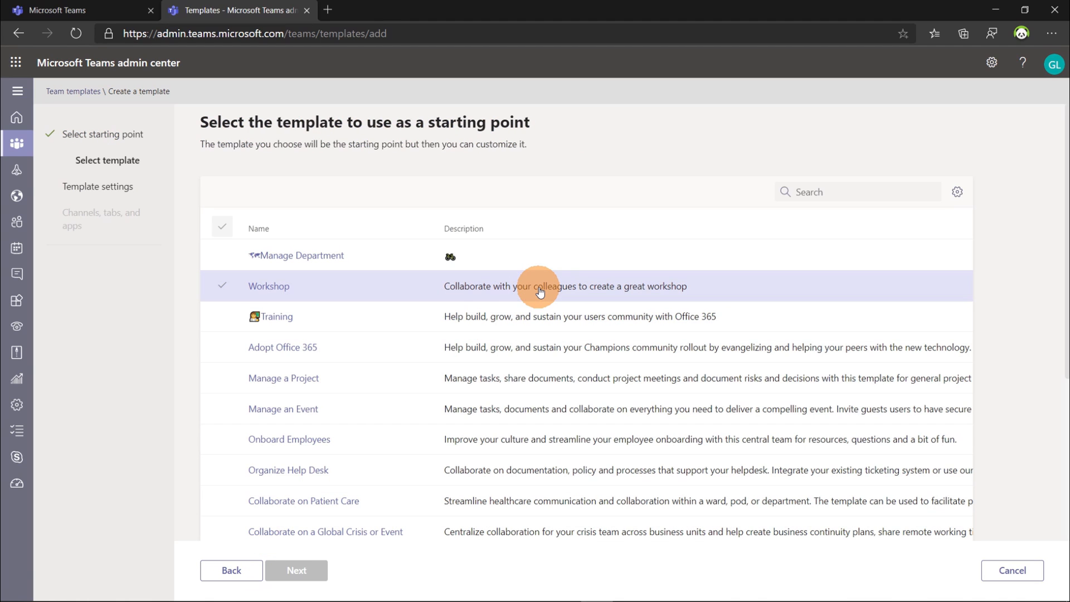
Review Manage a Project and Manage an Event, then choose Onboard Employees as the base and continue.
left_click(283, 378)
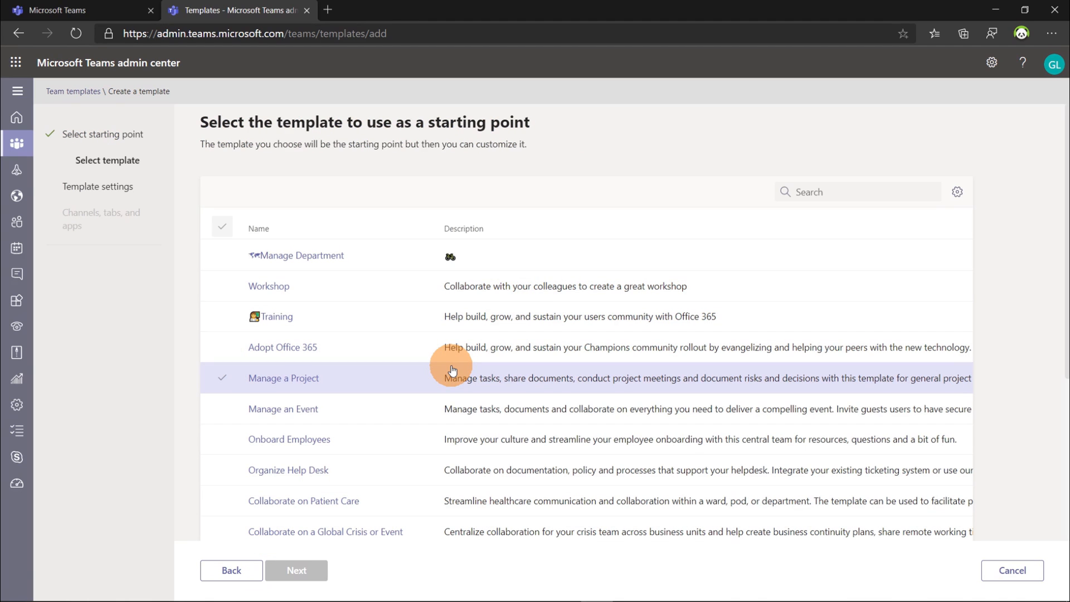
left_click(289, 440)
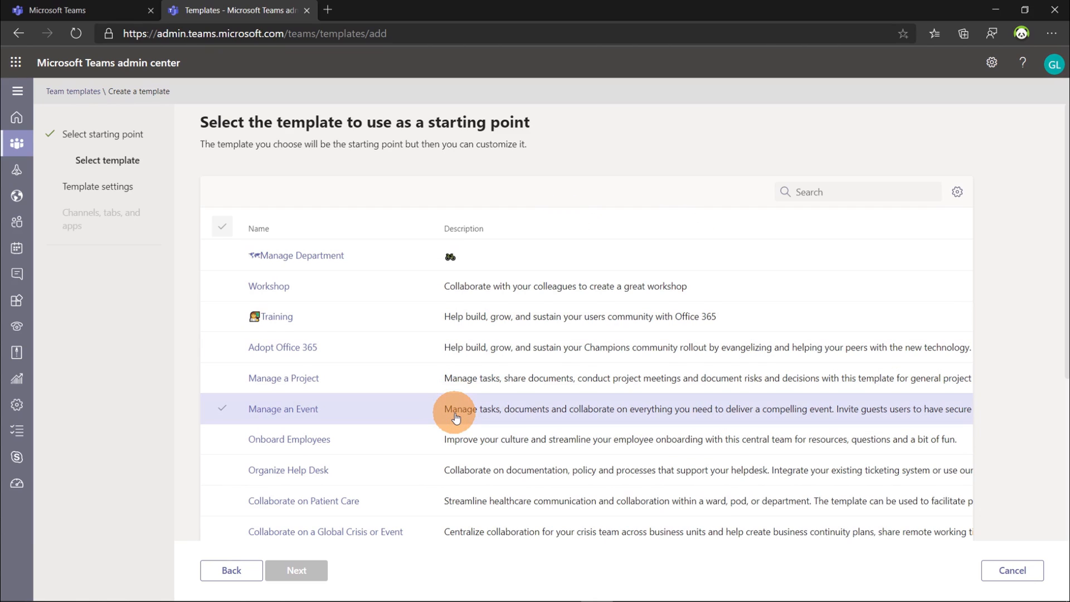
left_click(289, 439)
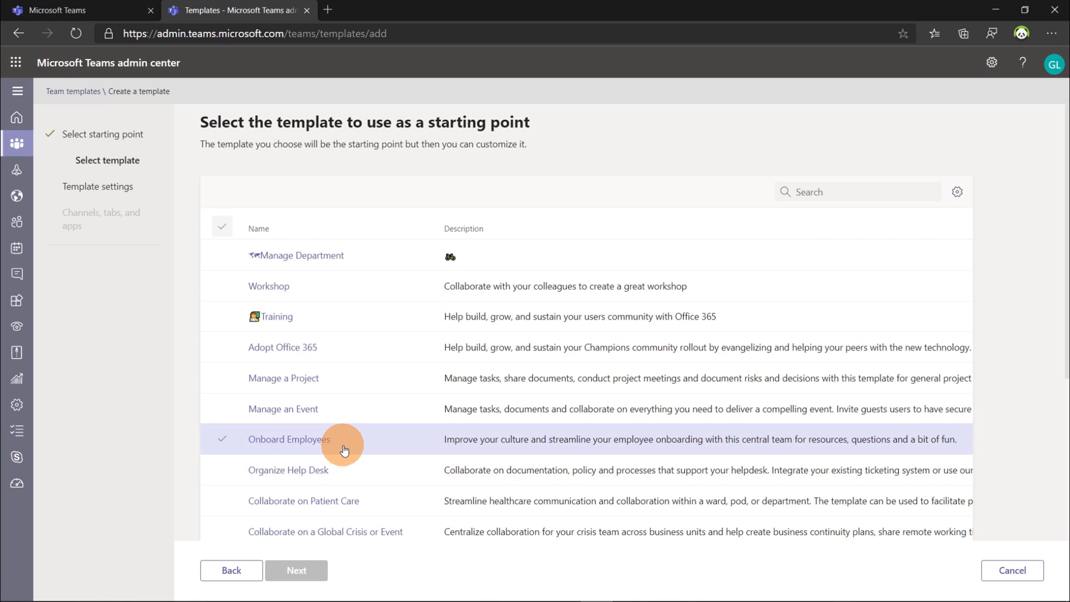
left_click(289, 439)
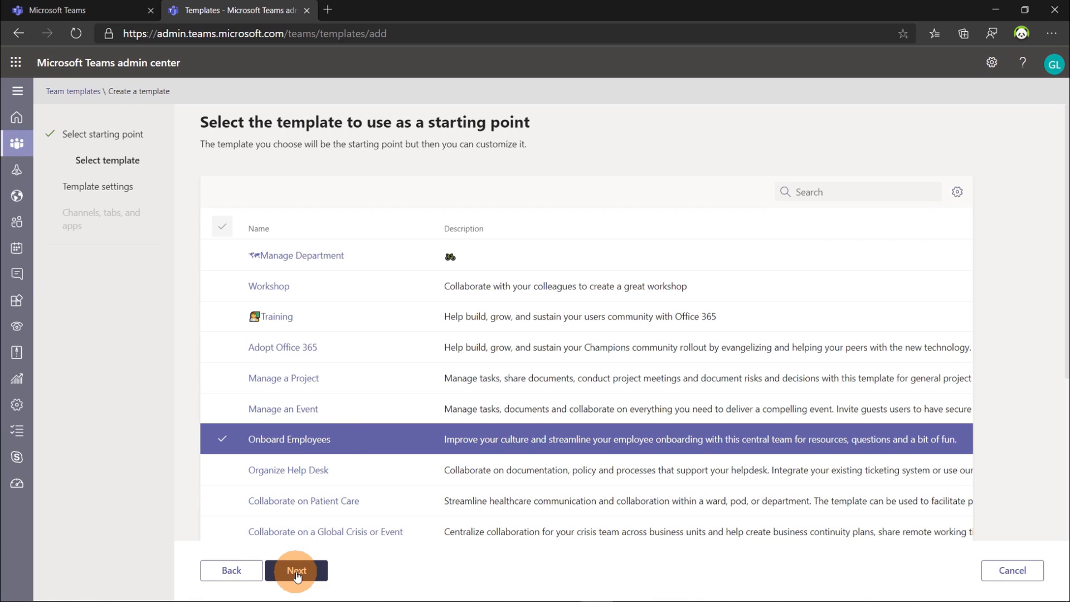
left_click(297, 571)
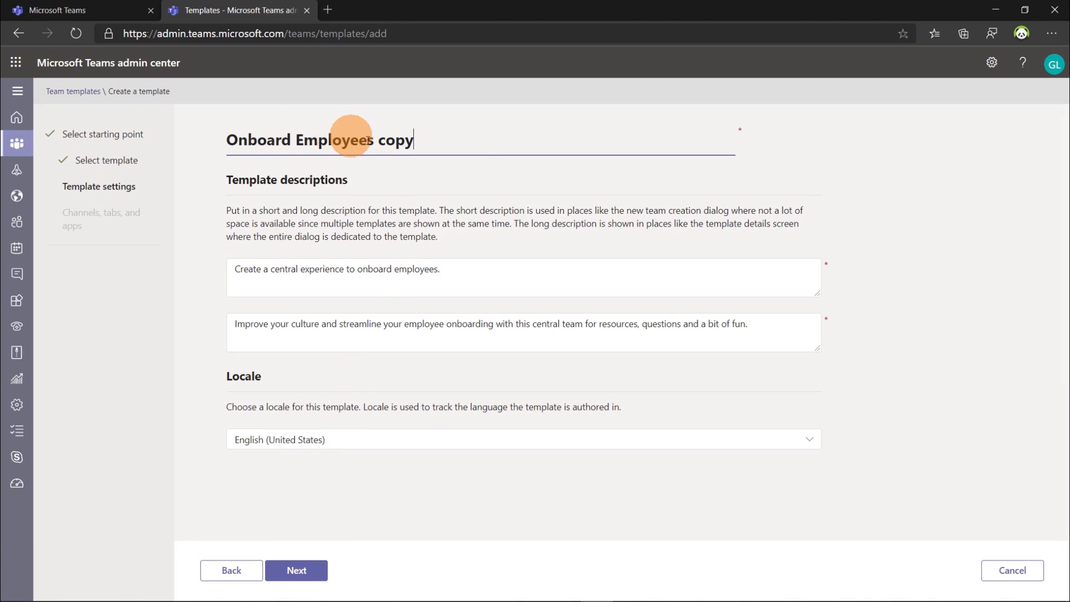
mouse_move(448, 143)
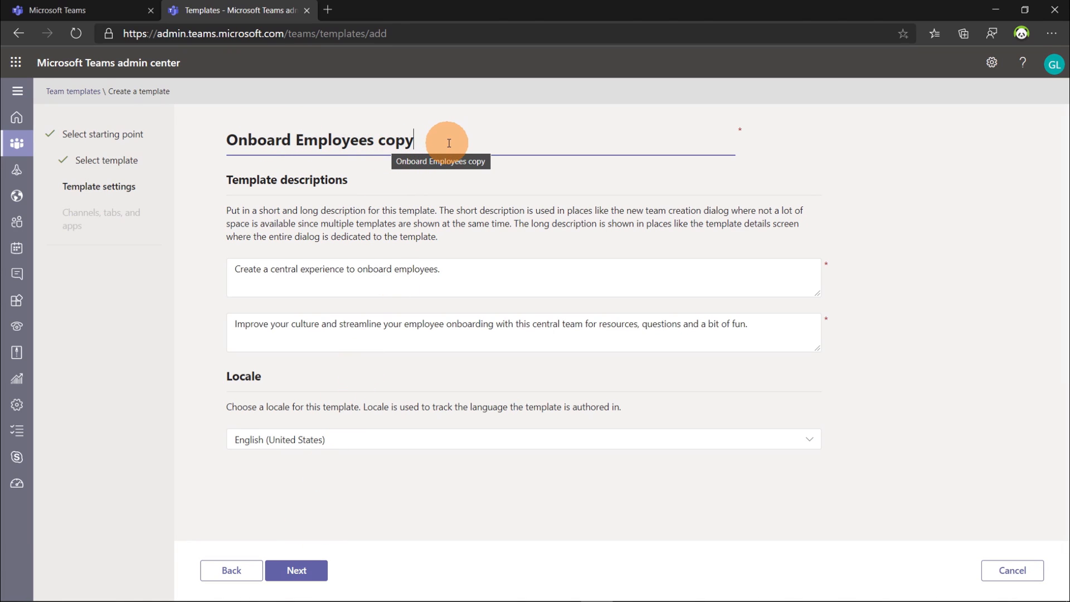
Rename 'Onboard Employees copy' to 'Onboard Employees' with a people emoji and move to the channels step.
double_click(394, 141)
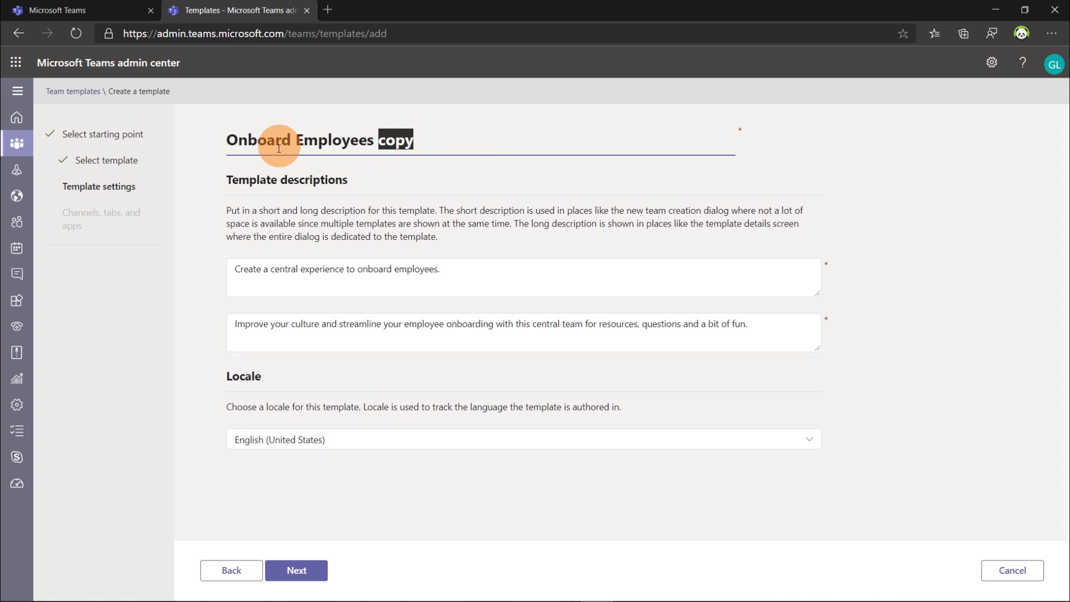
mouse_move(458, 219)
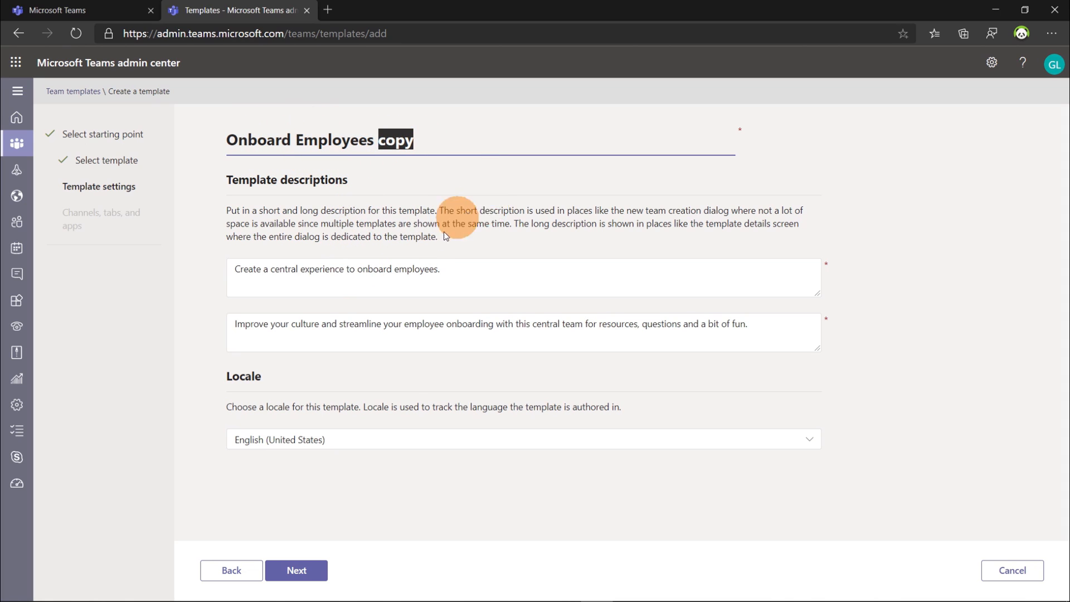
mouse_move(287, 311)
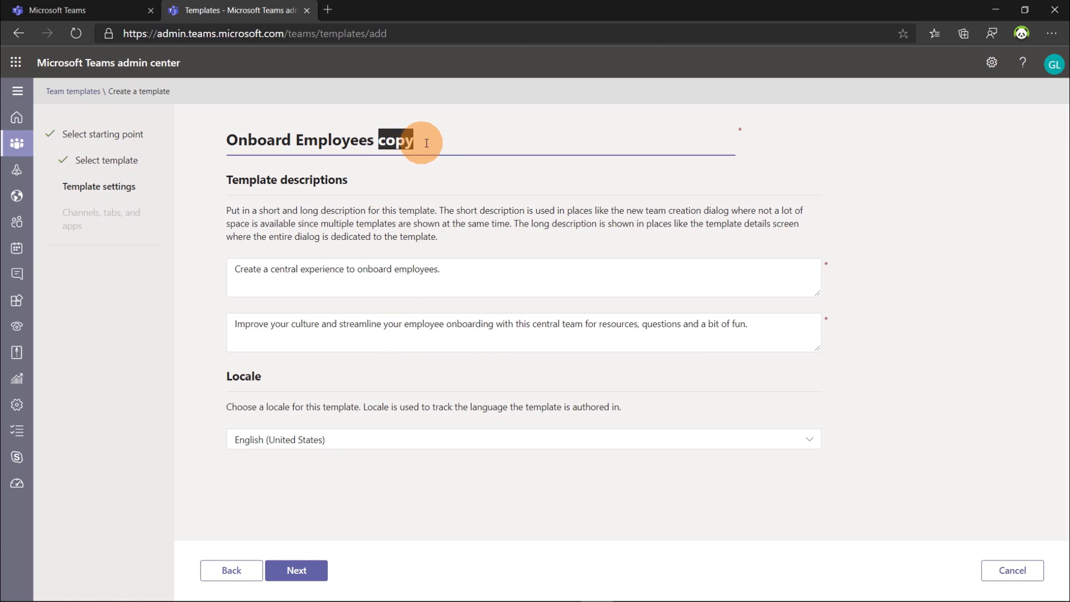
key("Delete")
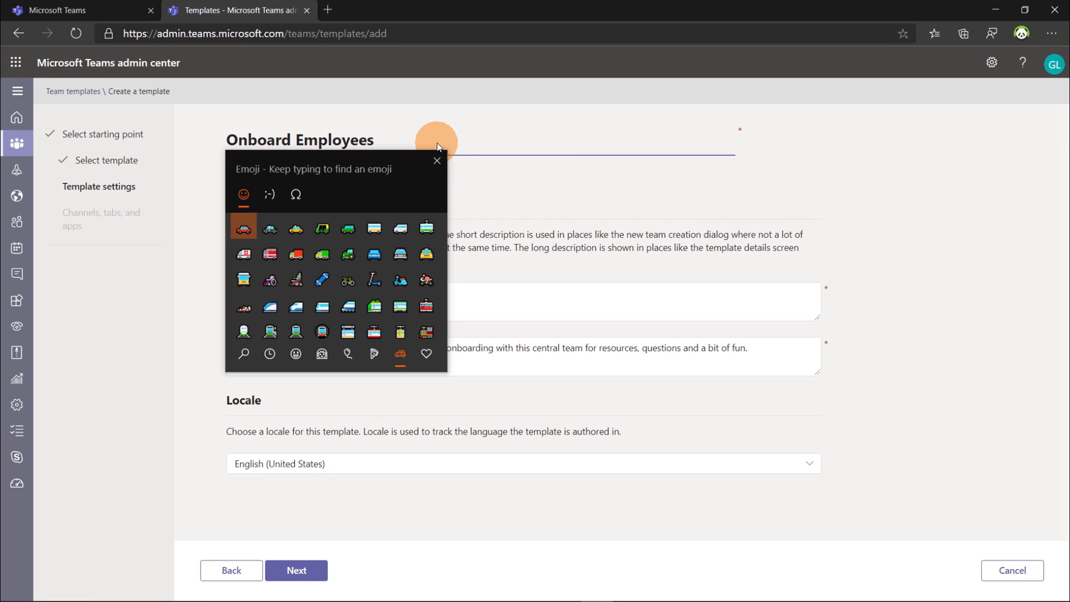
type("e")
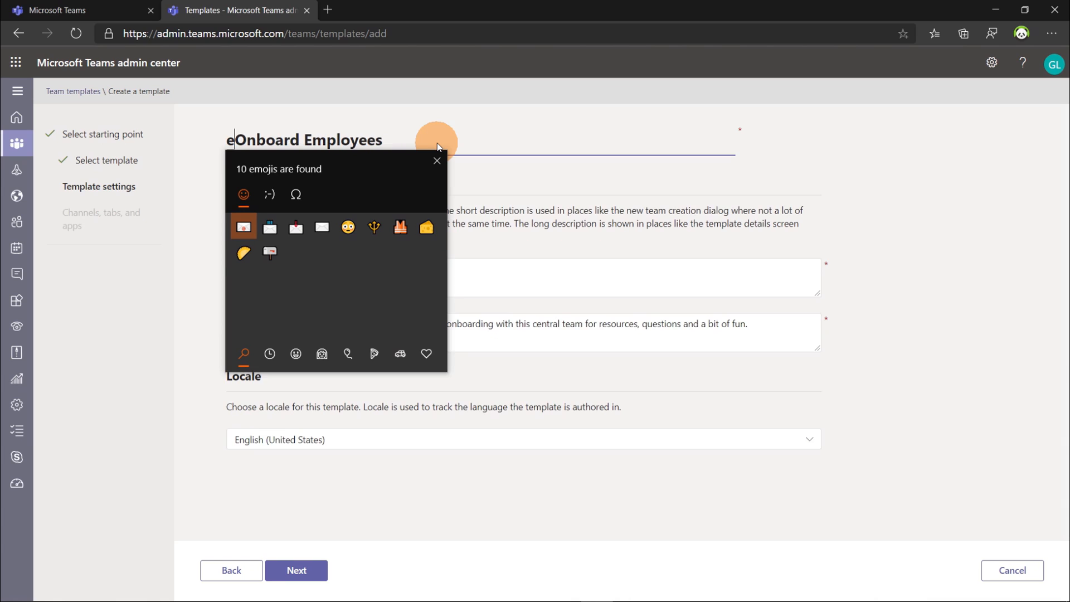
type("us")
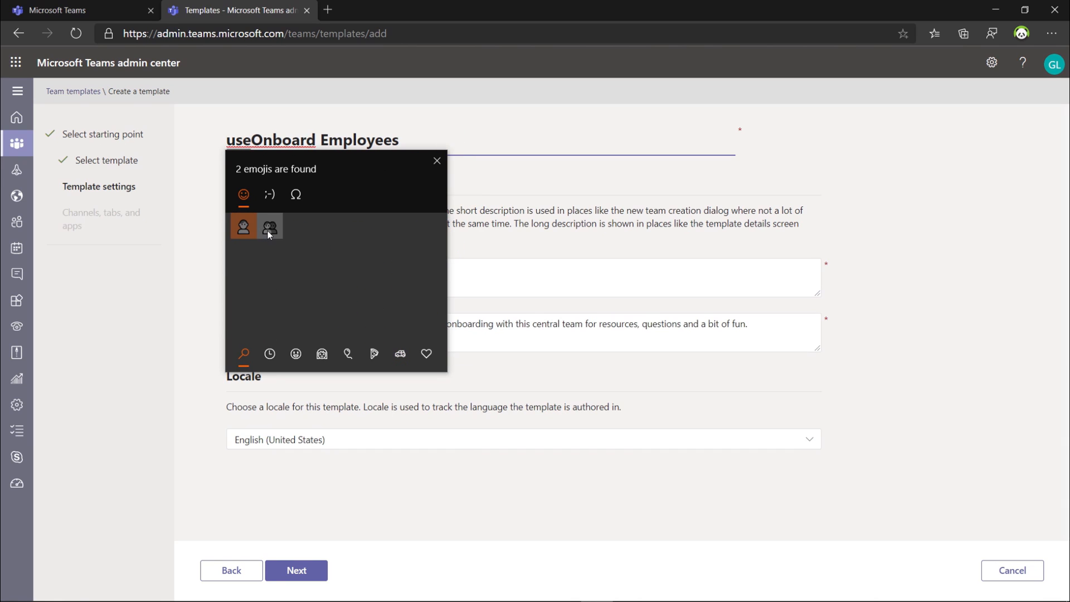
left_click(268, 226)
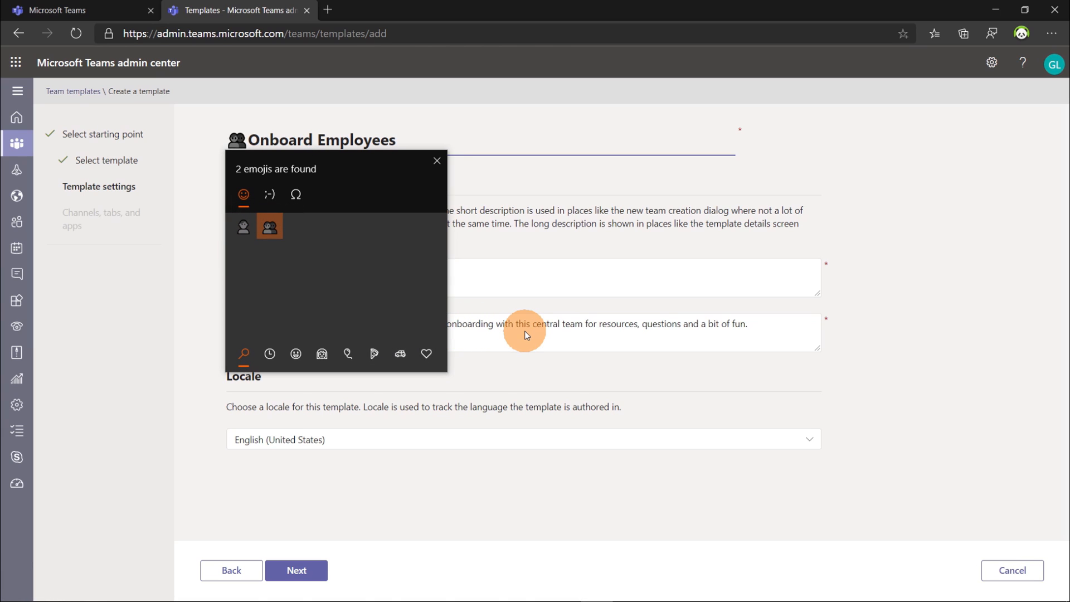
left_click(437, 161)
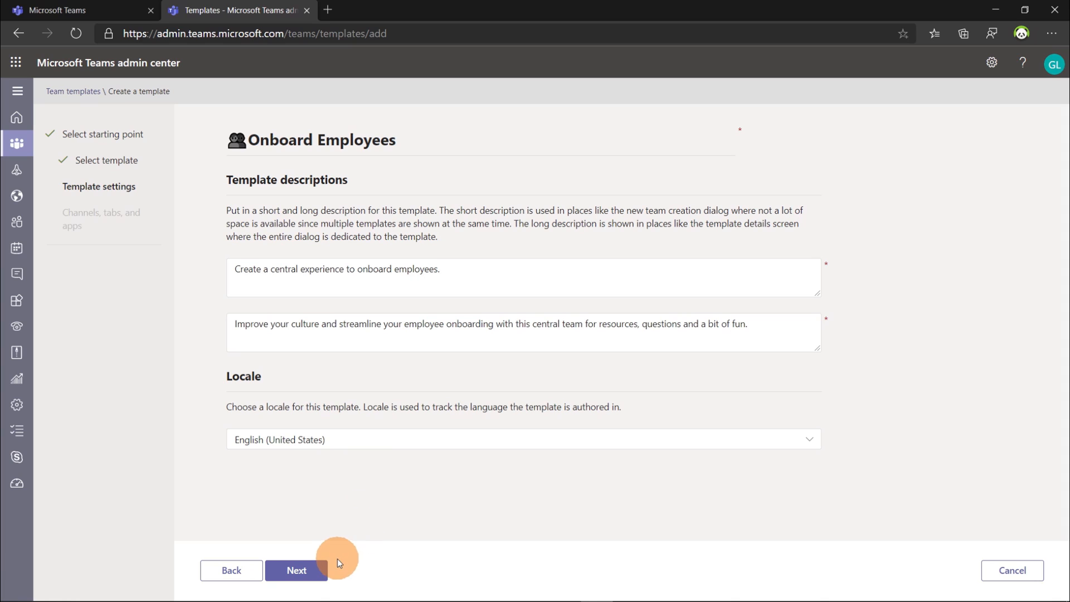
left_click(297, 571)
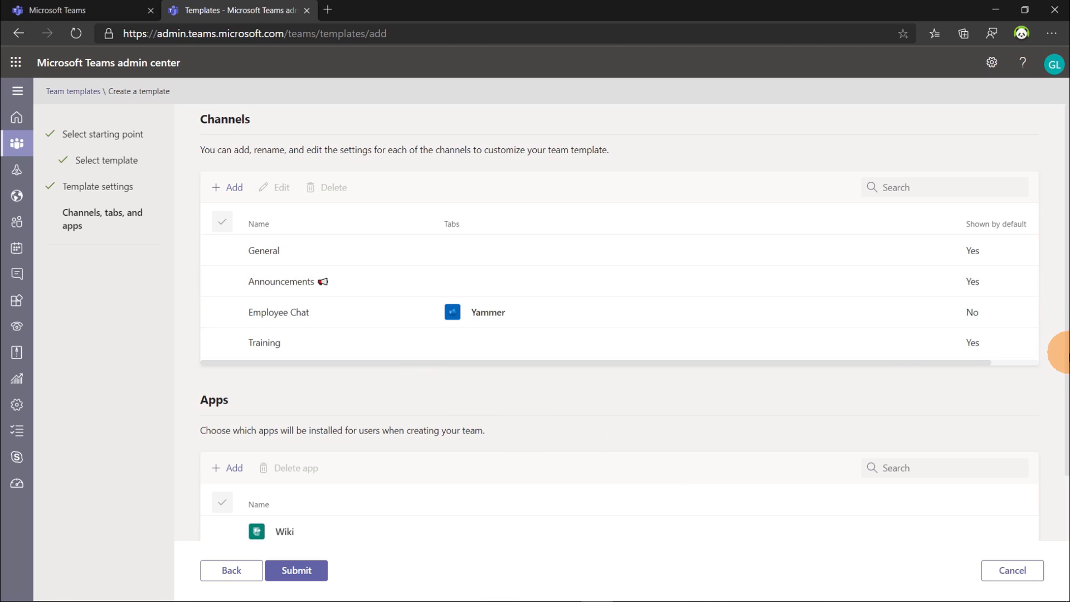
Give the Training channel a SharePoint Pages tab and save the change.
left_click(338, 312)
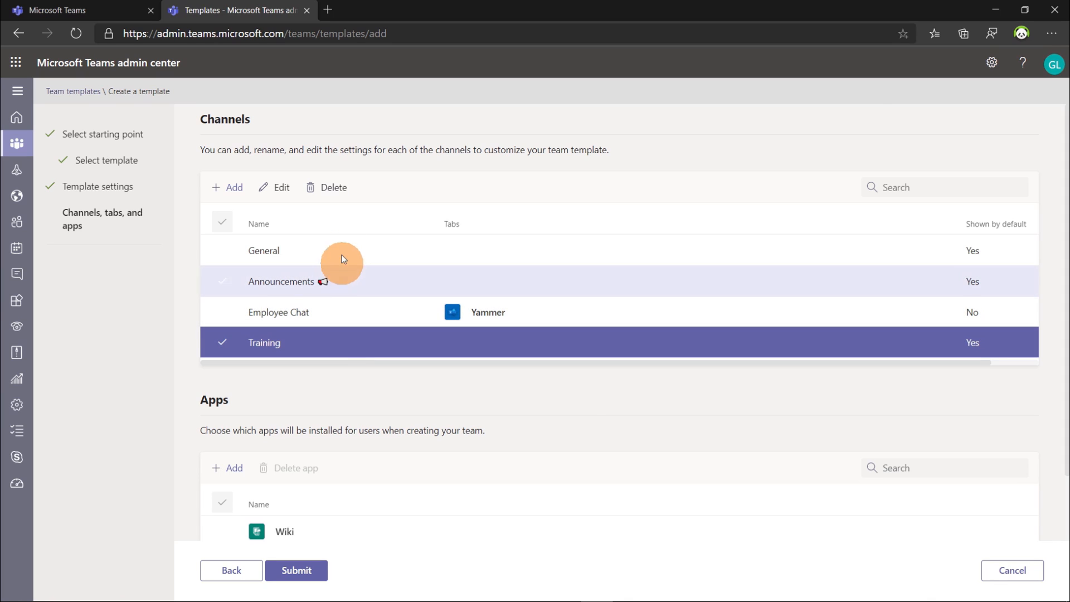
left_click(281, 188)
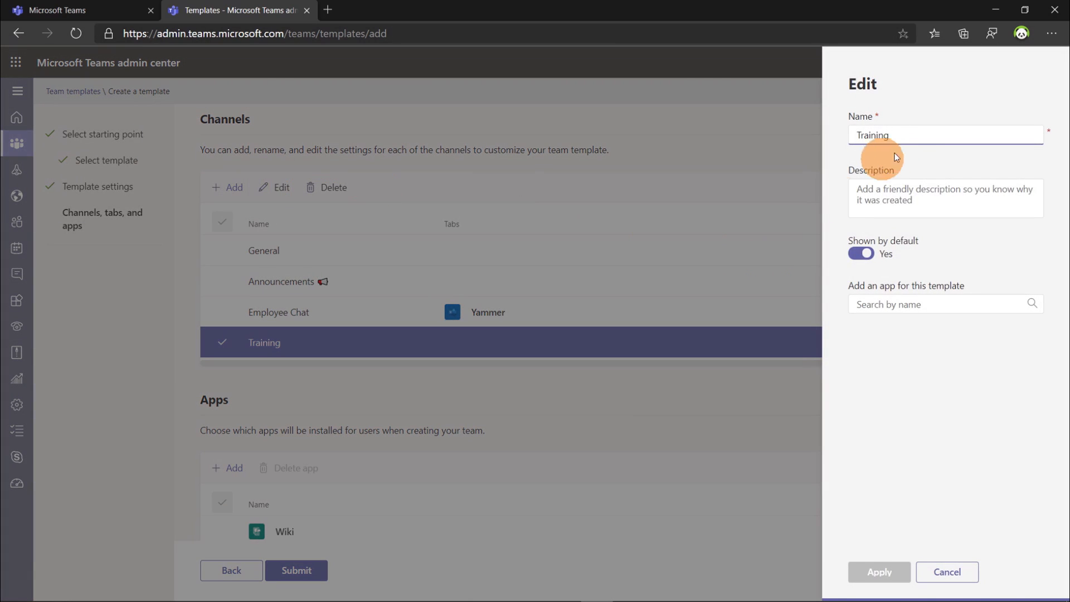
left_click(934, 303)
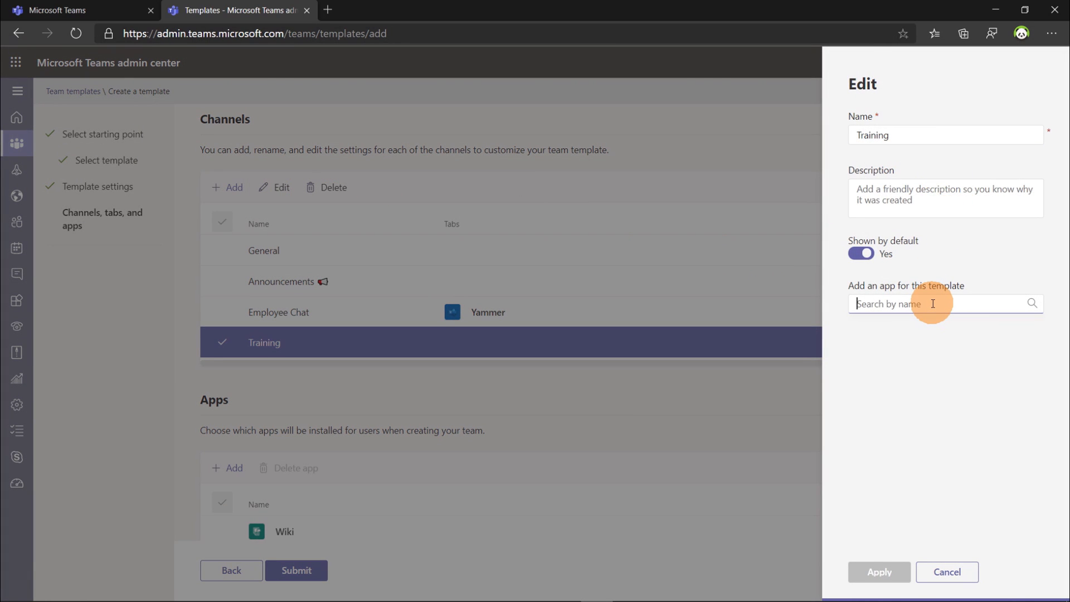
type("sharepo")
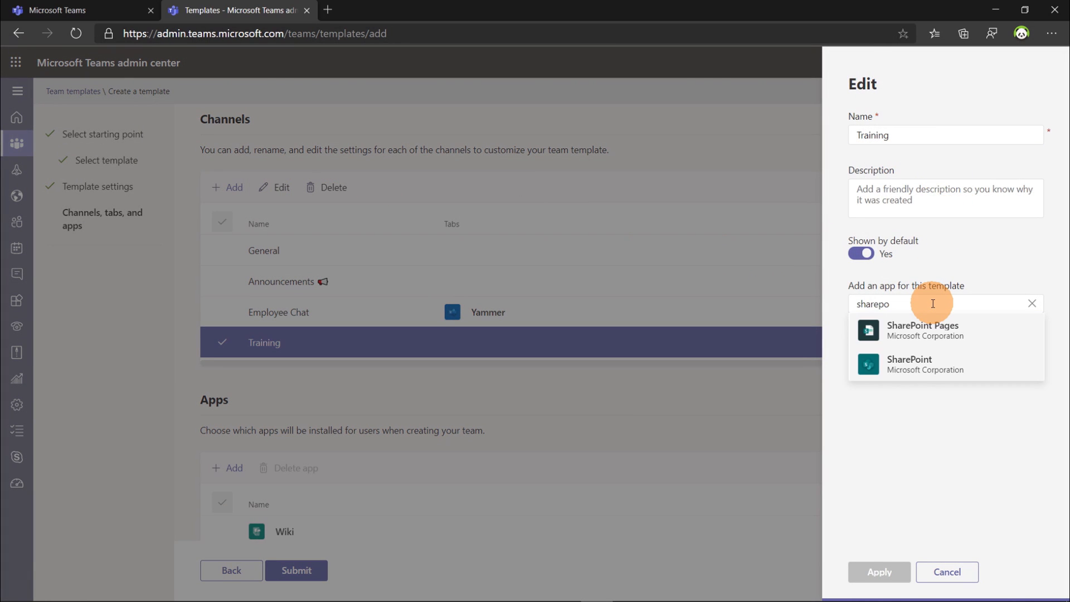
left_click(924, 330)
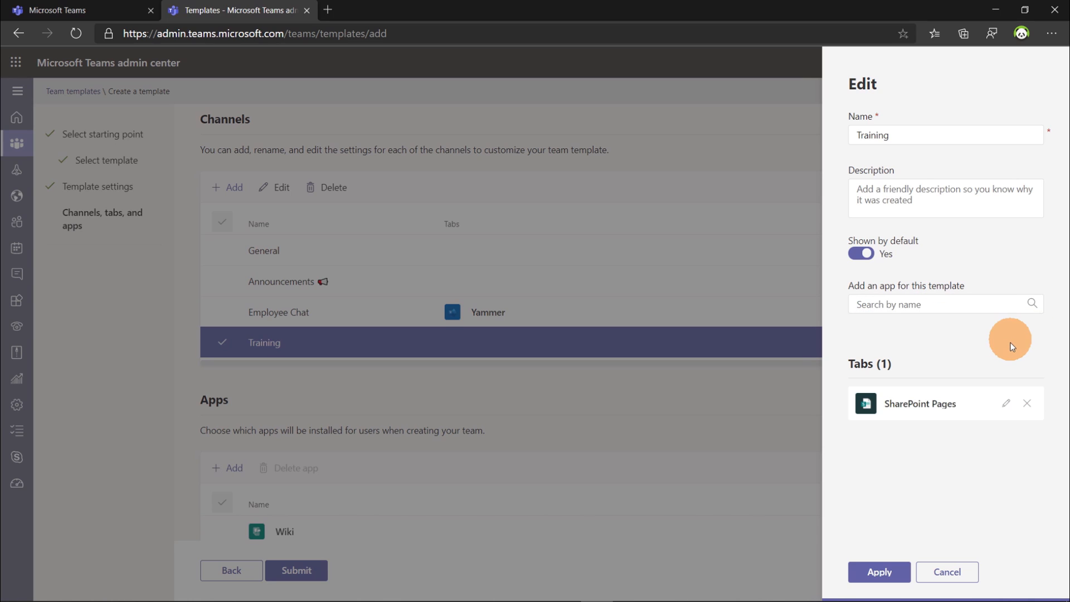
left_click(879, 573)
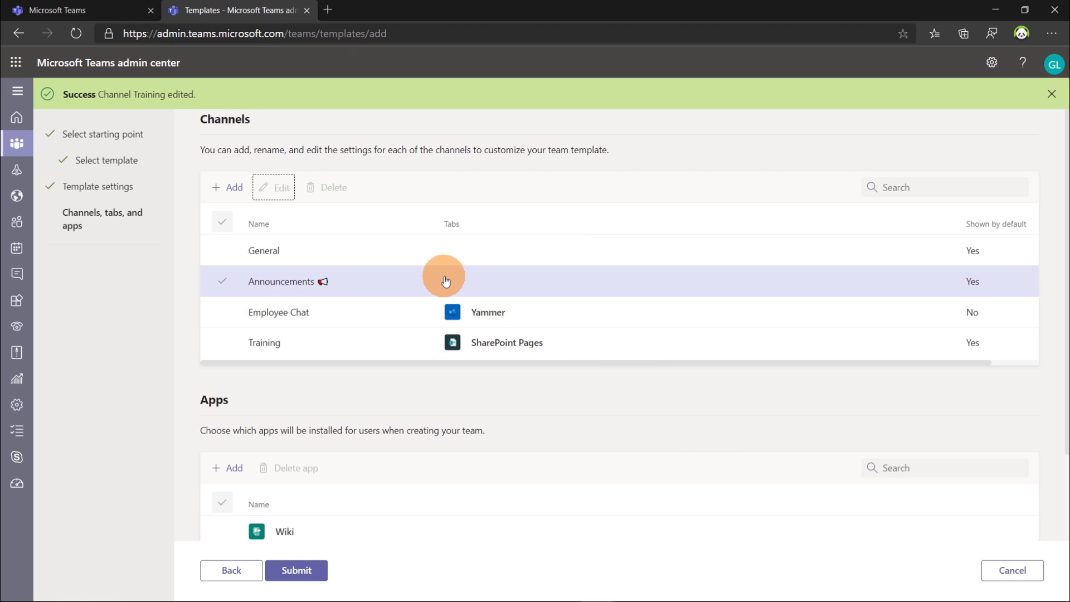
Give the Announcements channel a Lists tab.
left_click(442, 281)
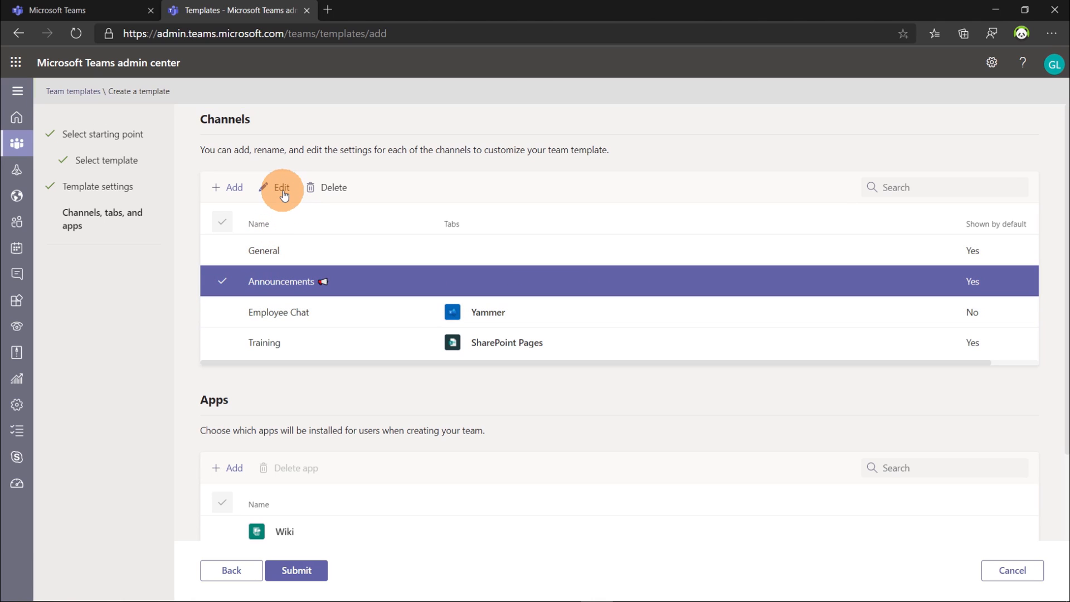
left_click(282, 187)
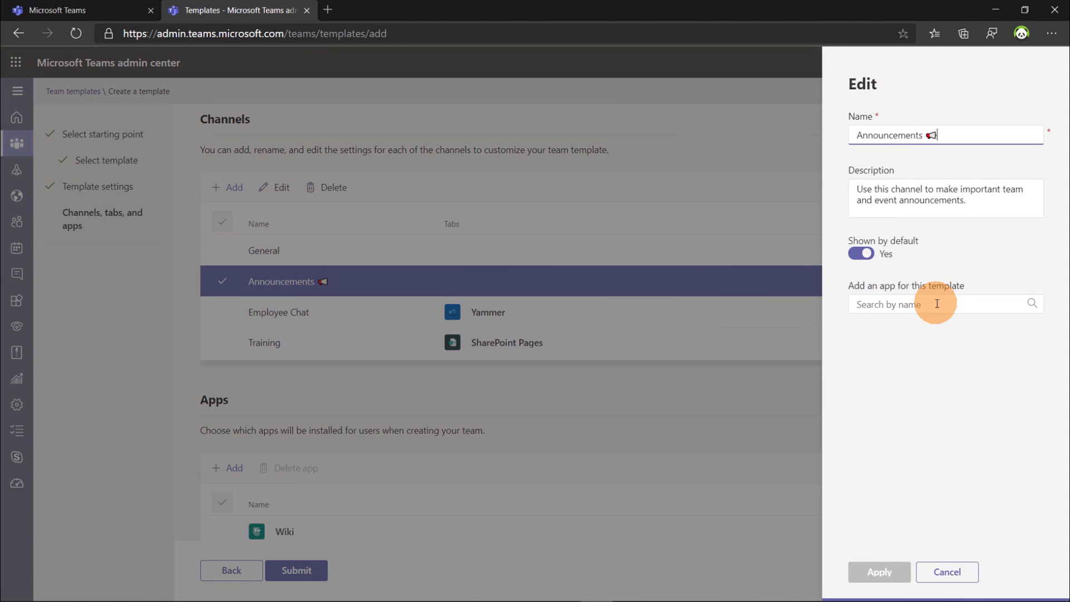
type("lists")
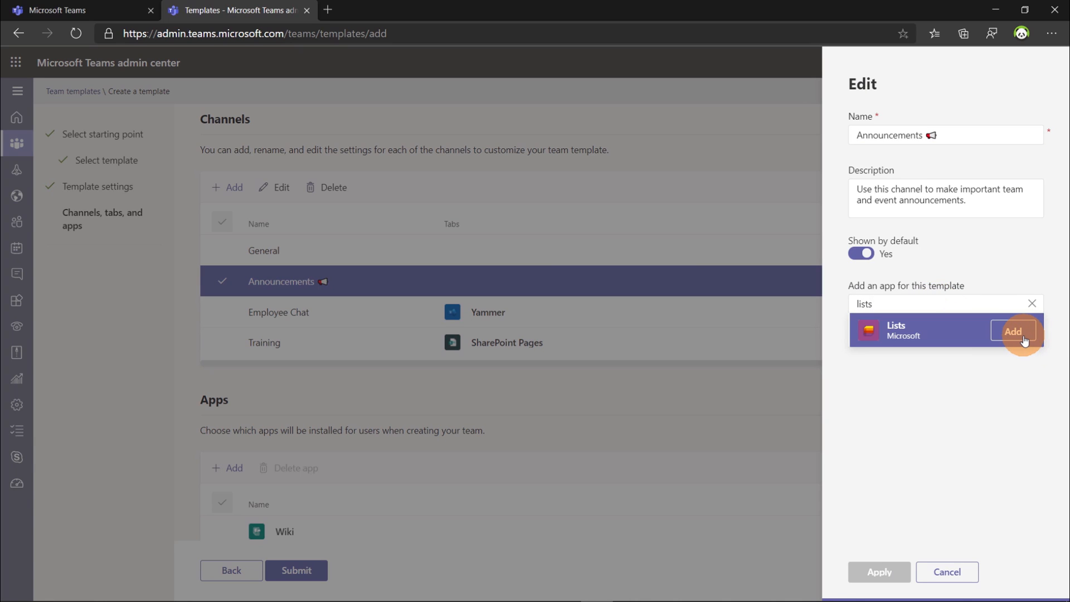
left_click(1016, 330)
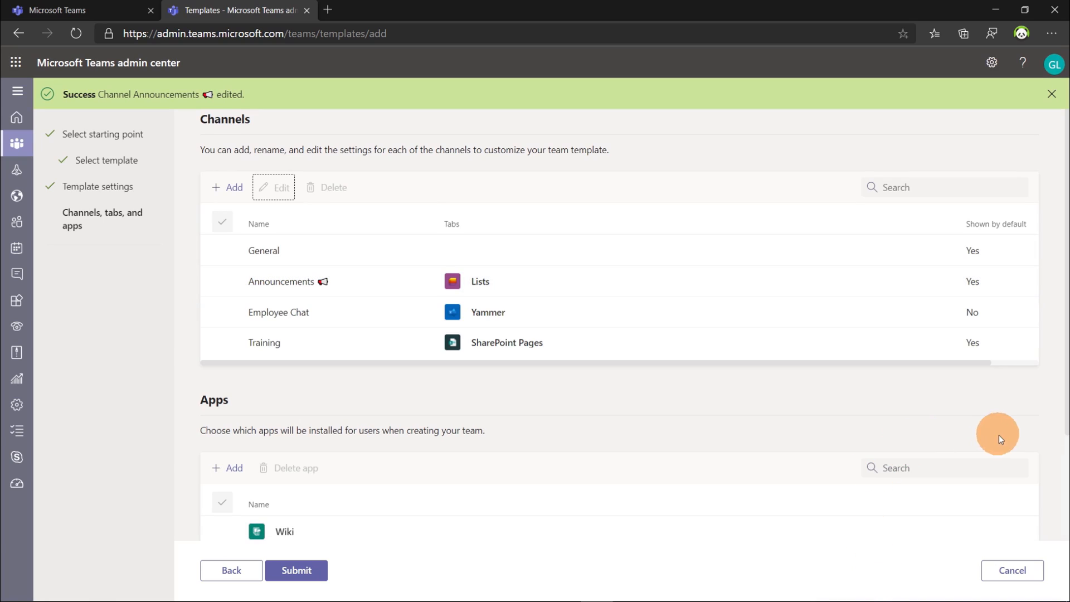
Add the Praise app to the Onboard Employees template's apps and submit the template.
scroll("down", 3)
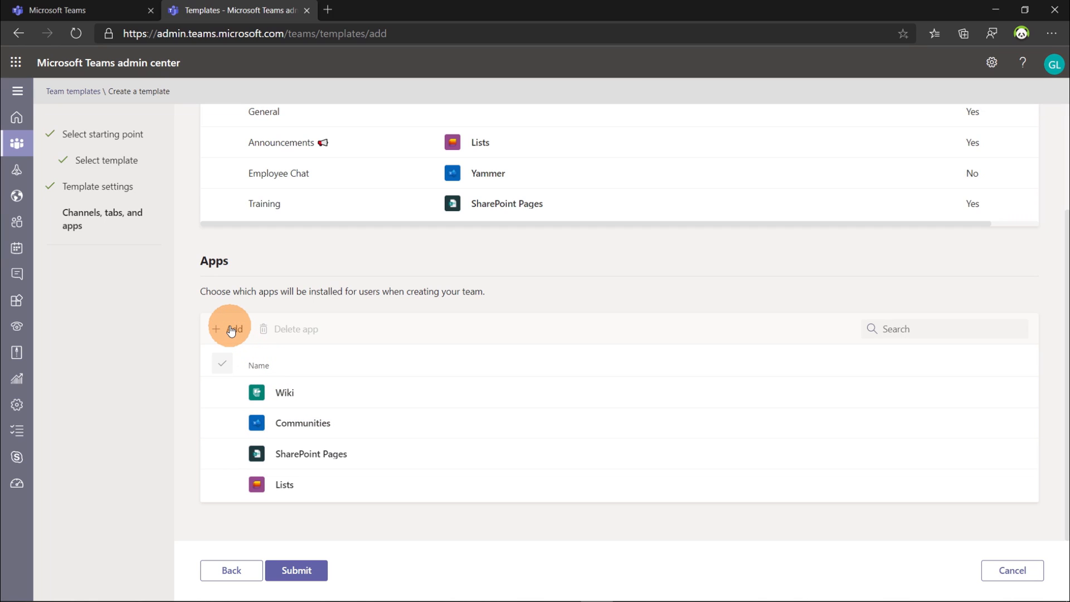
left_click(227, 329)
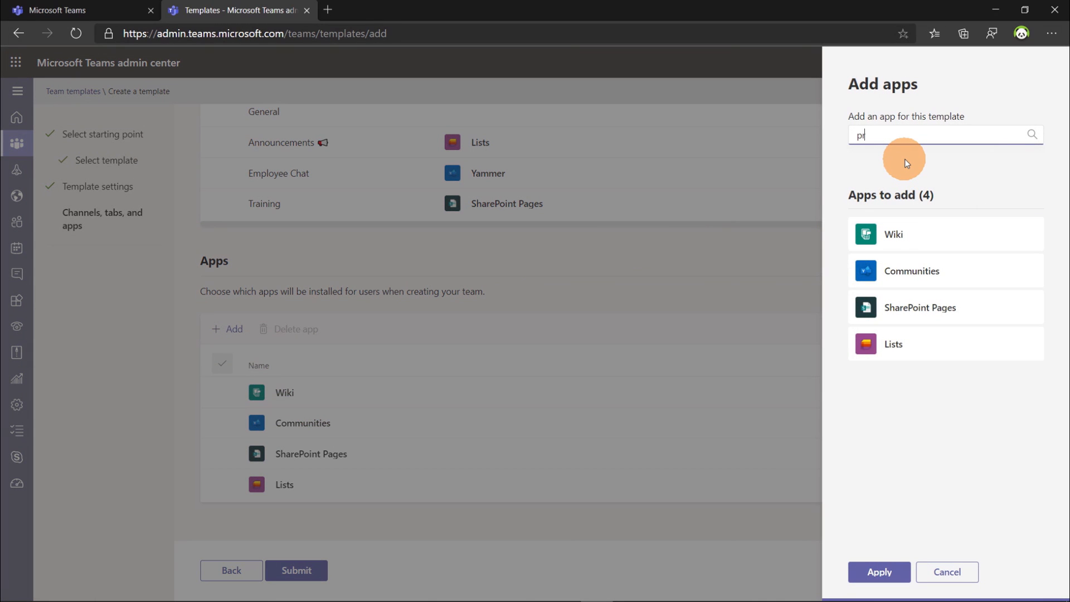
type("rain")
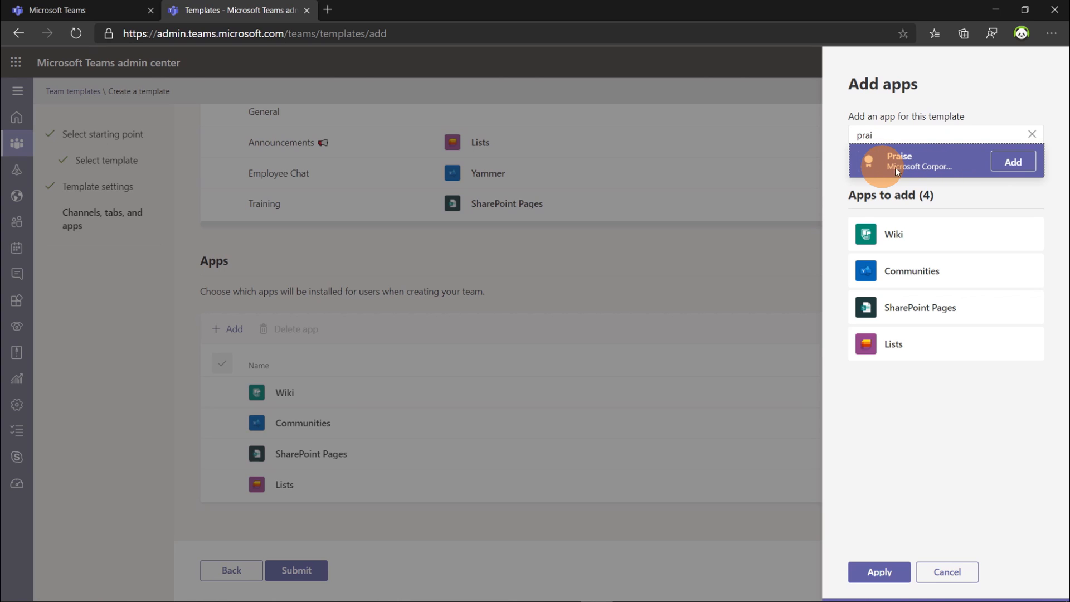
left_click(1013, 162)
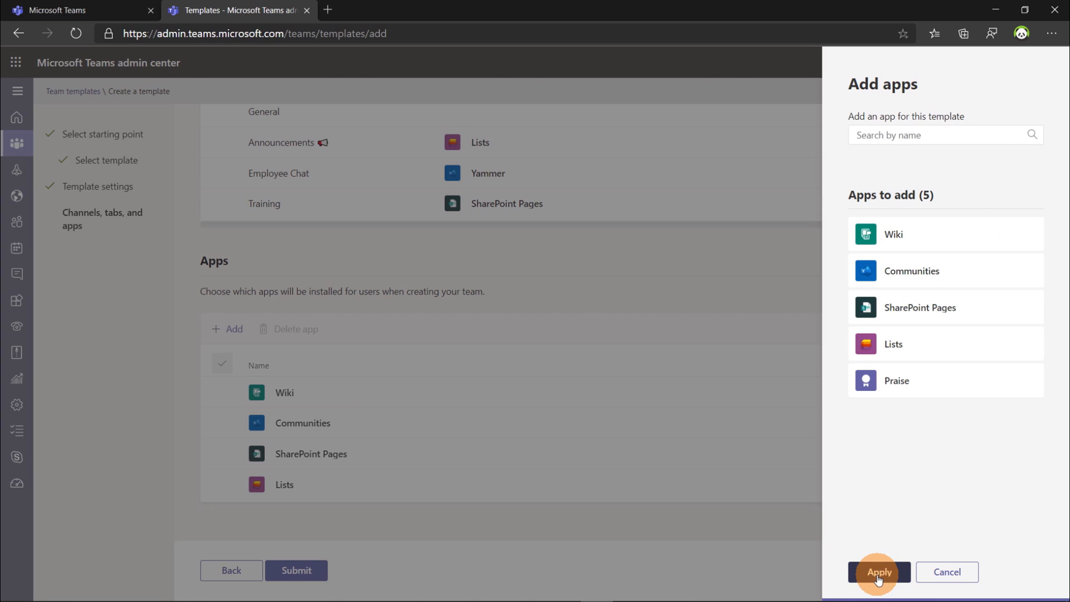
left_click(879, 572)
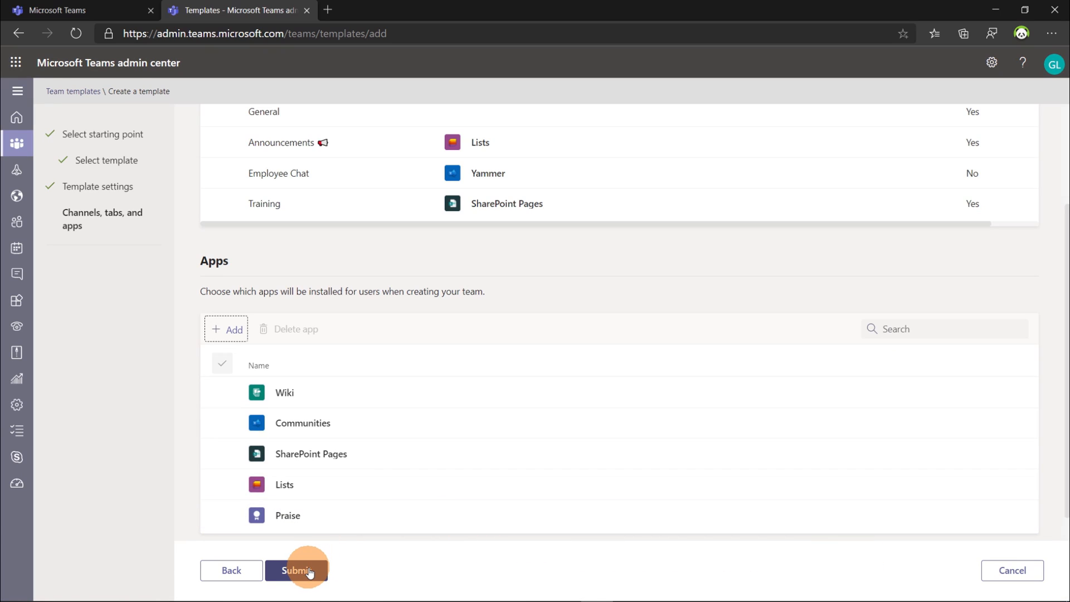
left_click(297, 571)
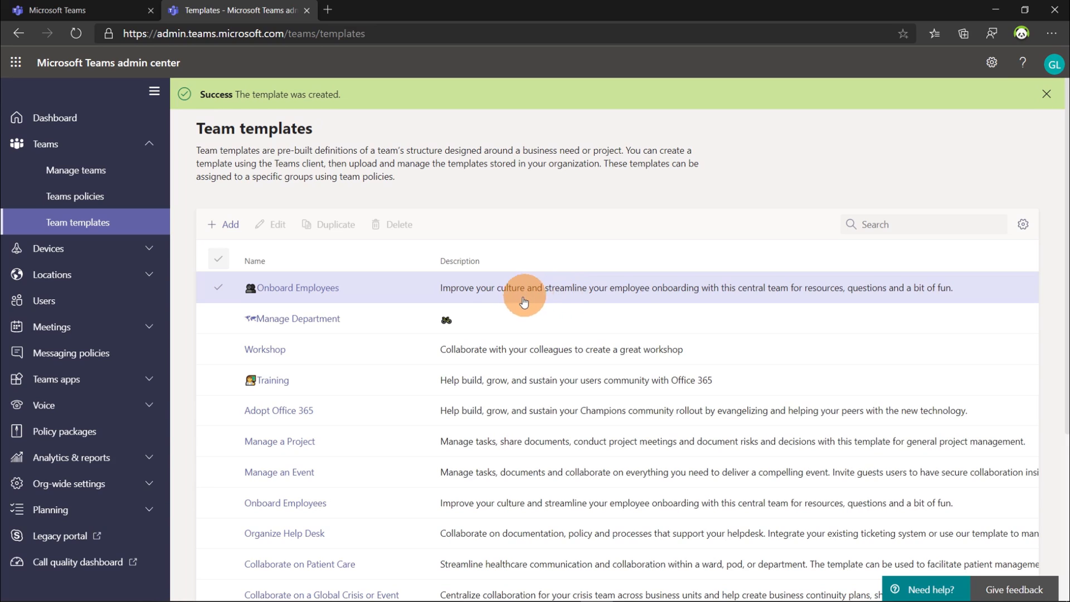
left_click(1046, 94)
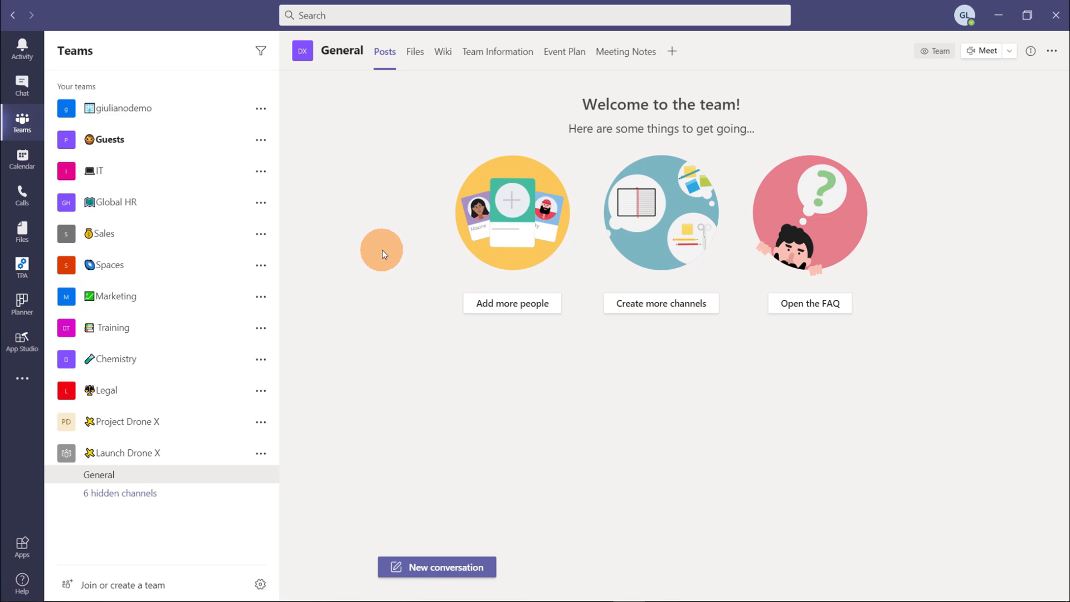
mouse_move(330, 515)
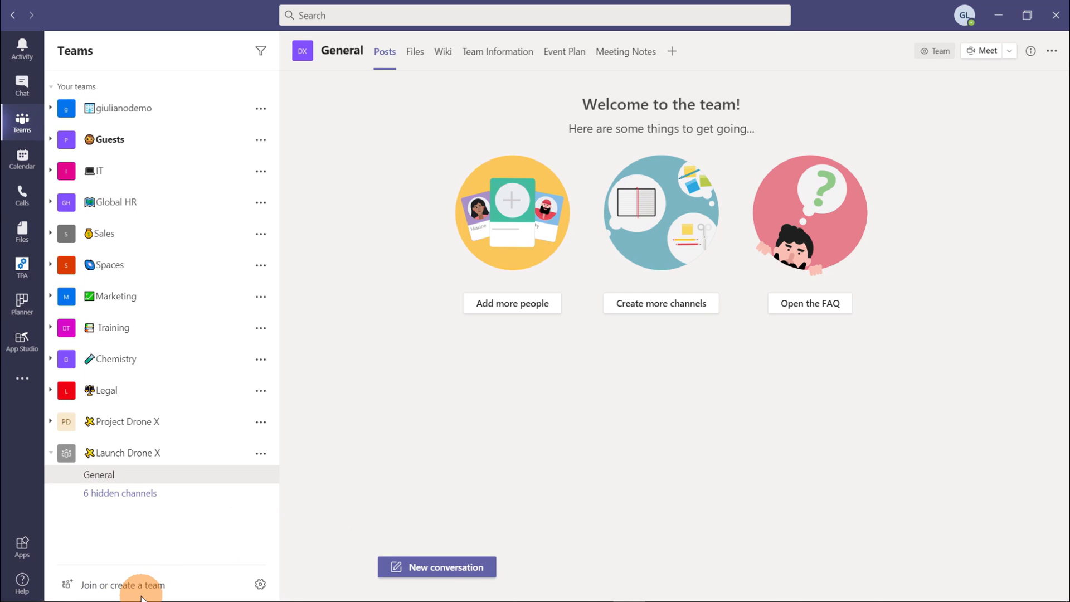
Go to the Join or create a team page from the Teams pane.
left_click(127, 584)
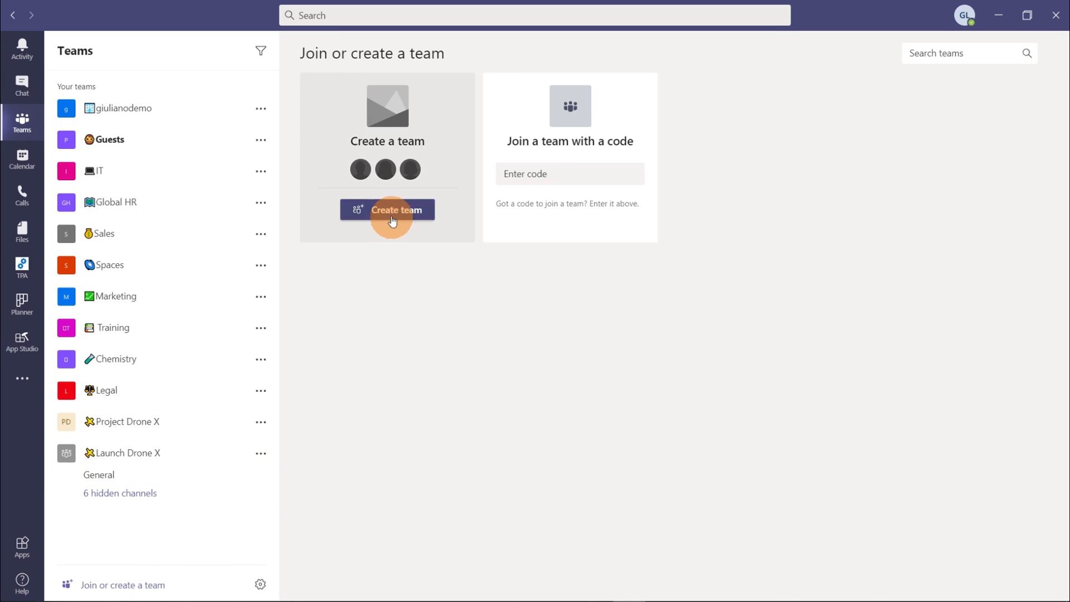
Start creating a team, listing the Onboard Employees and Manage Department templates.
left_click(397, 209)
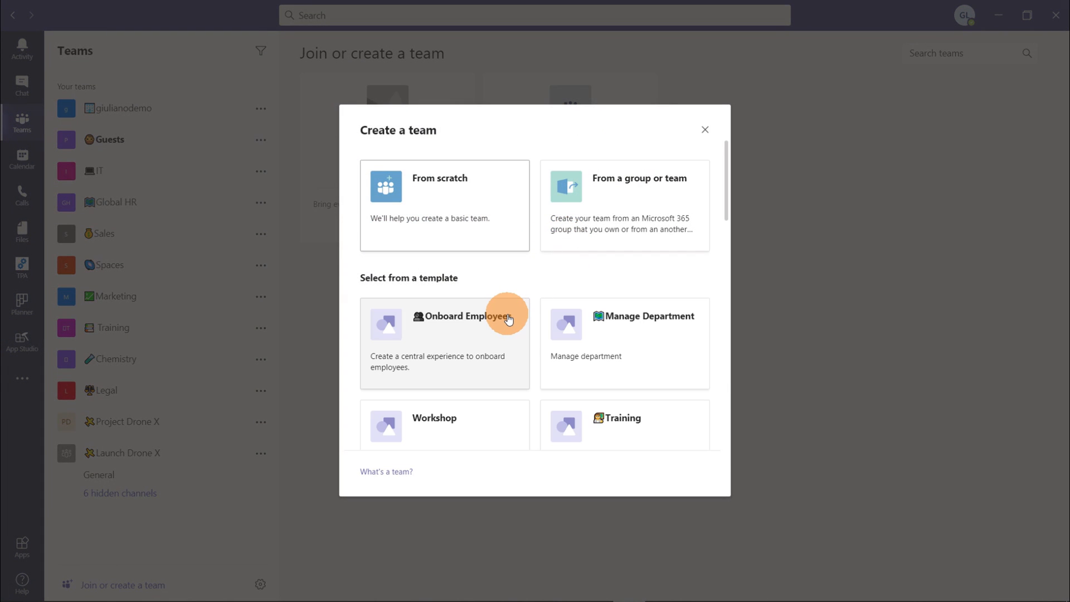
mouse_move(499, 342)
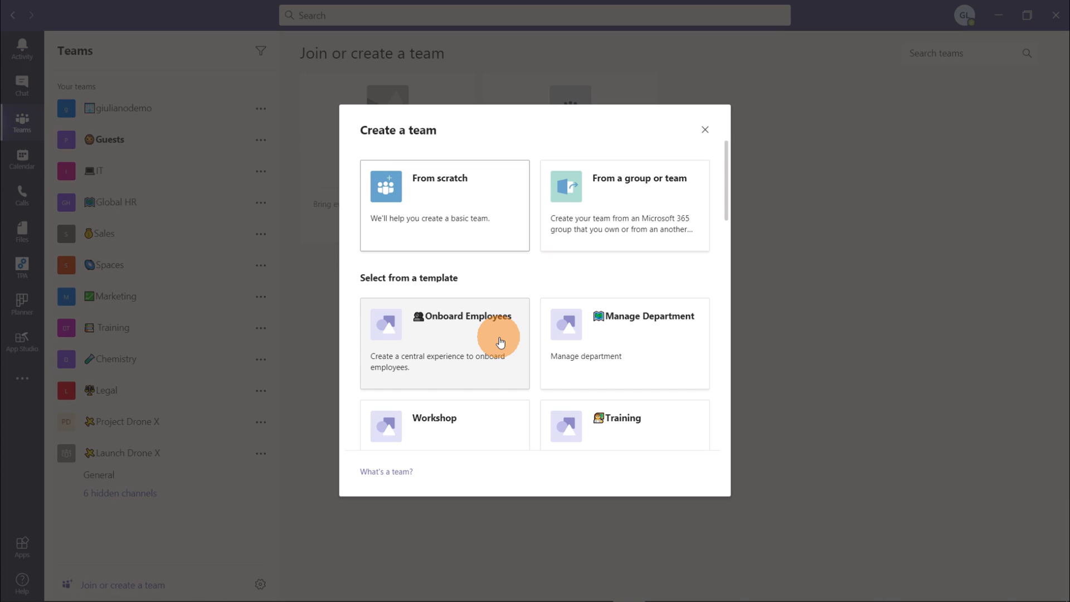
mouse_move(645, 337)
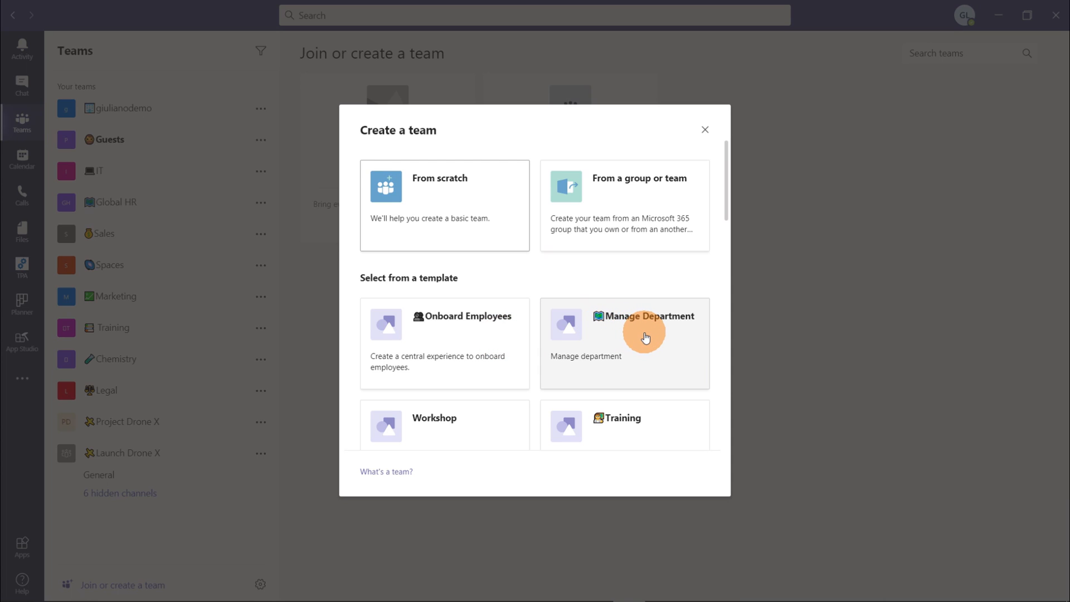
mouse_move(455, 426)
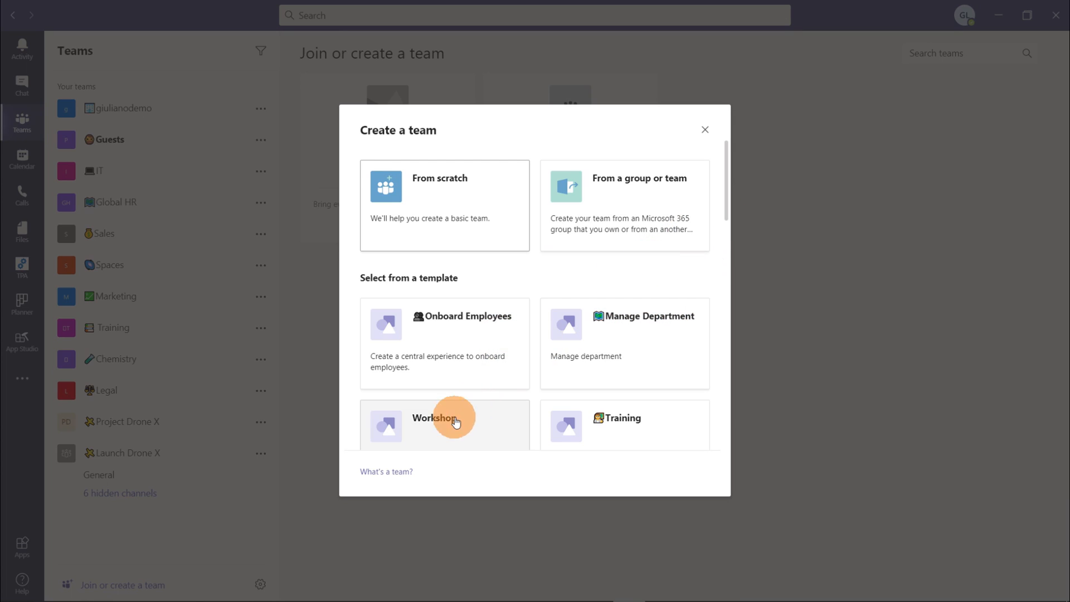
Preview the Workshop template's General and Brainstorming channels with OneNote, Praise and SharePoint Pages.
left_click(436, 426)
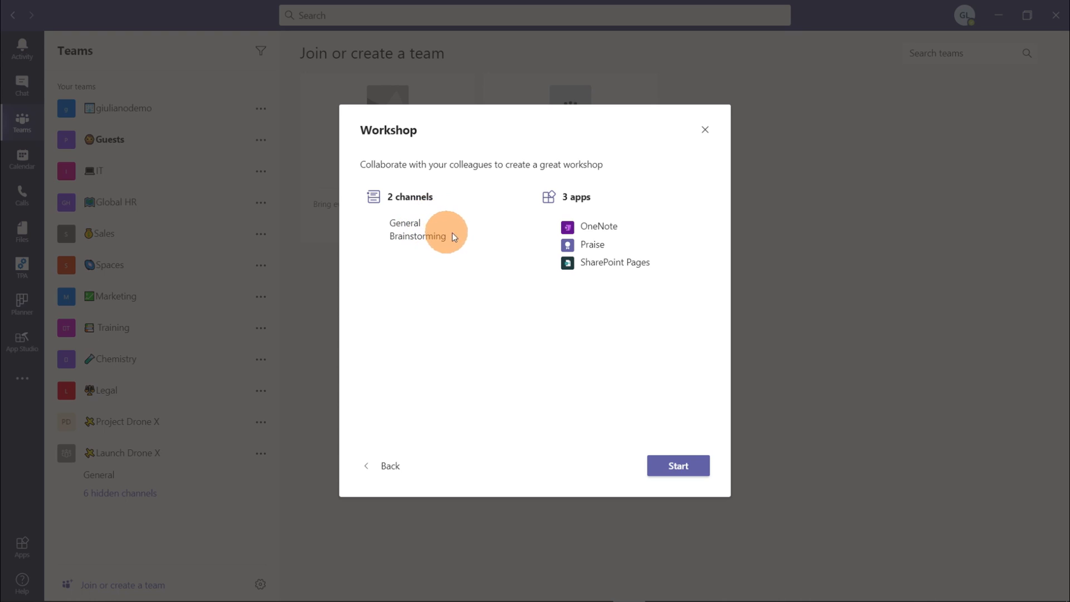
mouse_move(650, 259)
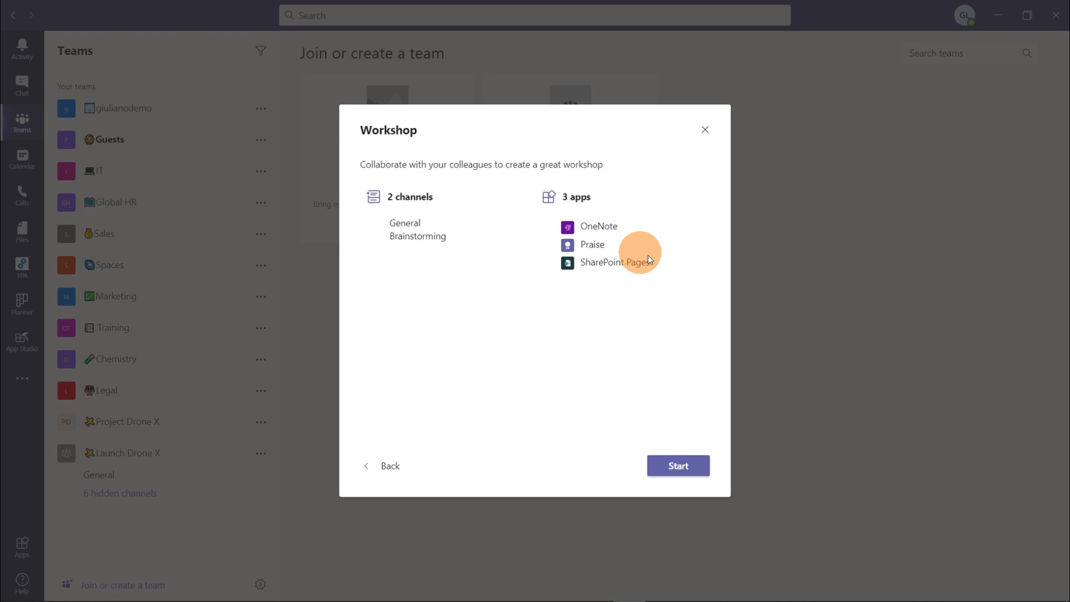
mouse_move(630, 386)
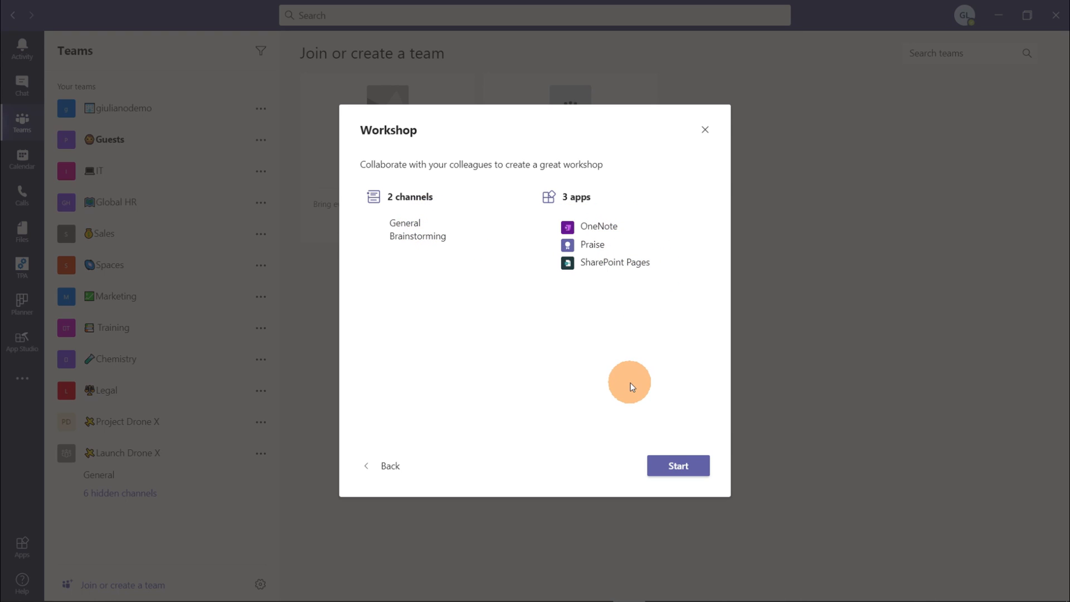